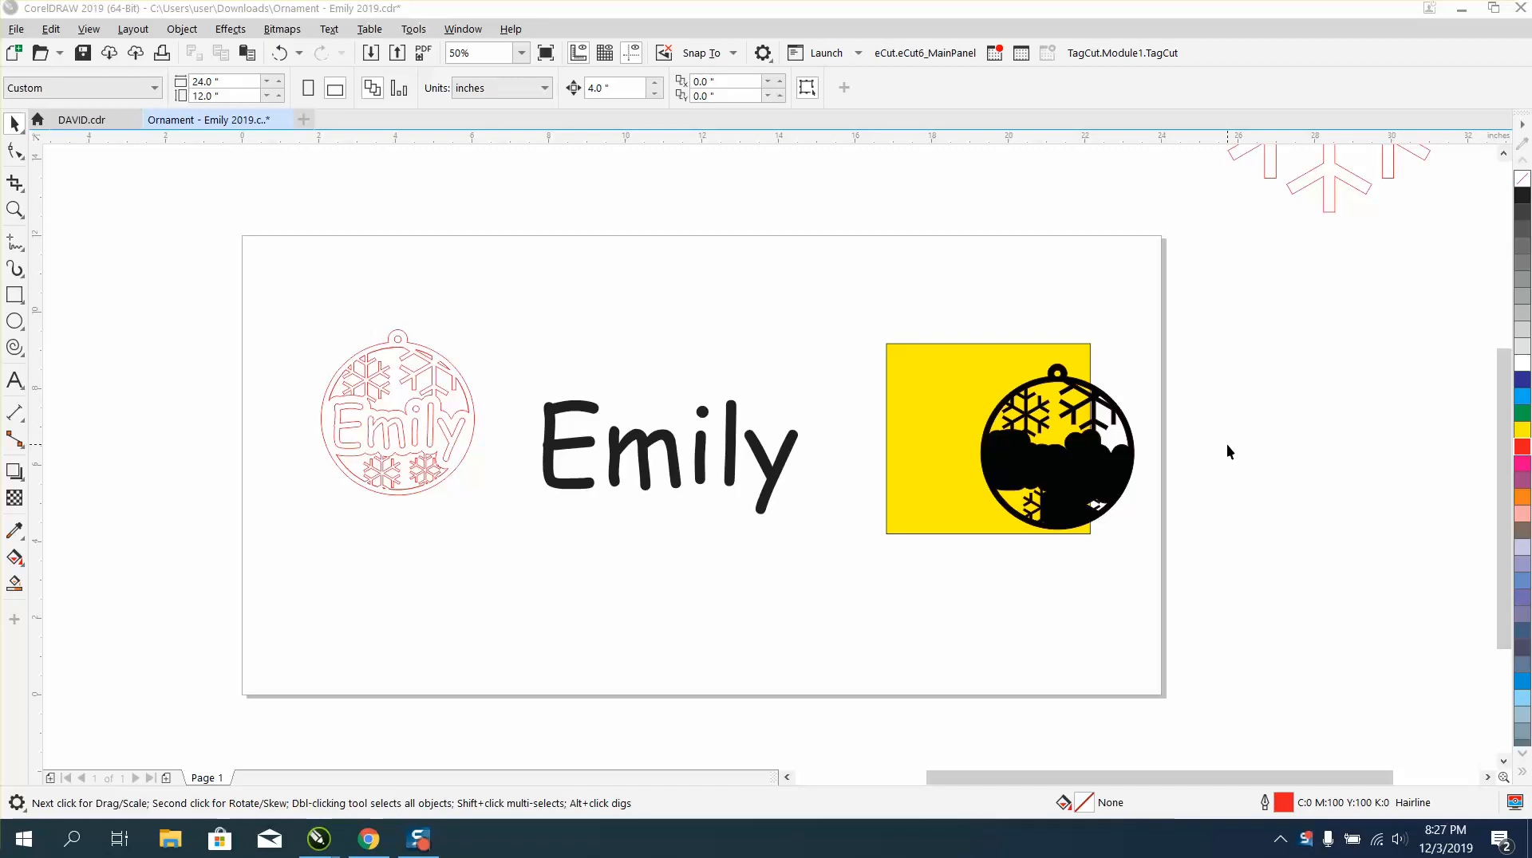
mouse_move(787, 507)
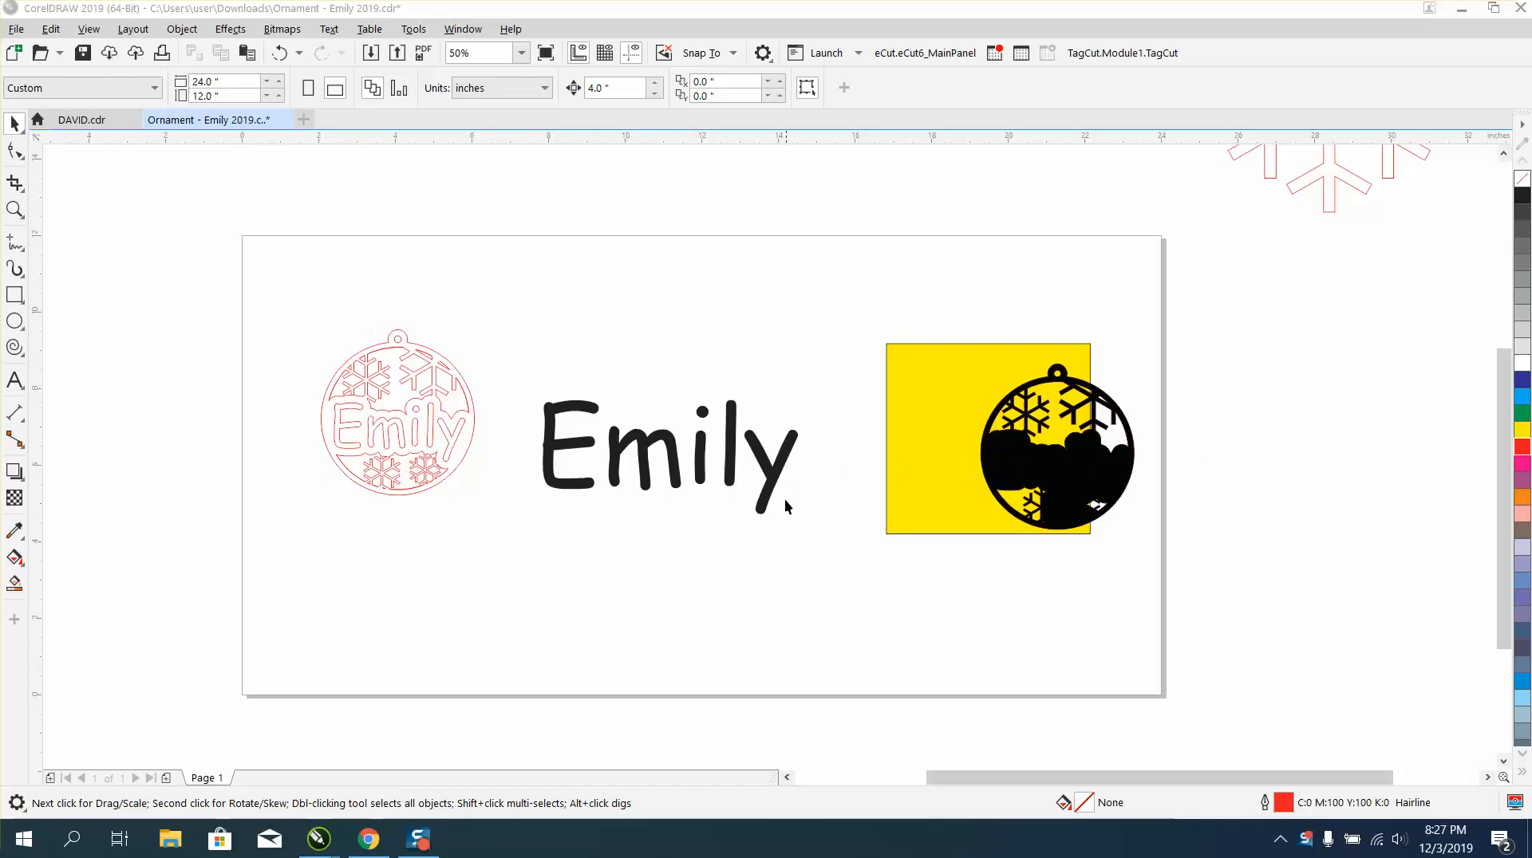
Step: Select the 'Emily' text beside the ornament designs
left_click(670, 449)
type("Comic Sans MS")
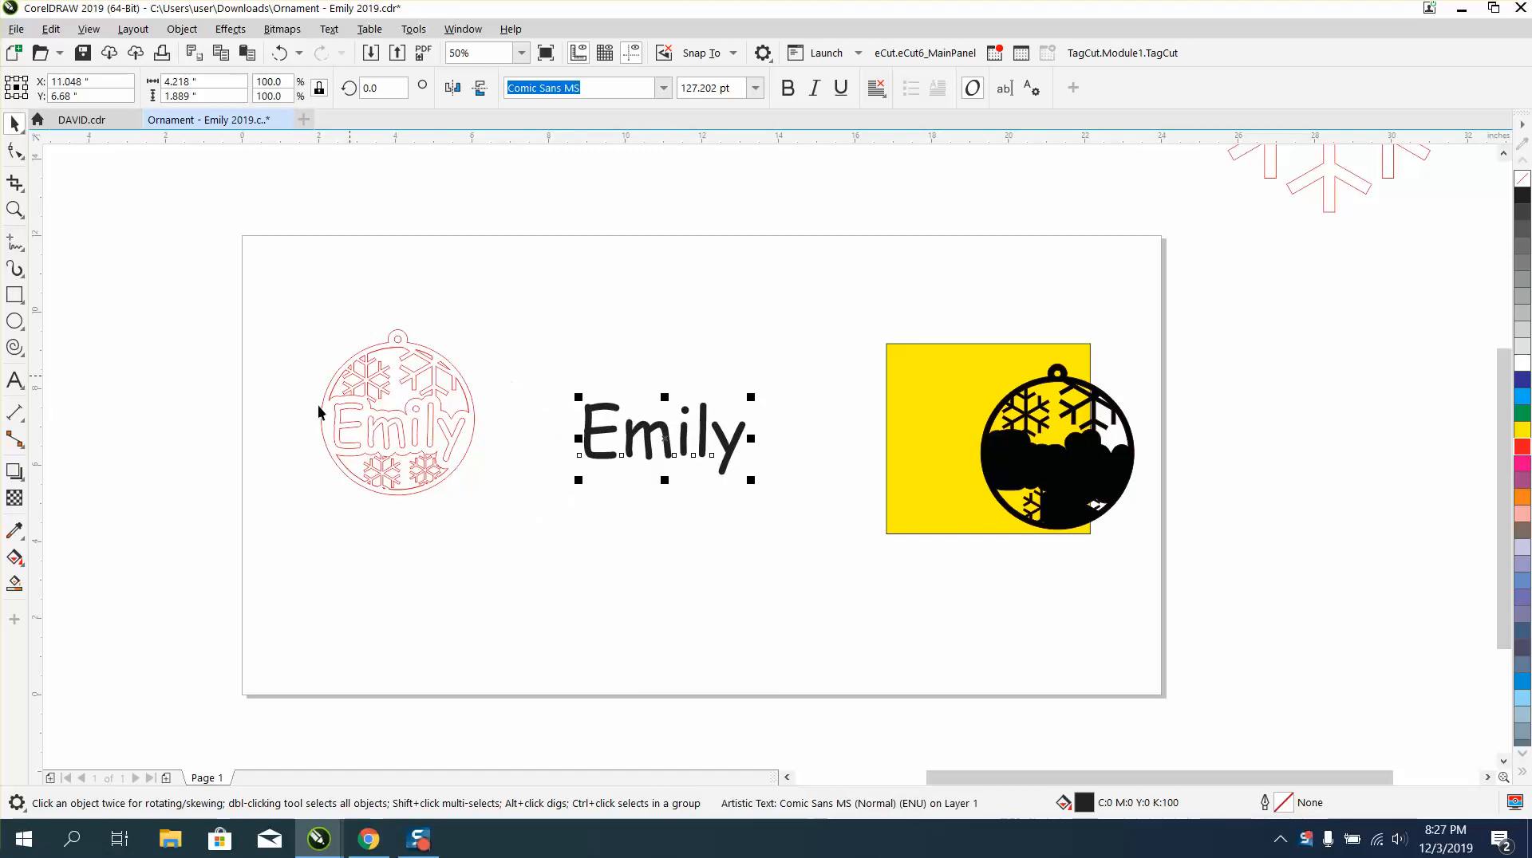
mouse_move(344, 436)
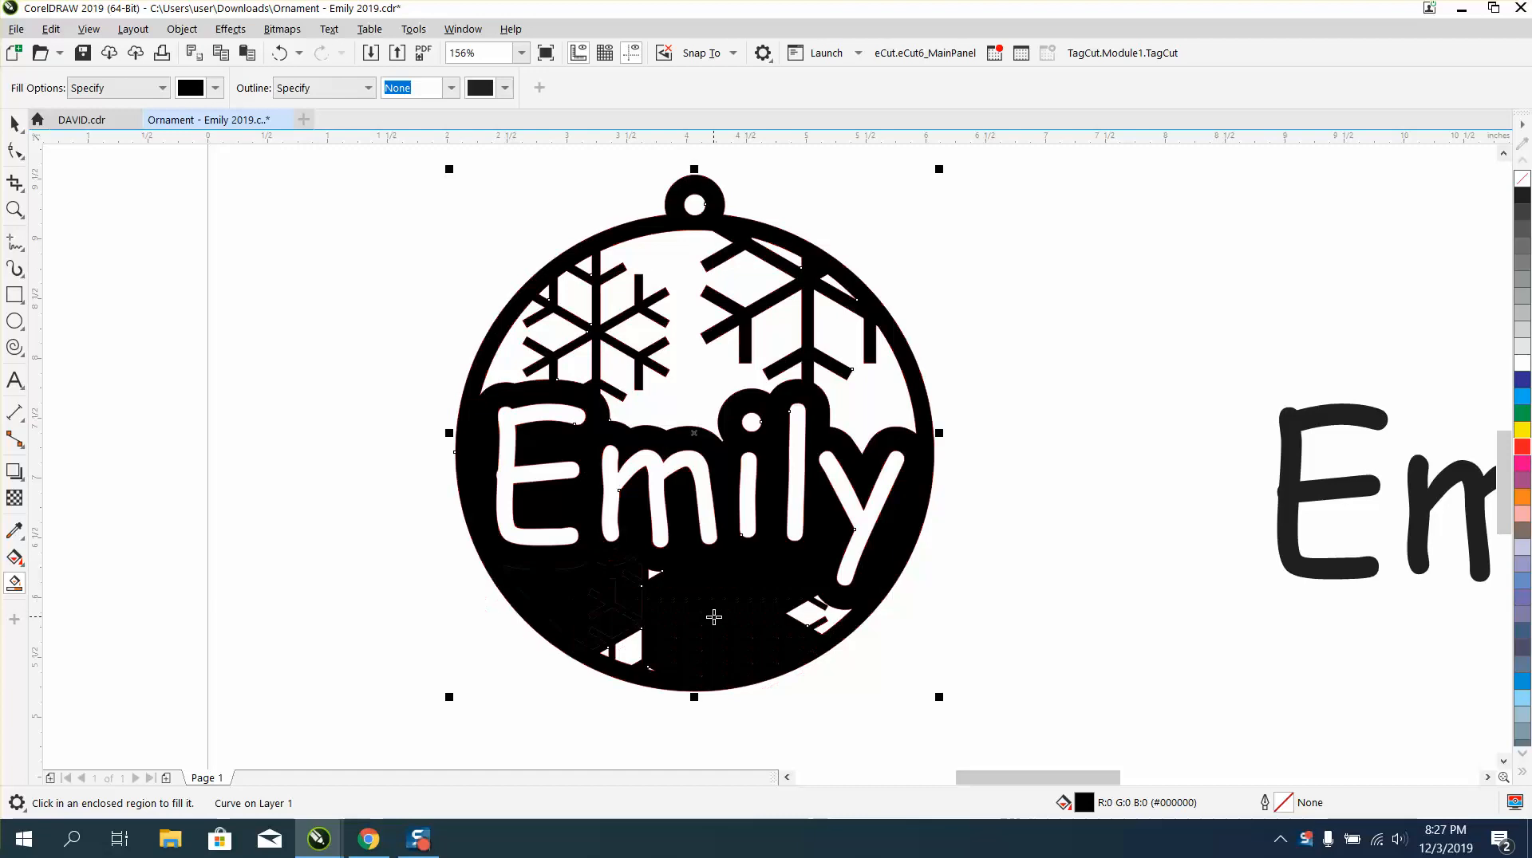
Step: Undo the black fill, zoom into a snowflake corner and marquee-select its nodes
left_click(280, 52)
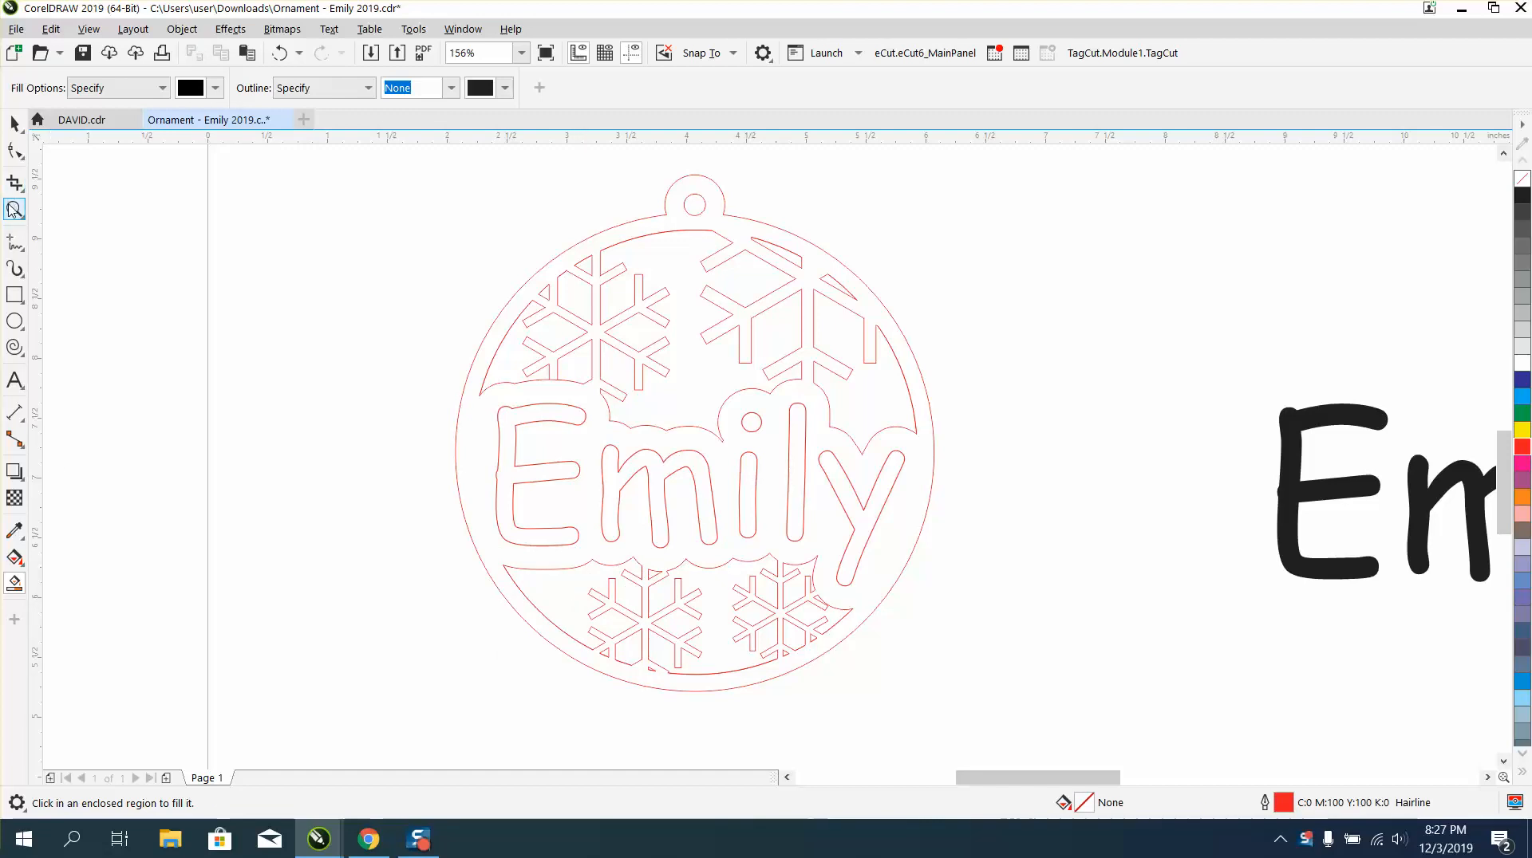
left_click(809, 672)
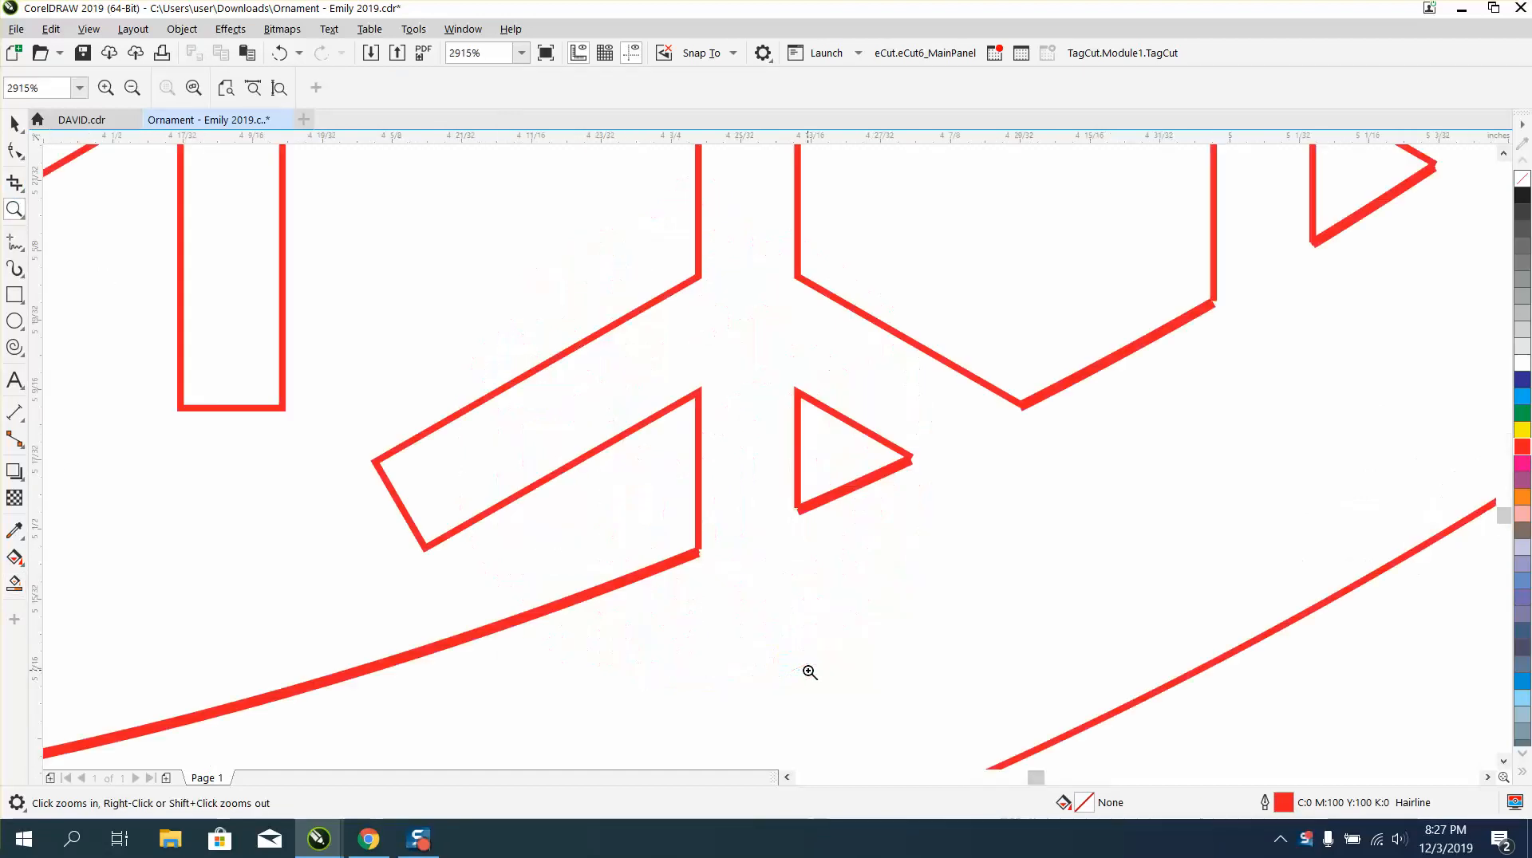
left_click(809, 672)
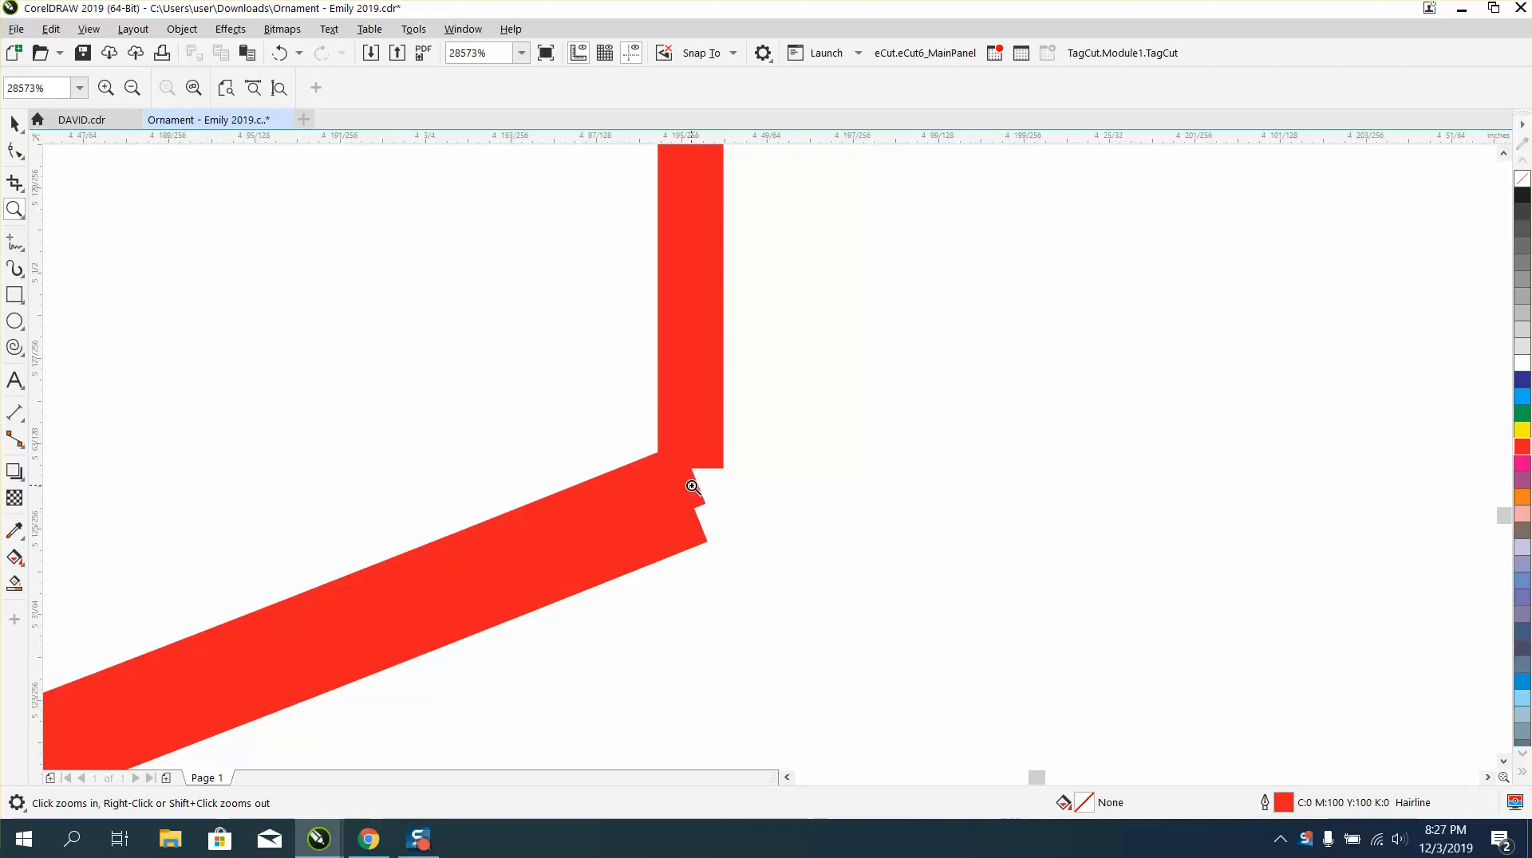
left_click(14, 152)
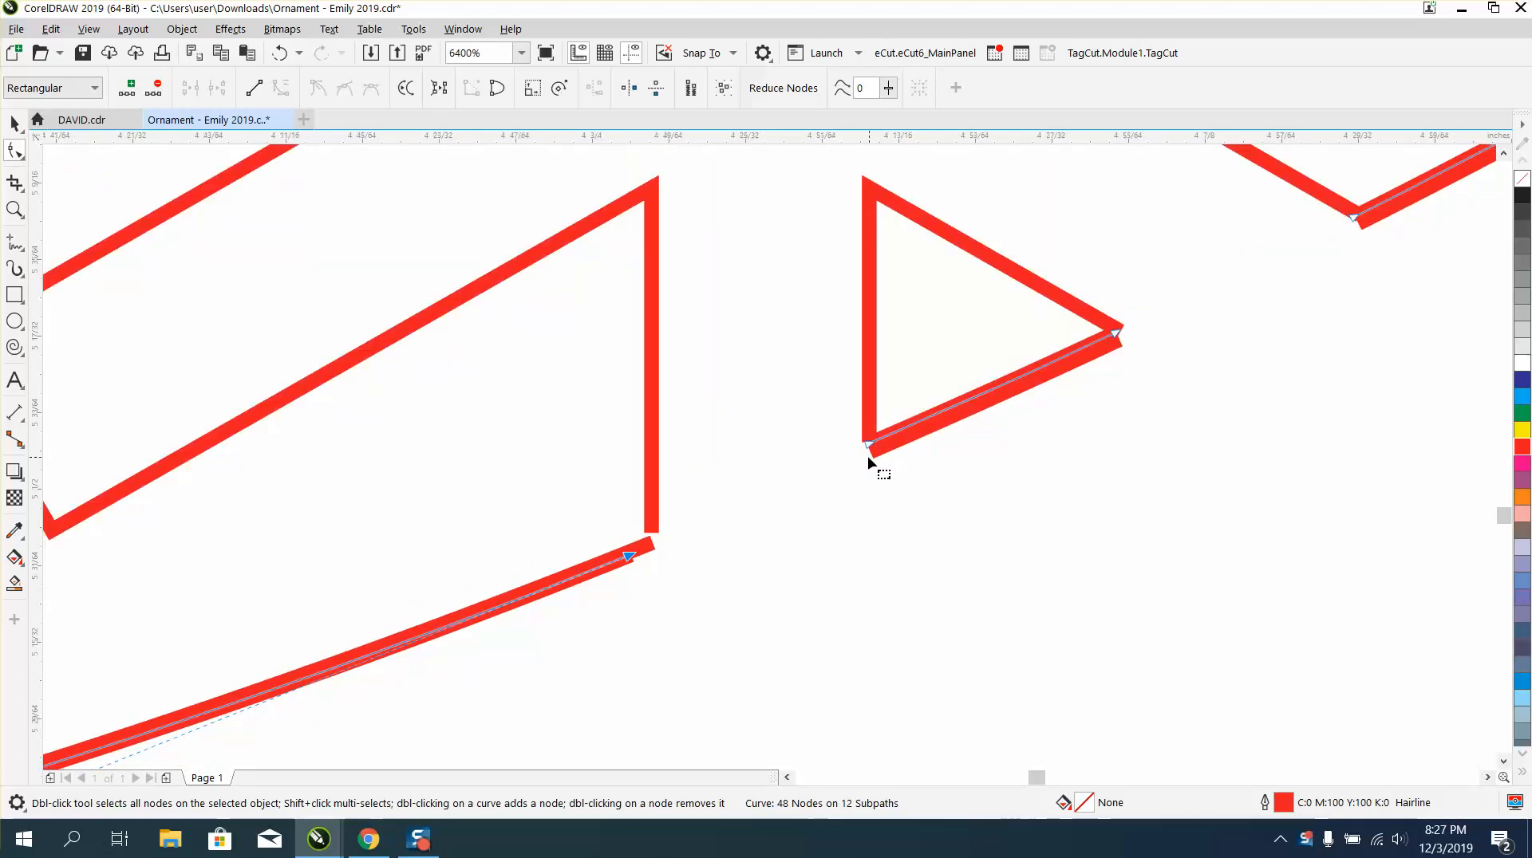
left_click_drag(869, 459, 923, 512)
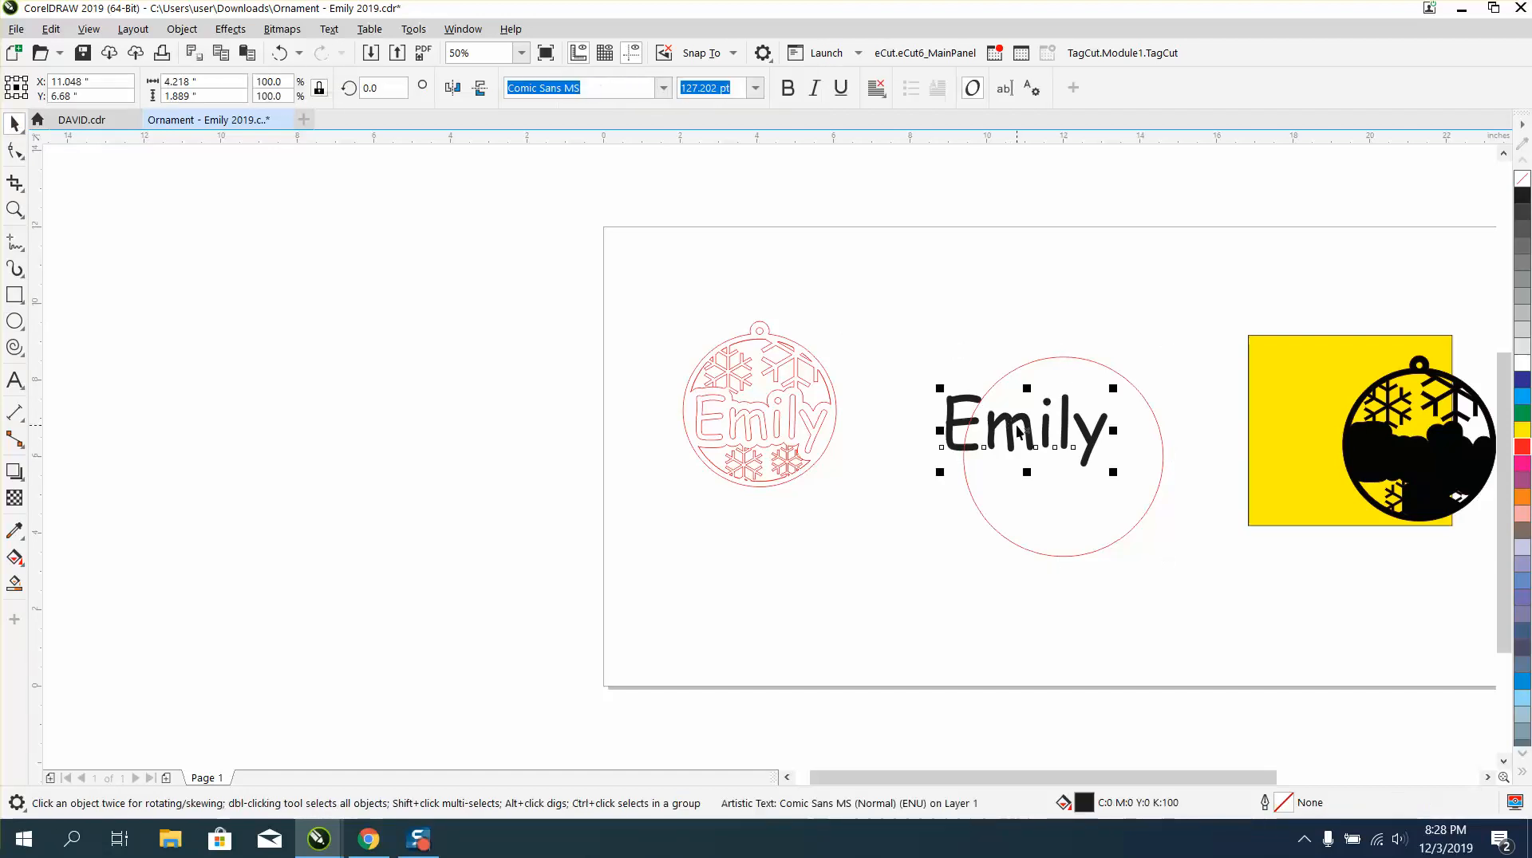
Step: Move the 'Emily' text over the circle and center it
left_click_drag(1026, 430, 1061, 454)
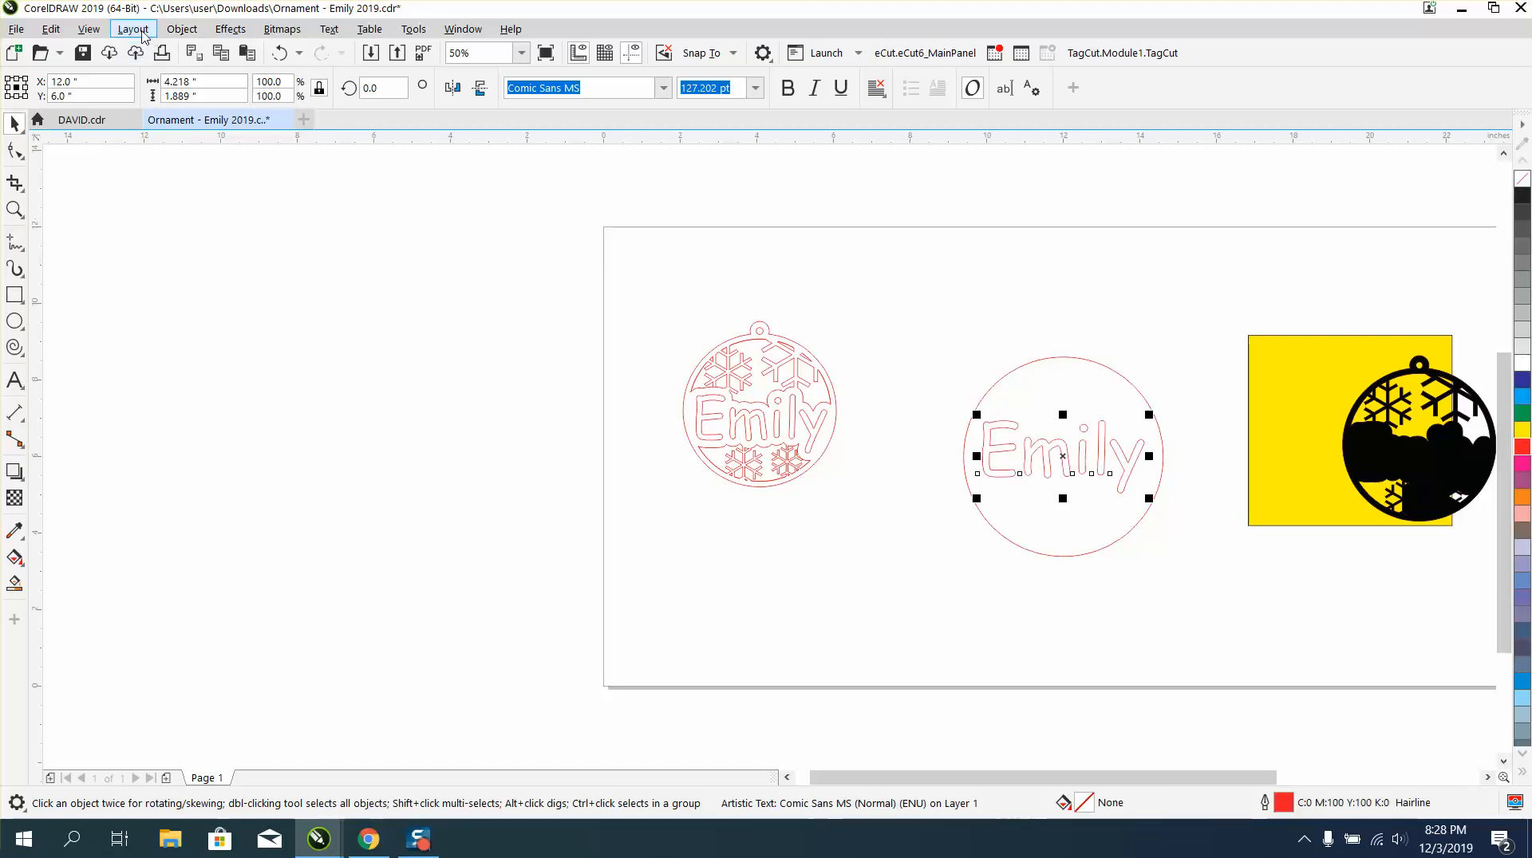
left_click(181, 28)
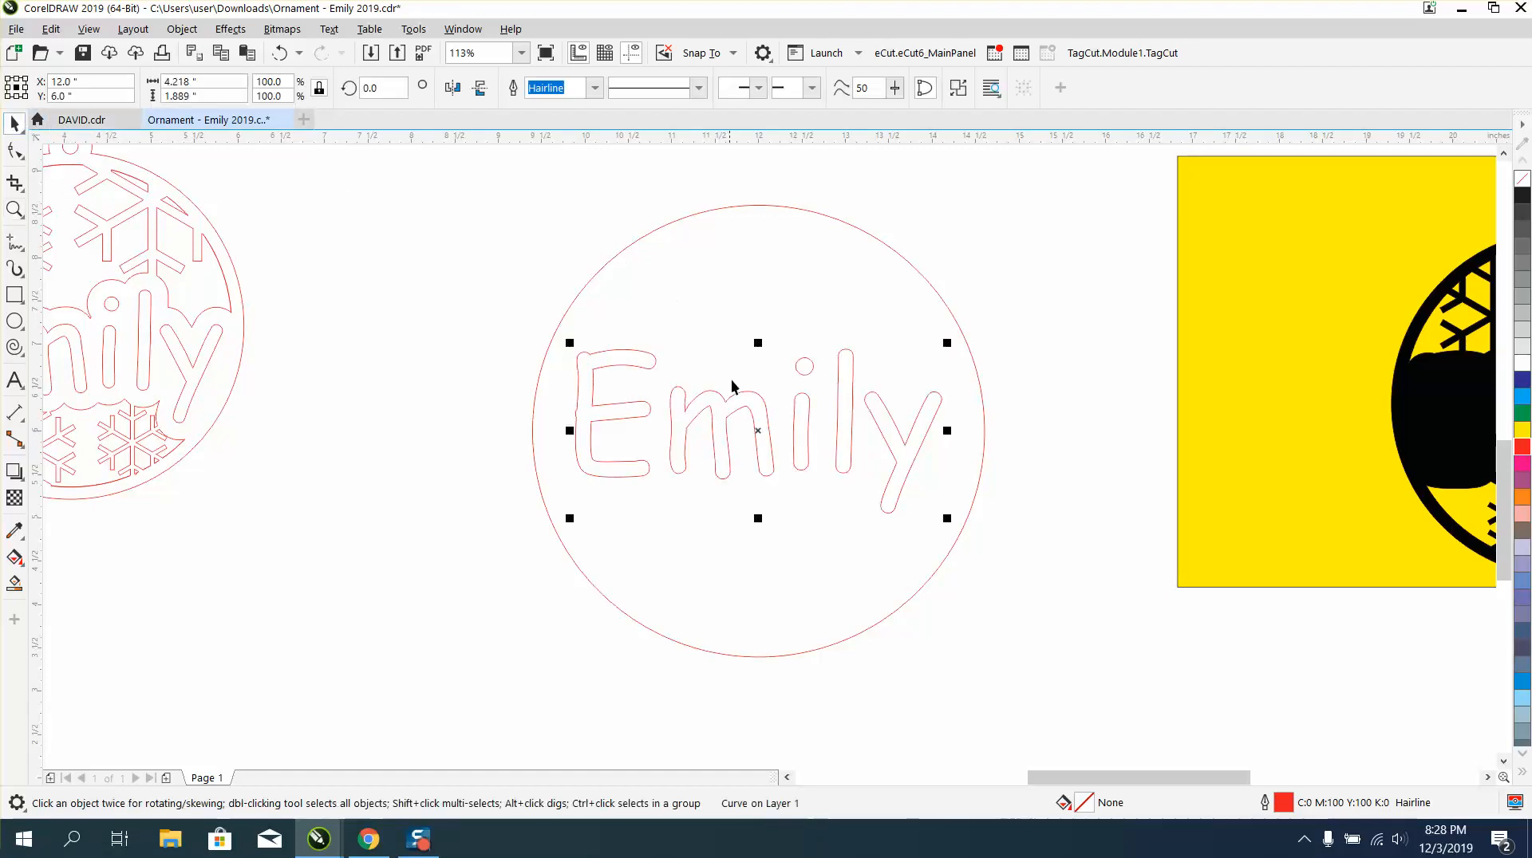
mouse_move(369, 197)
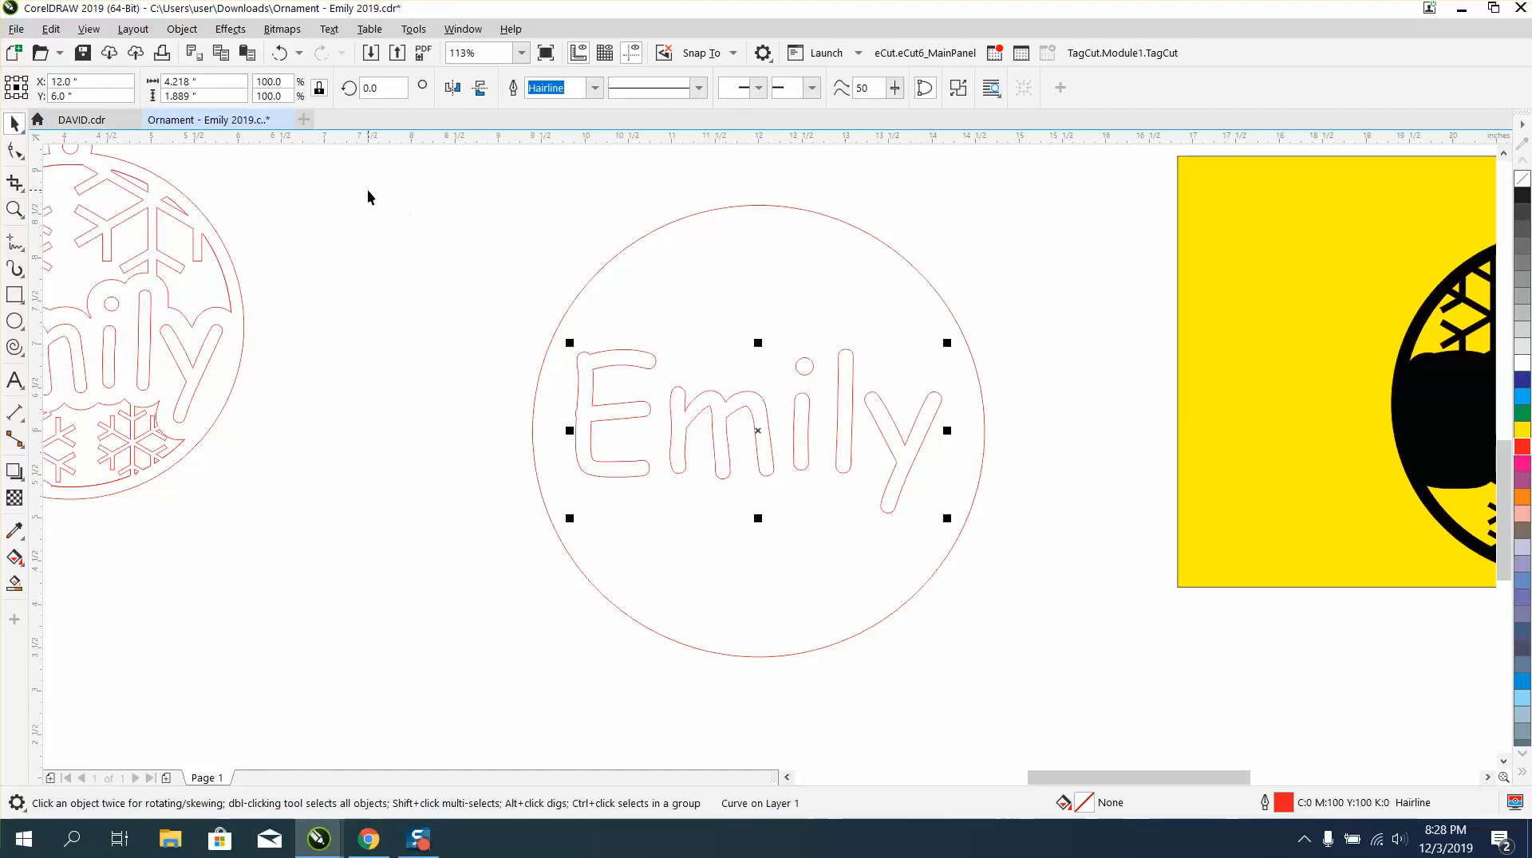
mouse_move(144, 217)
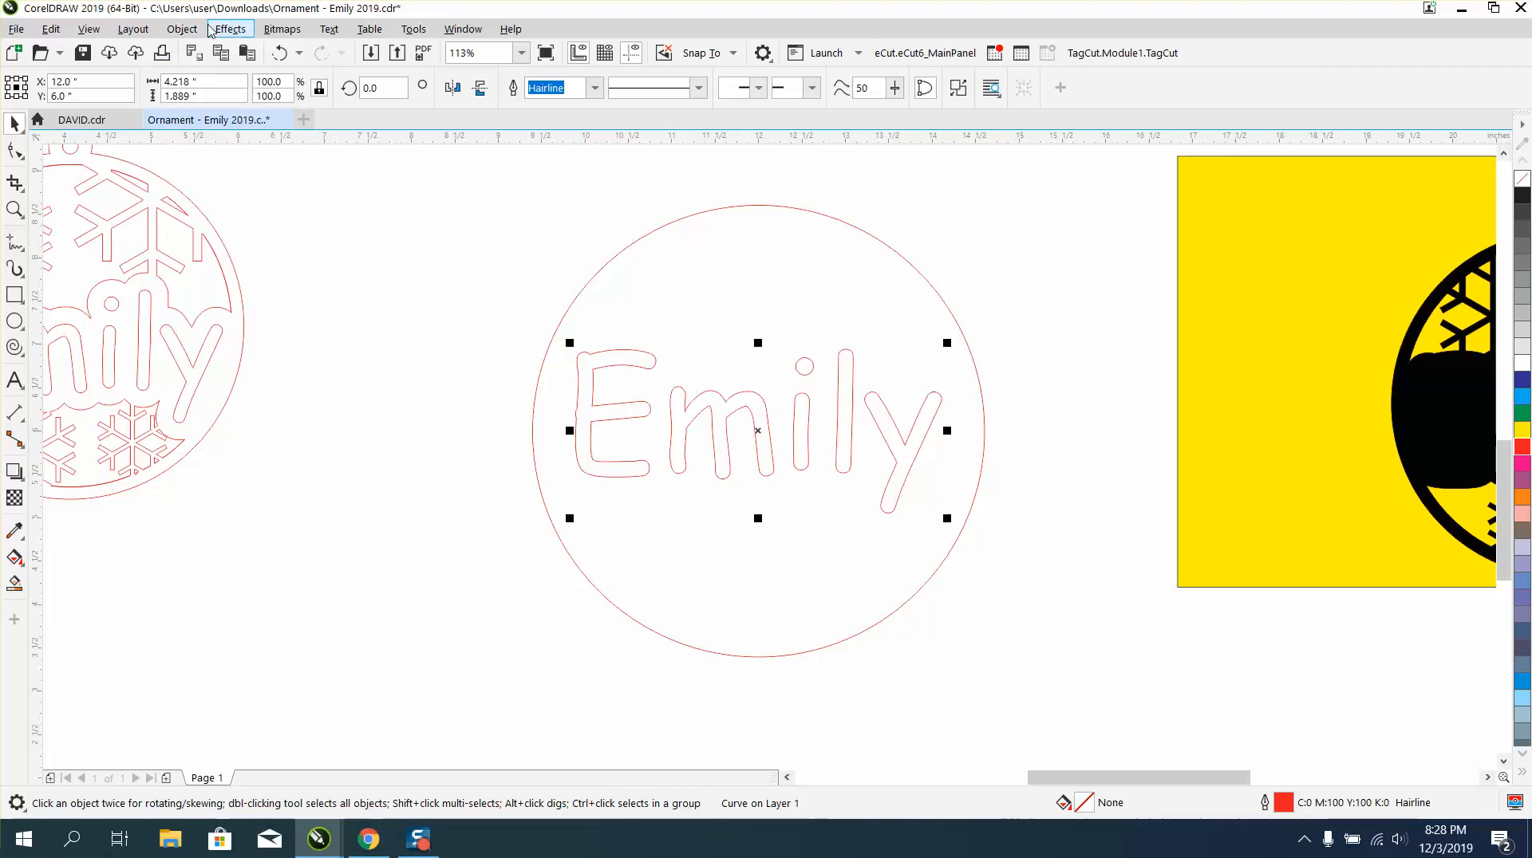
Step: Apply an Outside contour to 'Emily' with 1 step and 0.2" offset
left_click(229, 28)
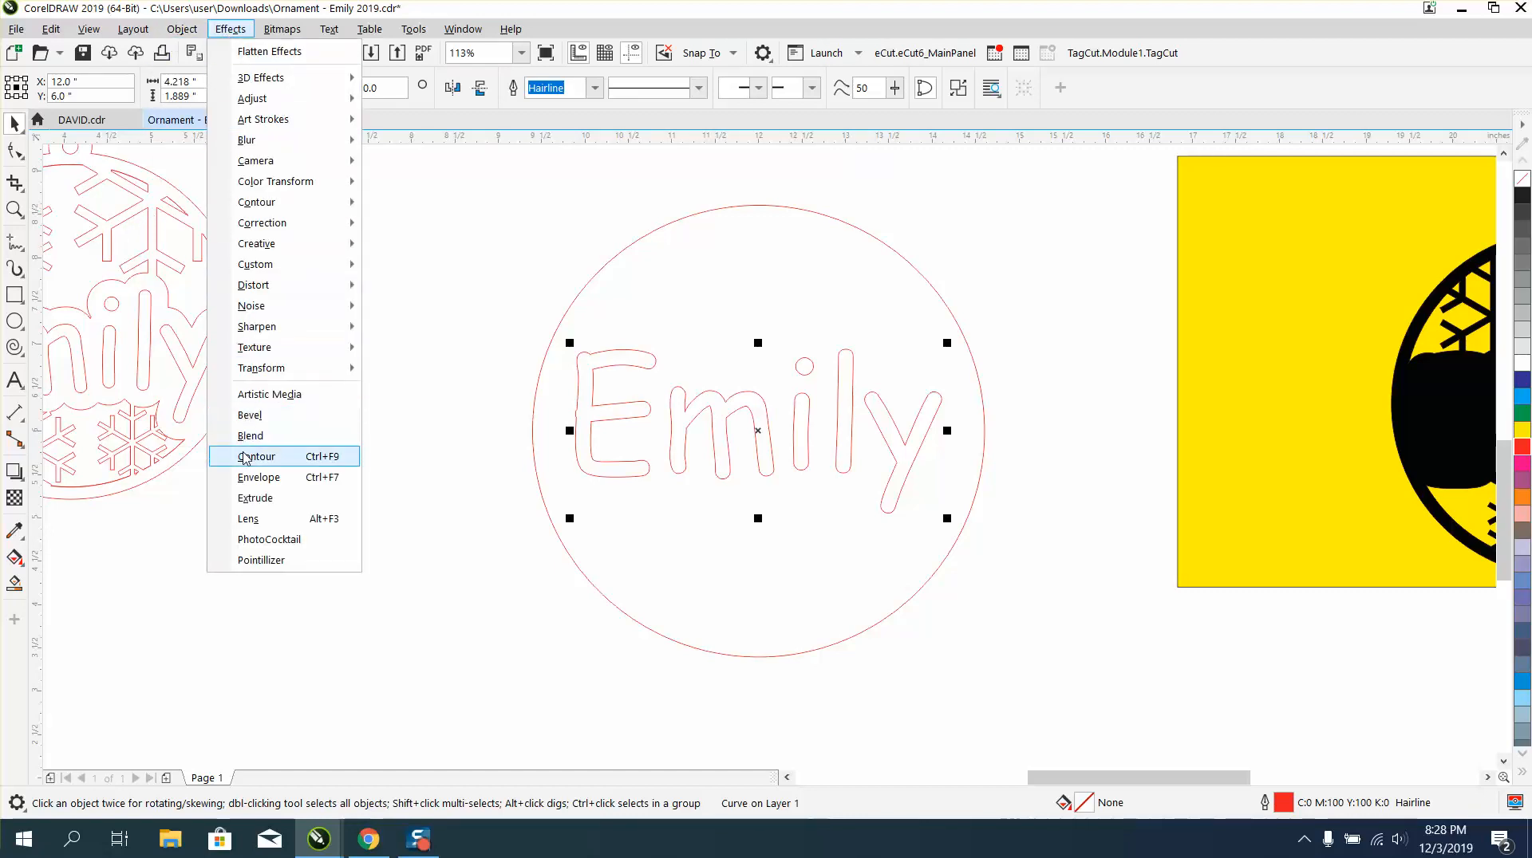
left_click(256, 457)
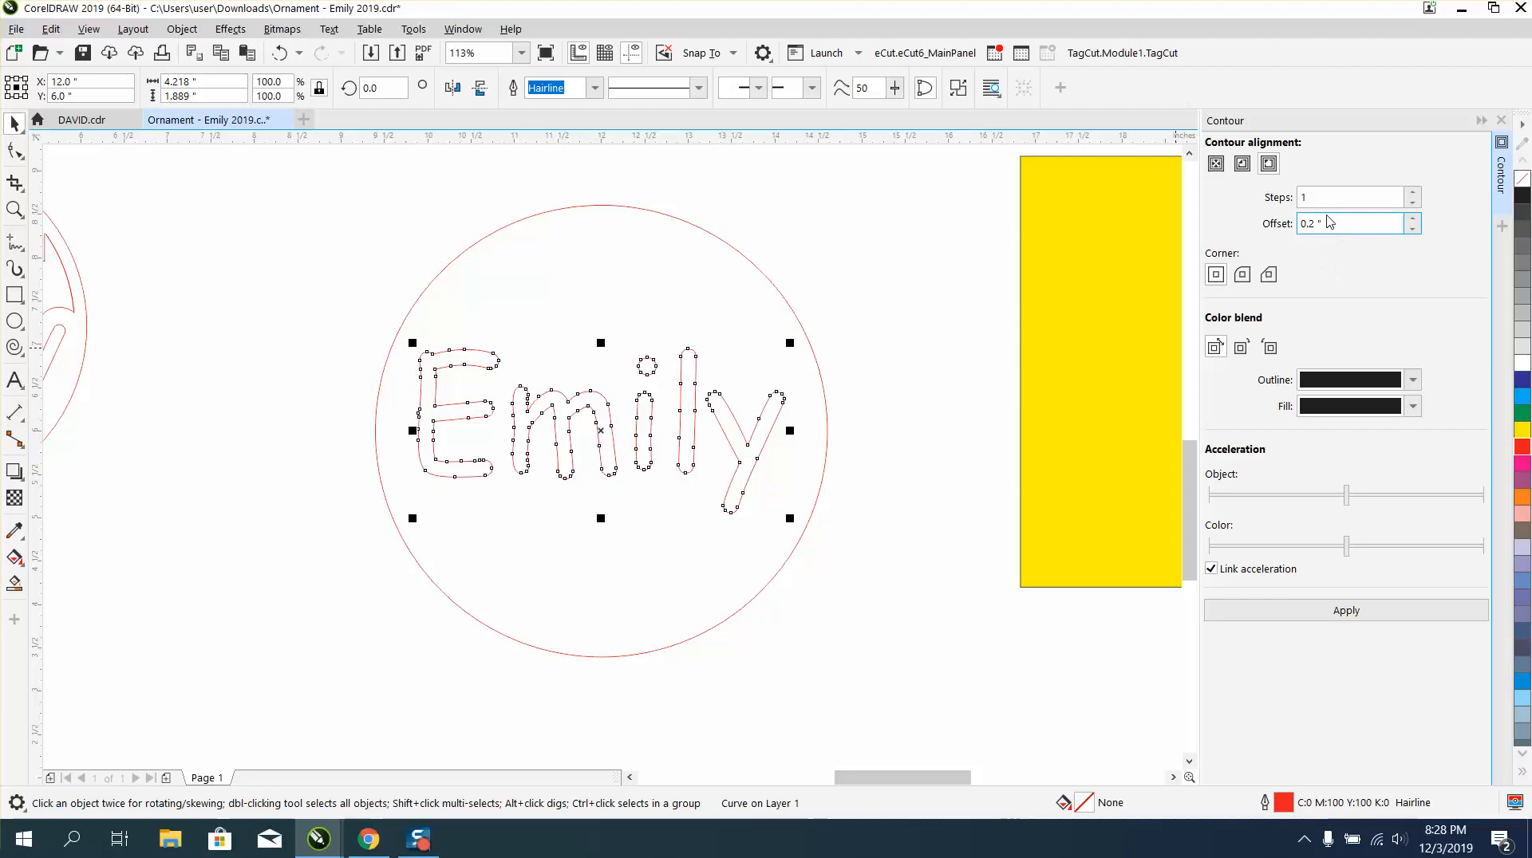
left_click(1345, 610)
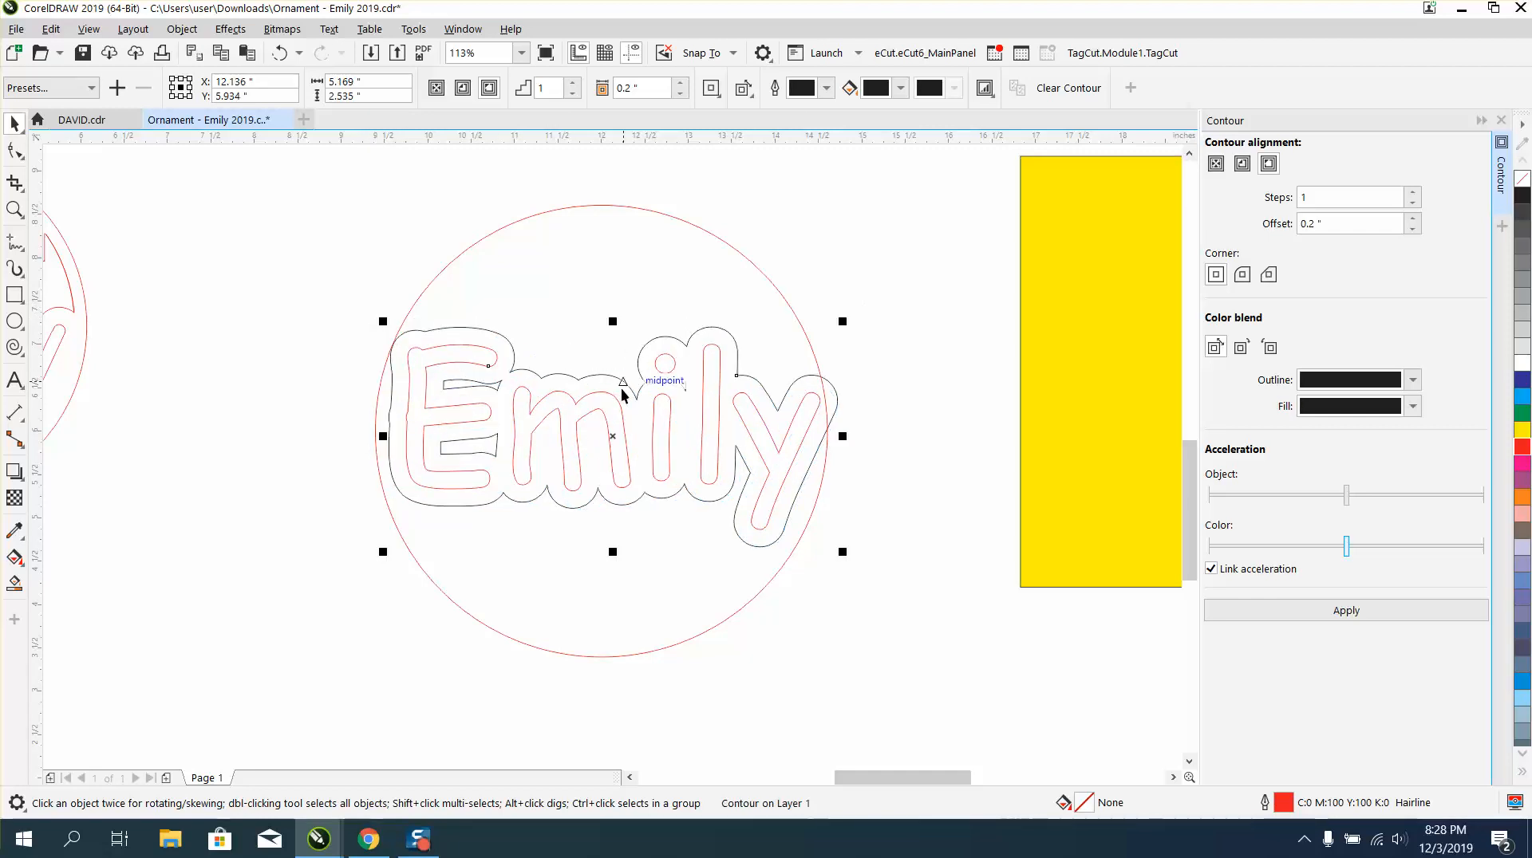
mouse_move(684, 407)
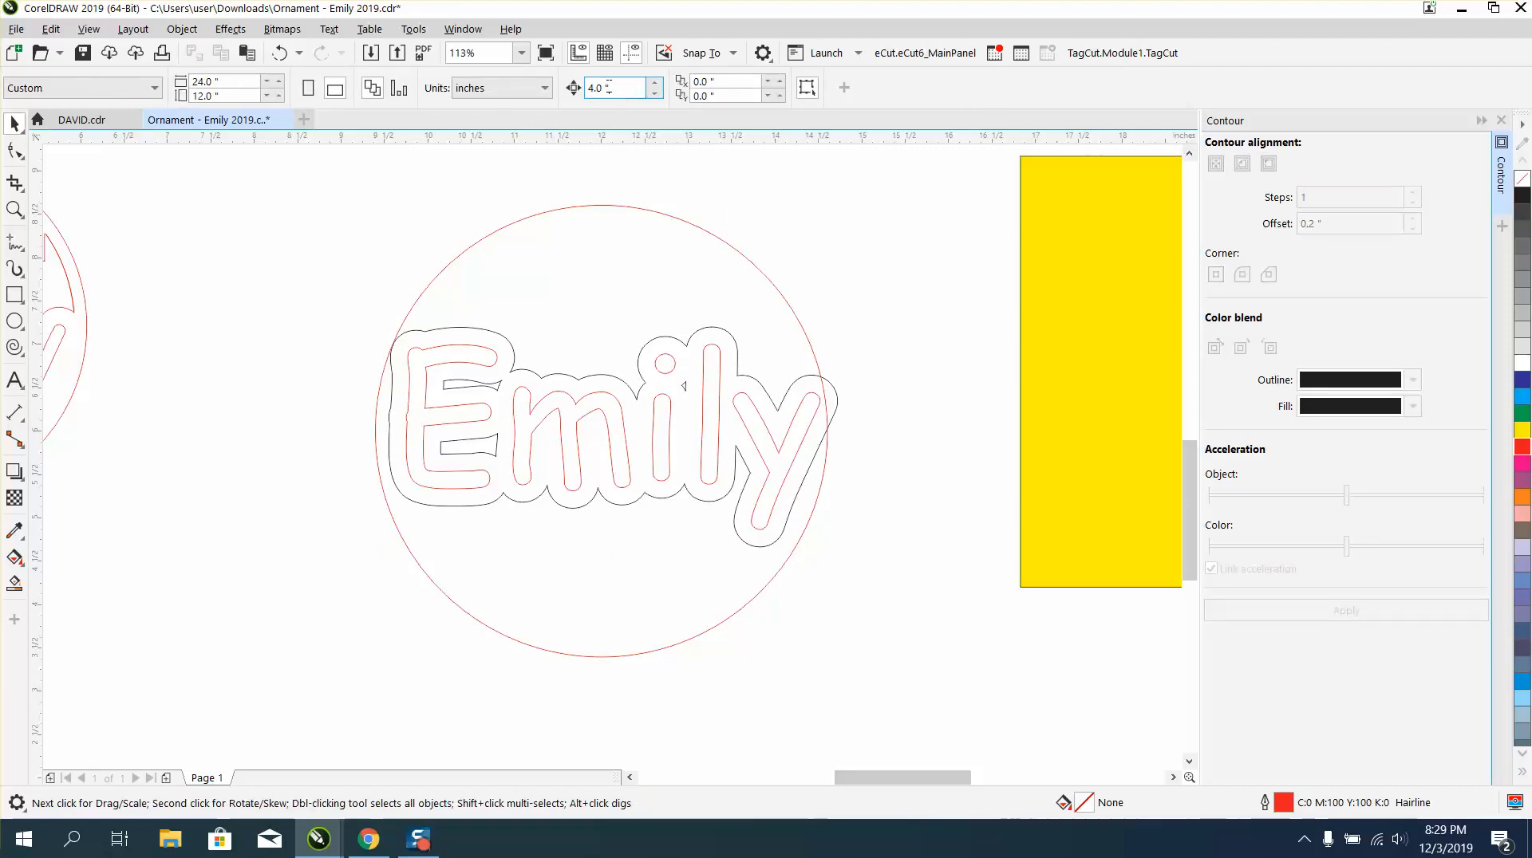
type(".02")
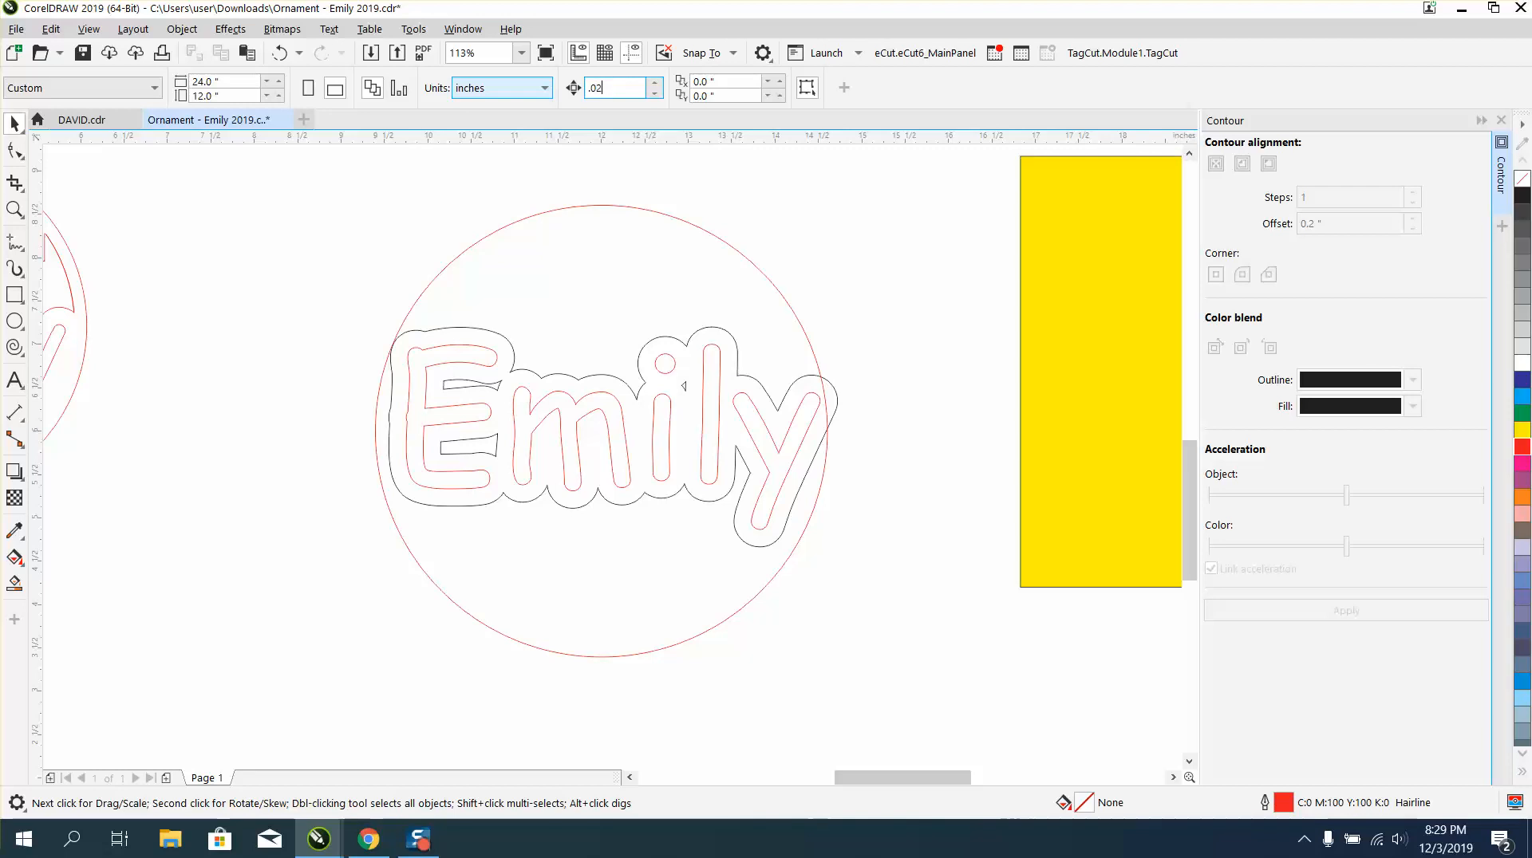
left_click(599, 200)
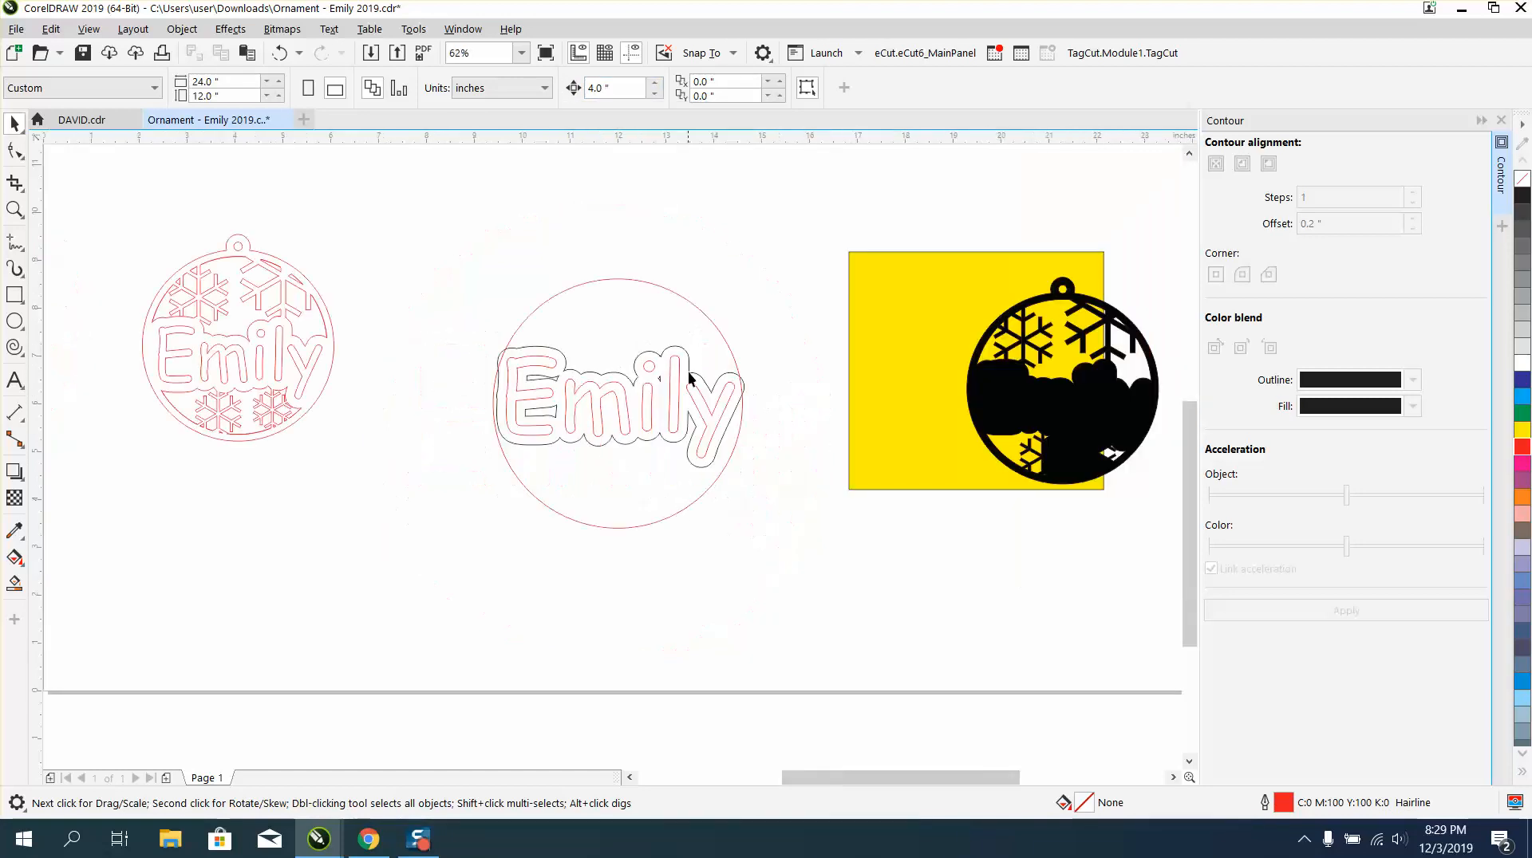
Step: Smart-fill the lettering black and enter an 8.0 inch nudge distance
left_click(238, 336)
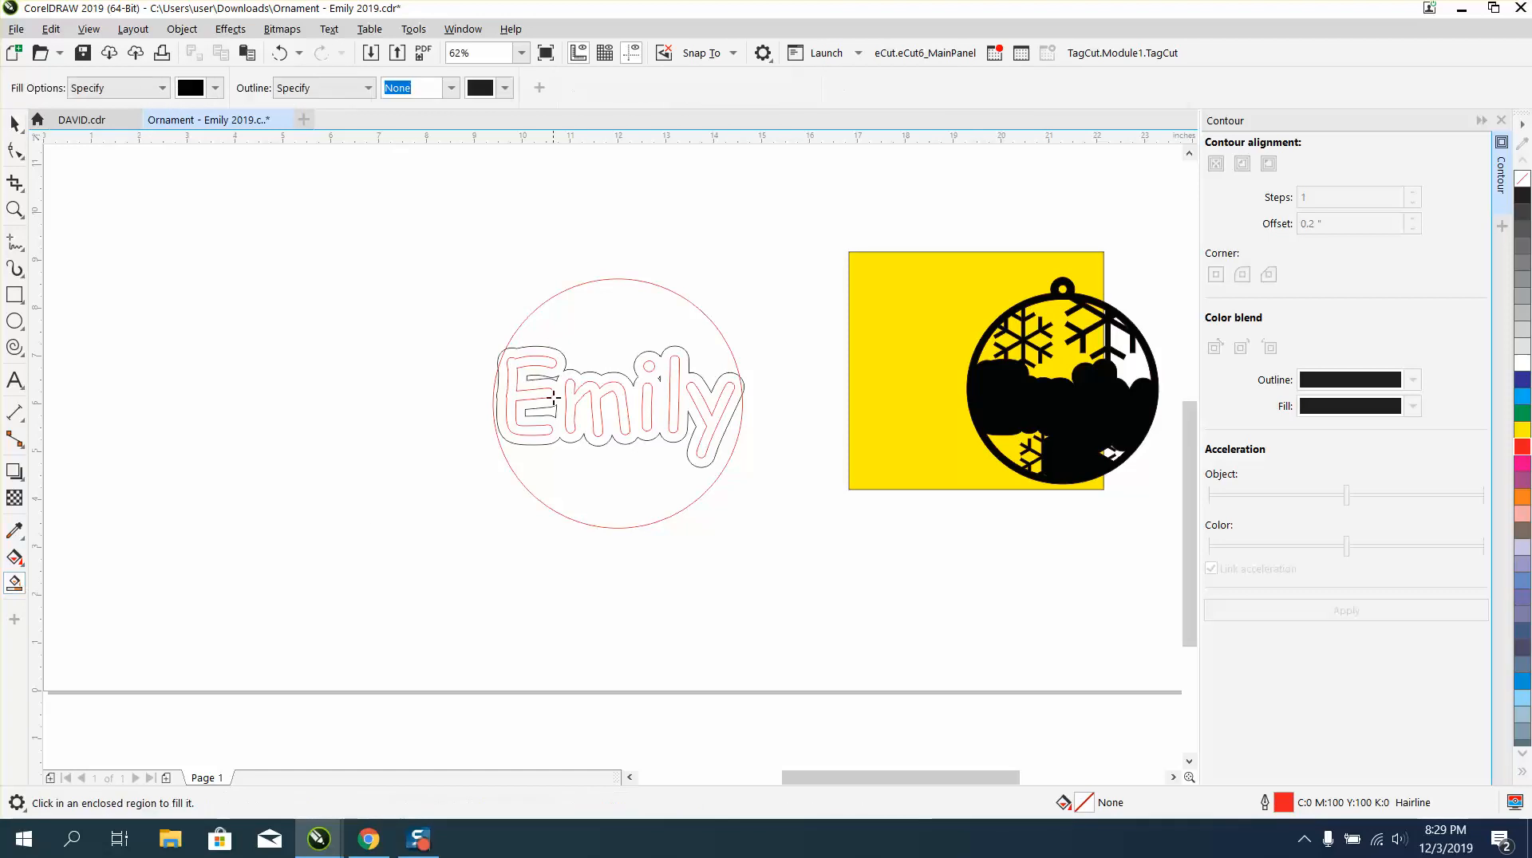
left_click(527, 395)
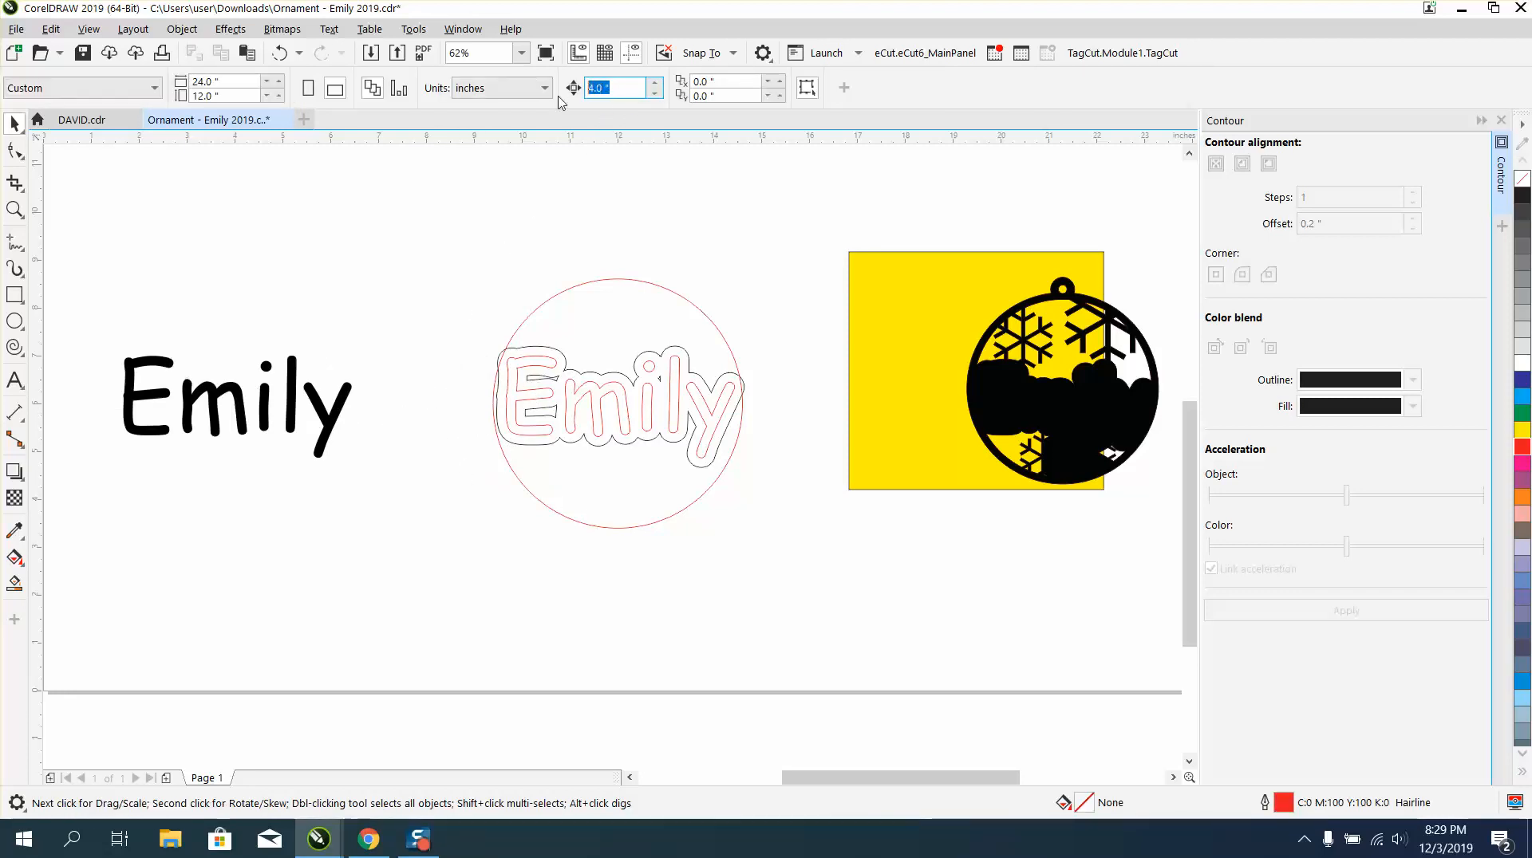
type("8.0")
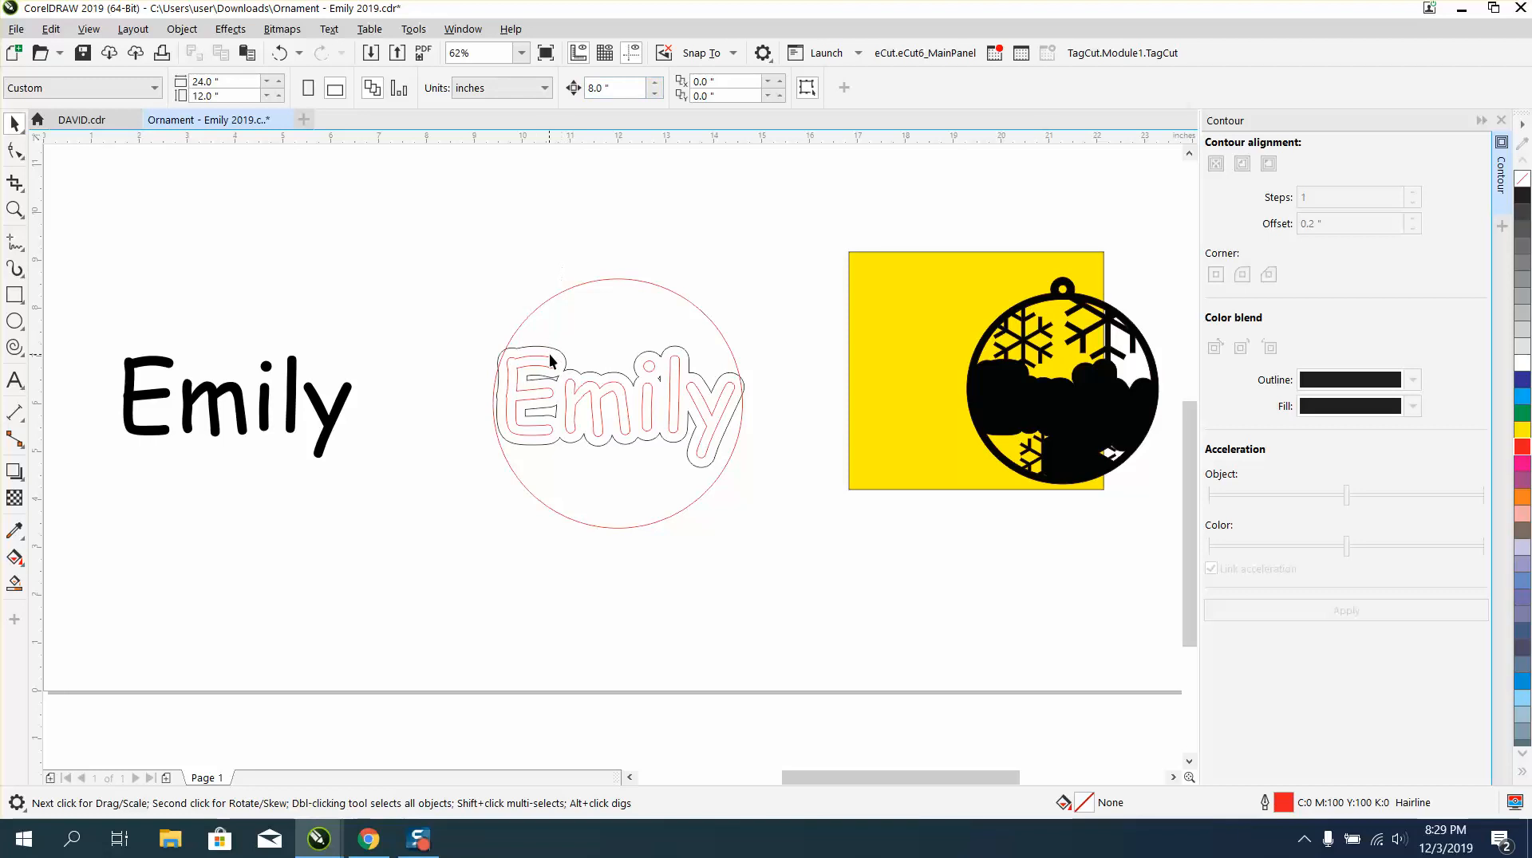
Step: Break the contour apart from the 'Emily' text via the Object menu
left_click(619, 405)
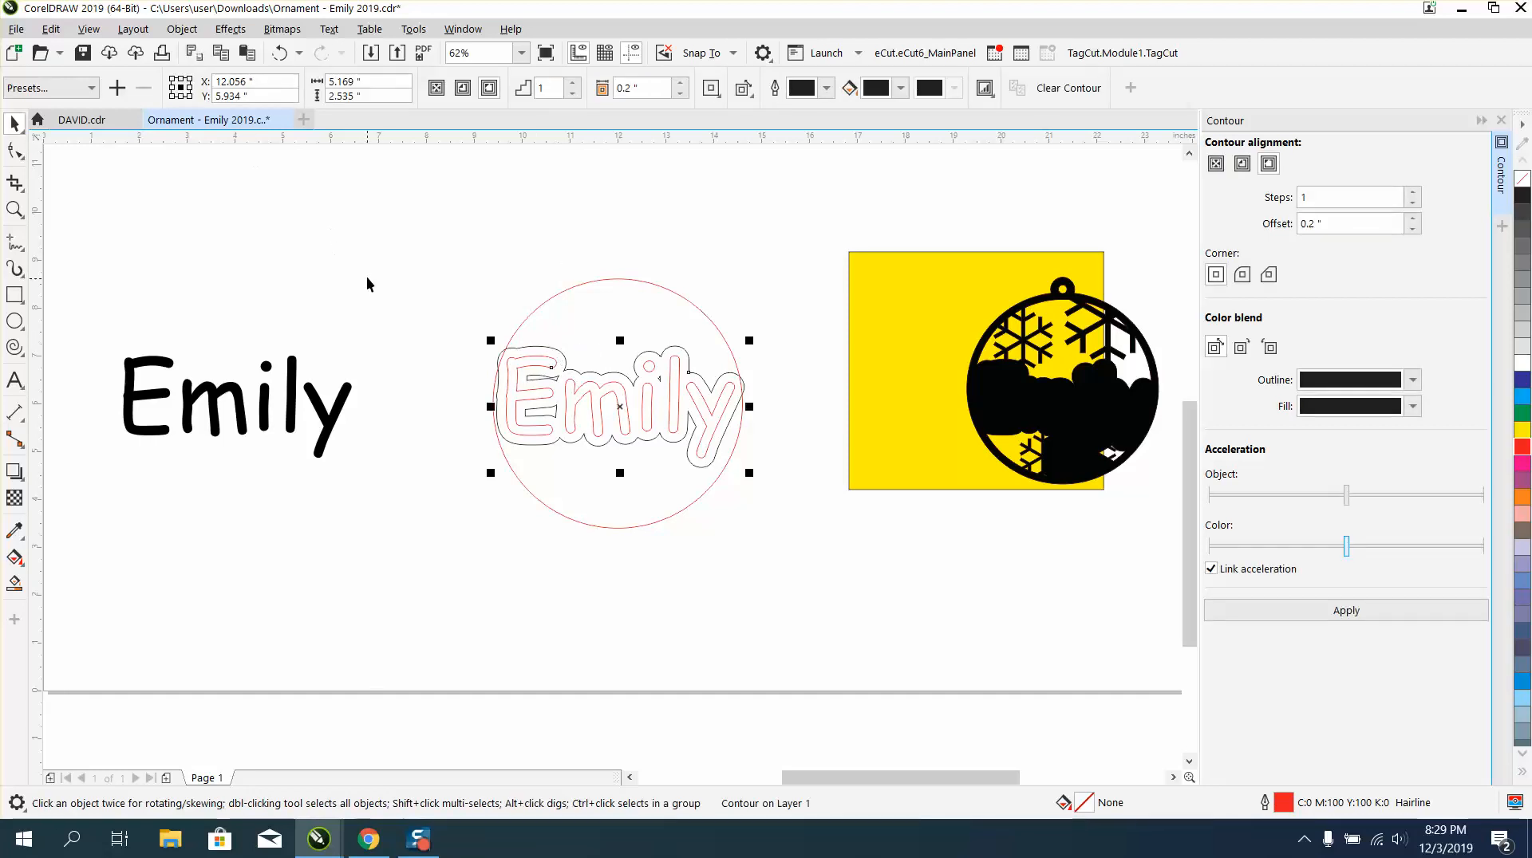
left_click(131, 28)
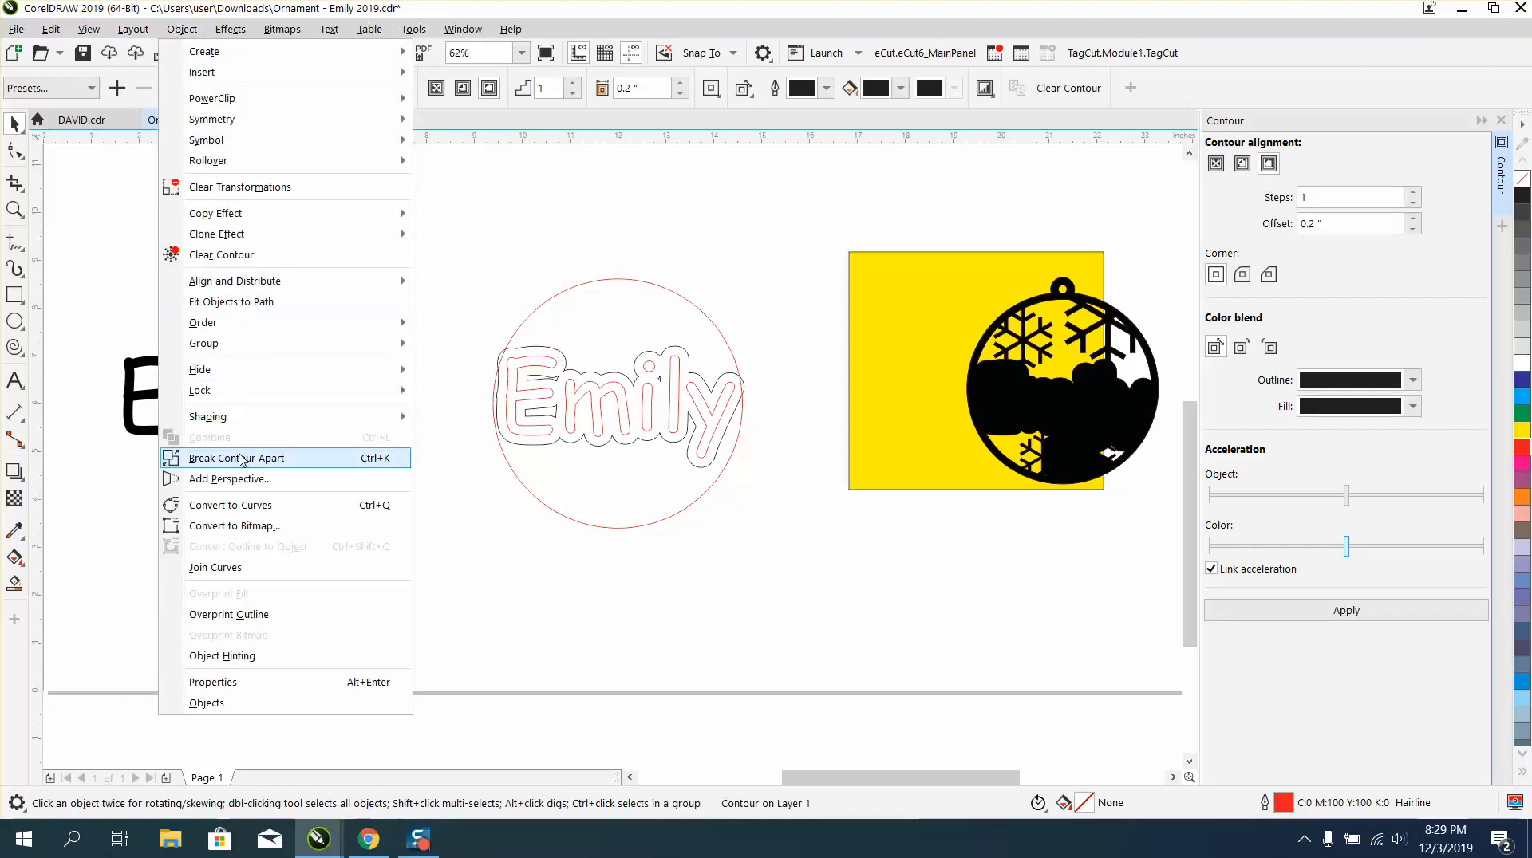
left_click(236, 458)
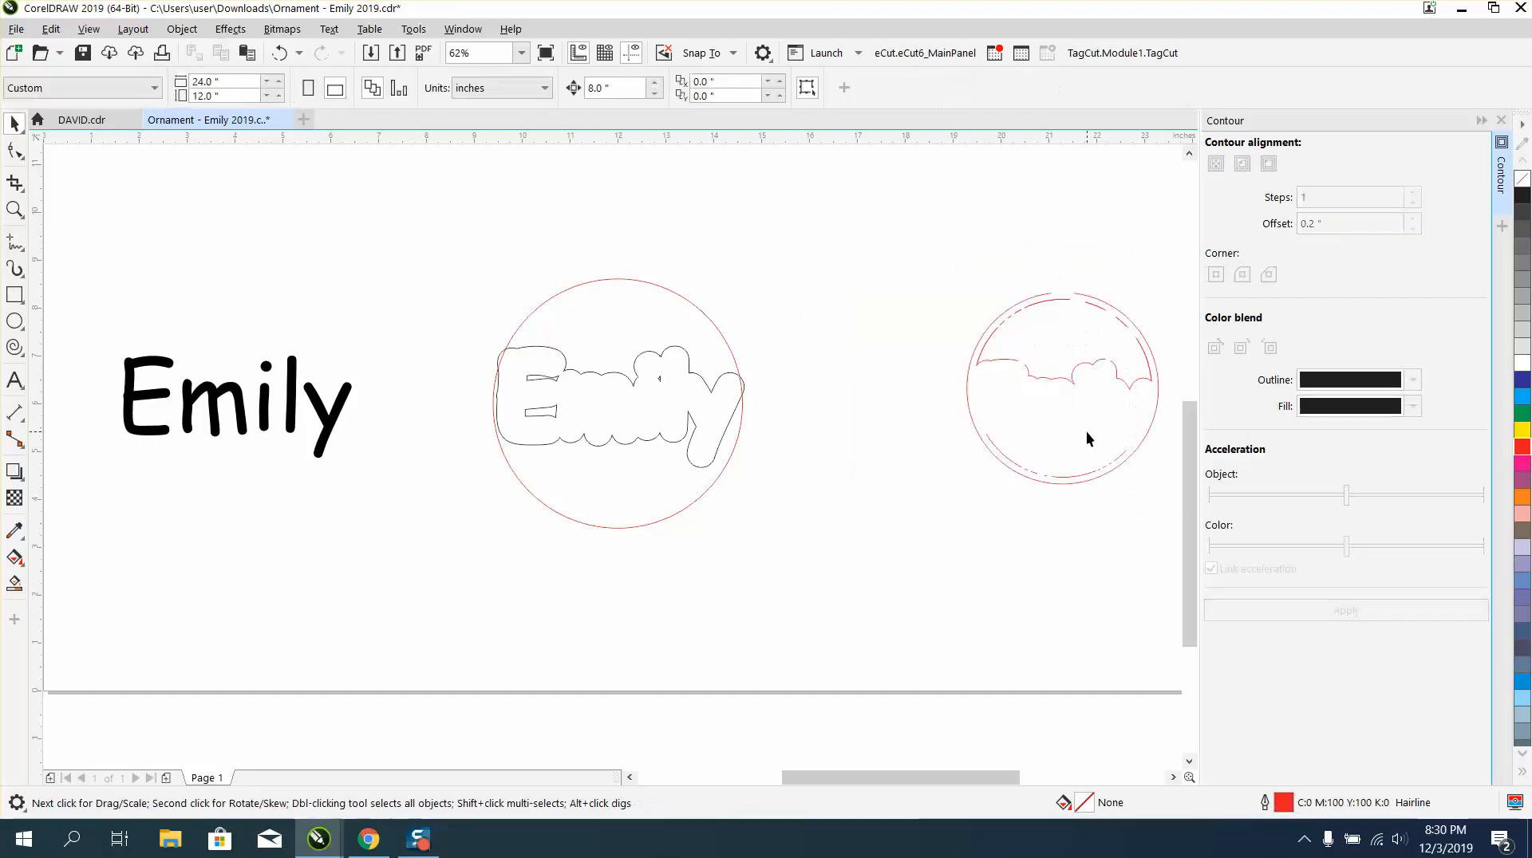
Step: Zoom out to the full page, then zoom in slightly on the circle design
left_click(1063, 386)
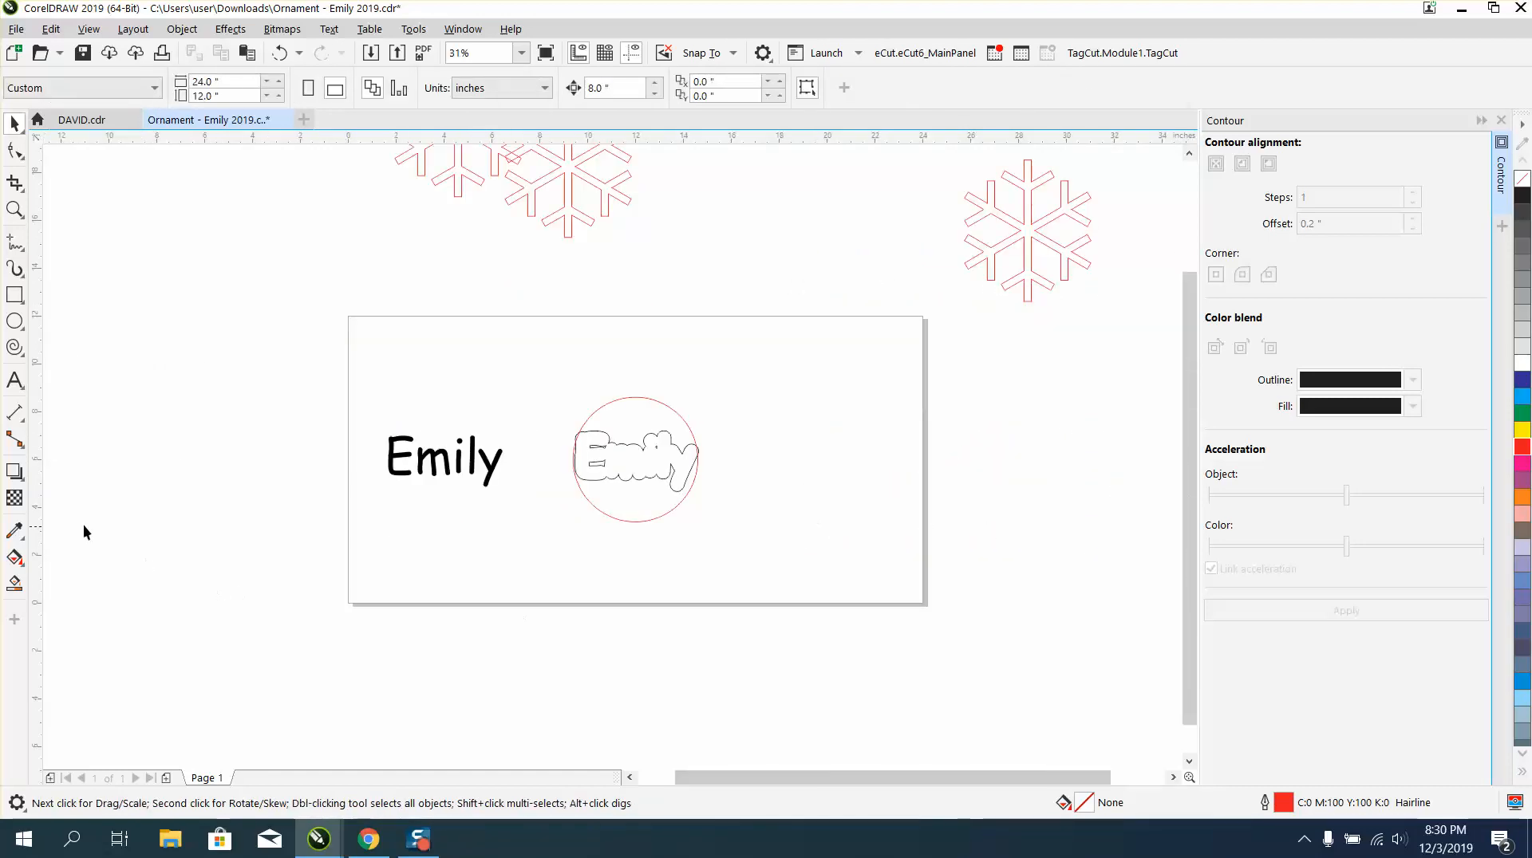
mouse_move(35, 535)
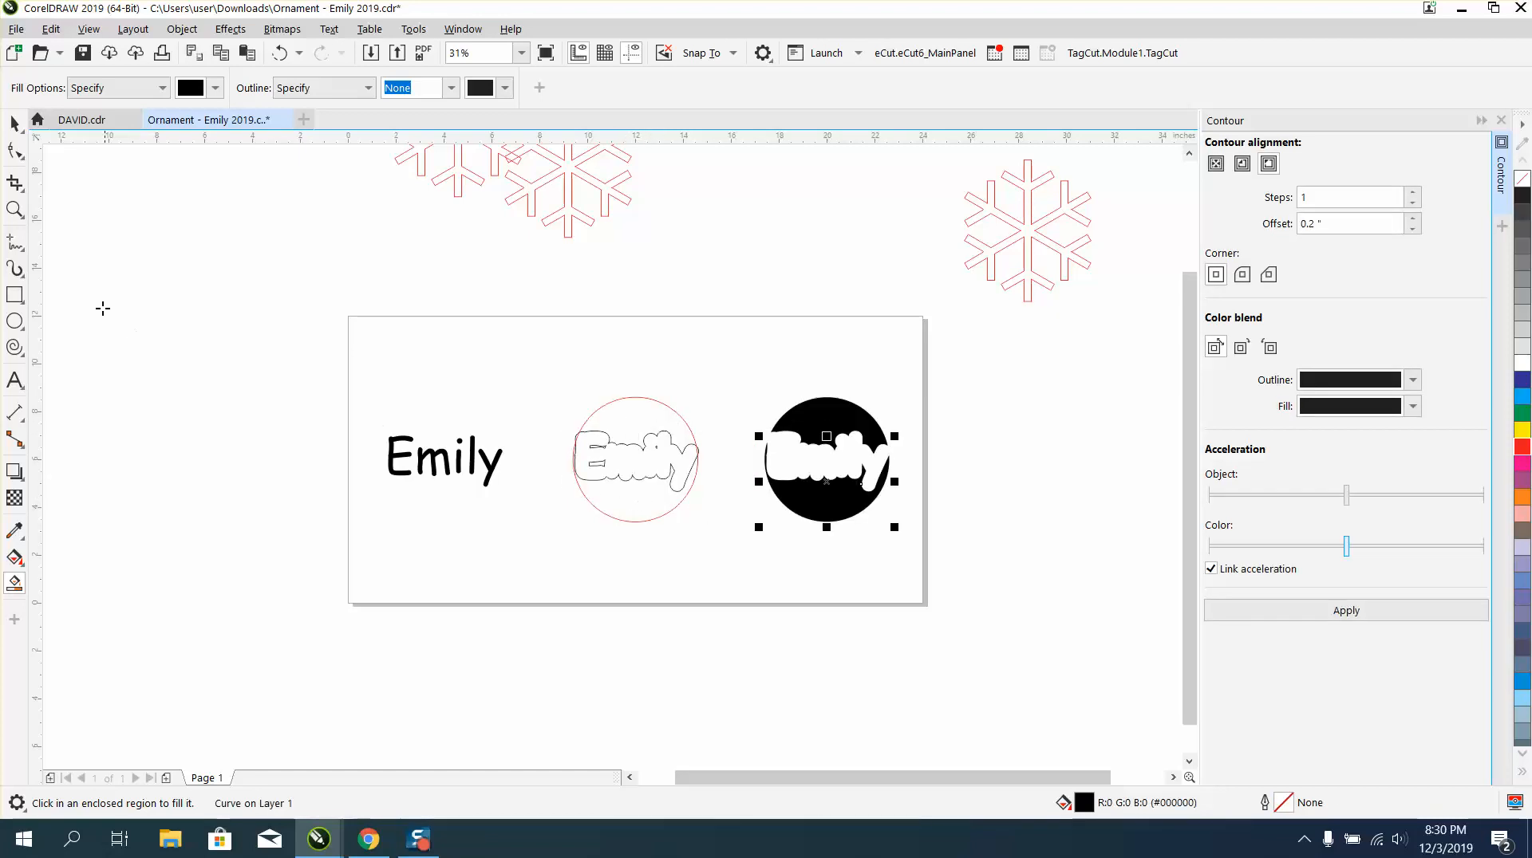
left_click(15, 210)
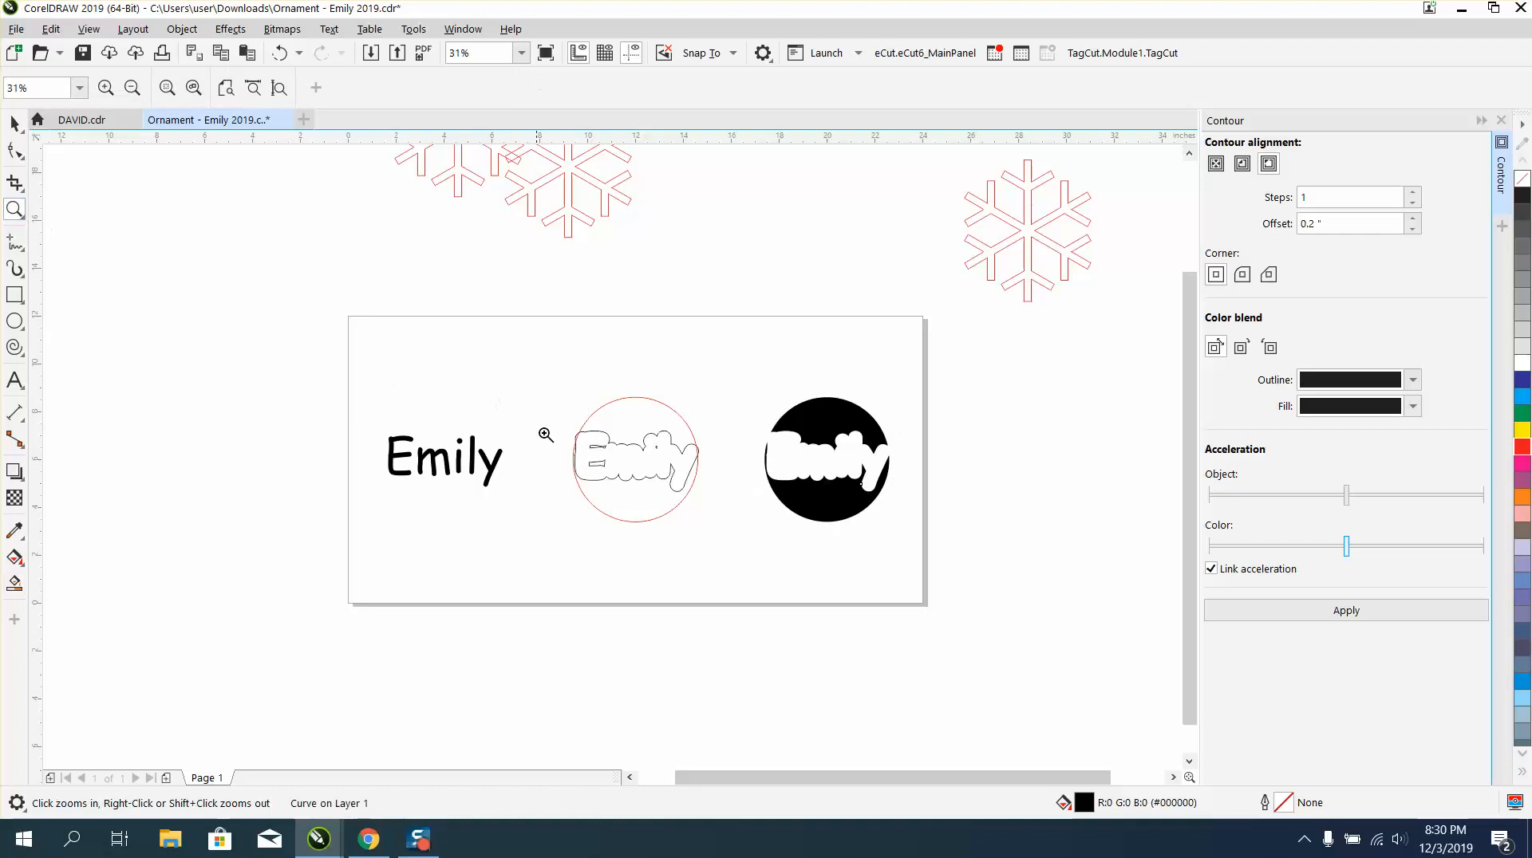
left_click(546, 435)
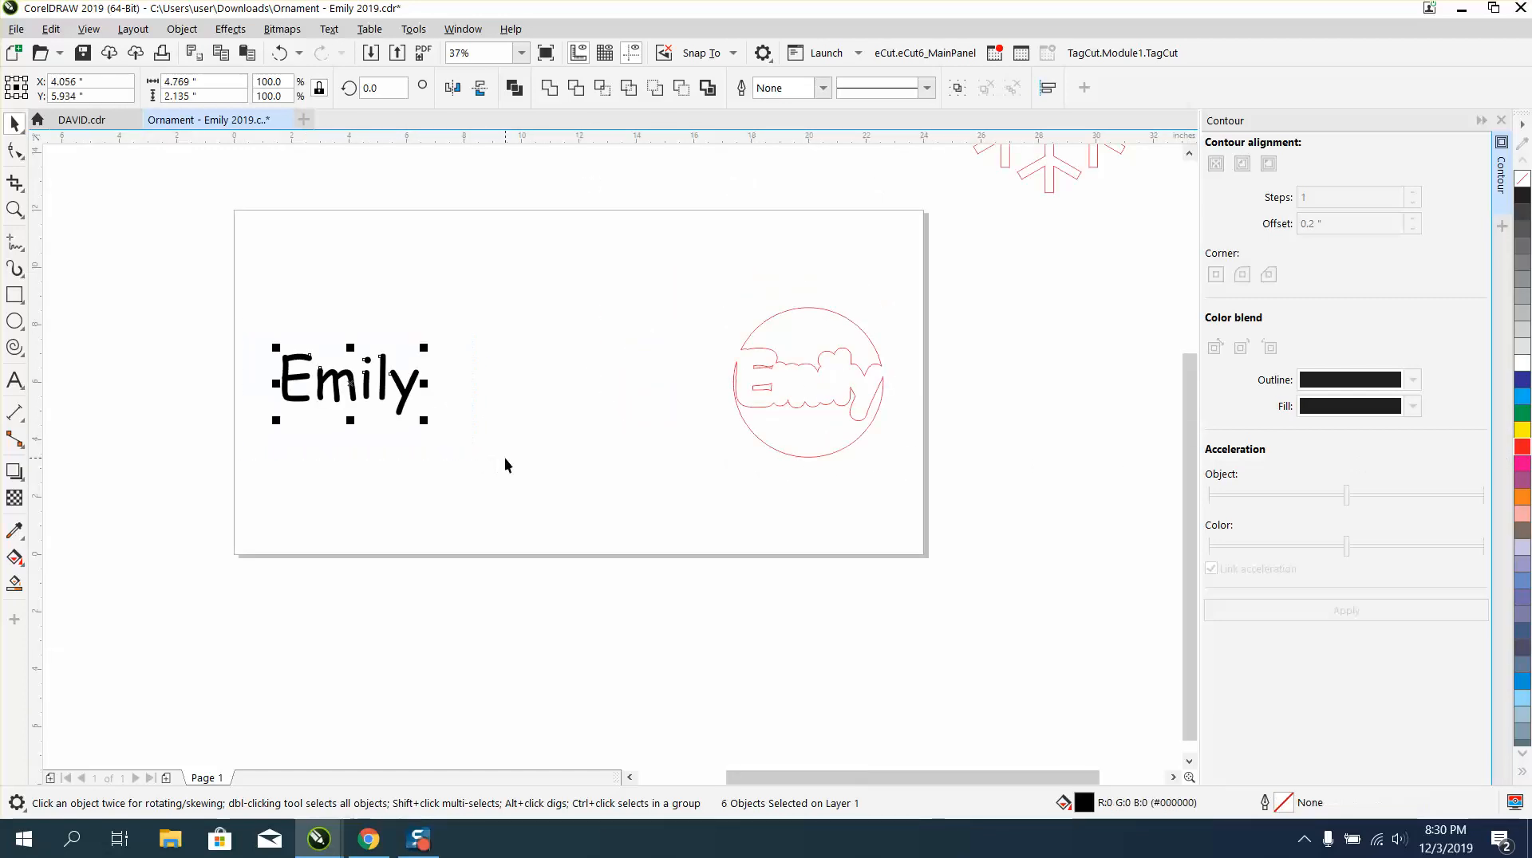
Step: Scale a Wingdings snowflake down to about 30% of its size
left_click_drag(349, 382, 809, 382)
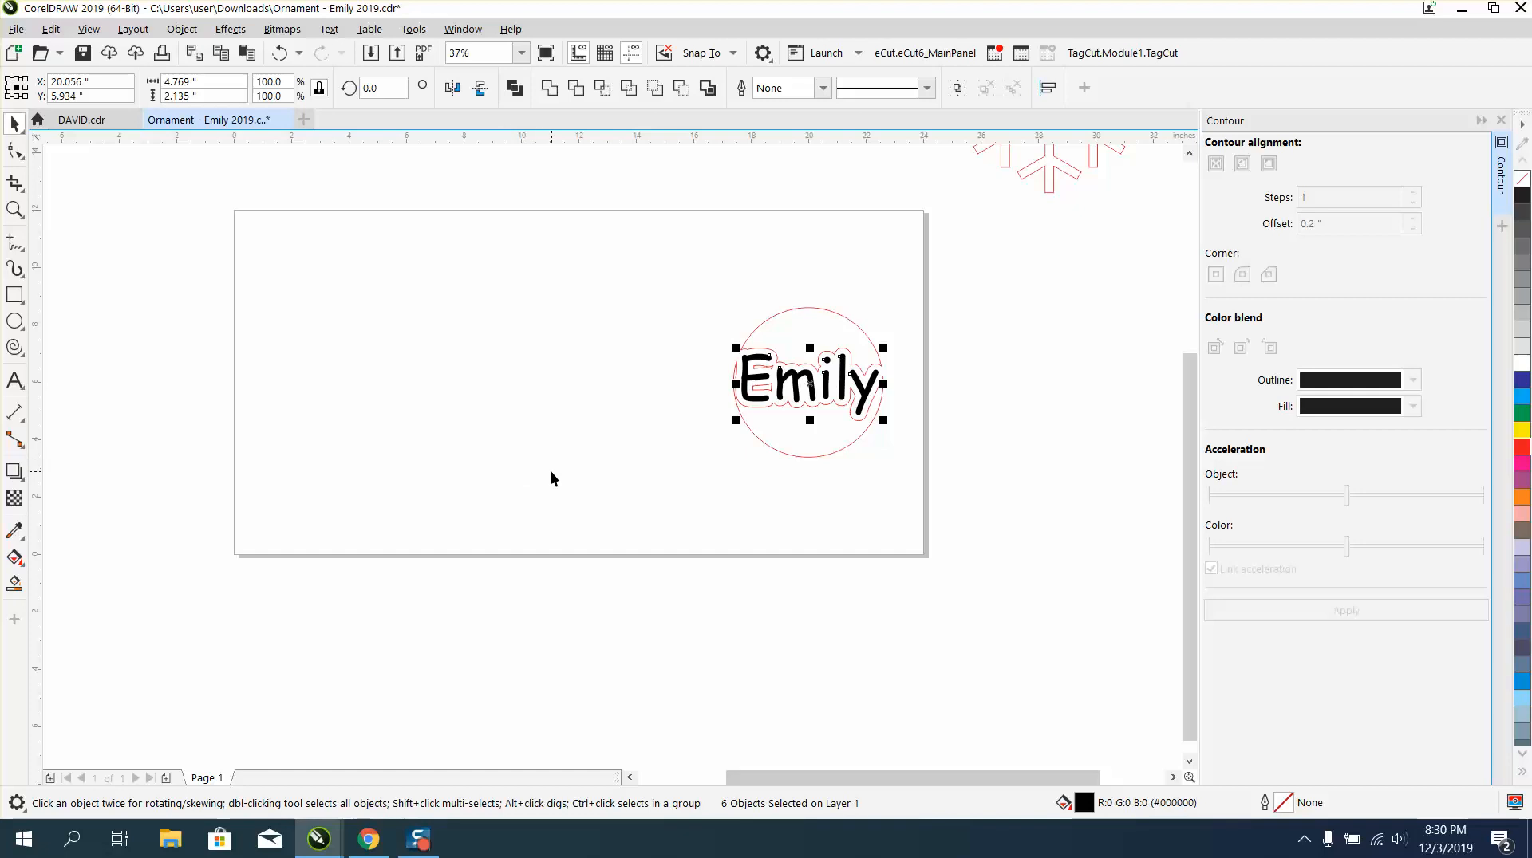
left_click_drag(805, 380, 347, 381)
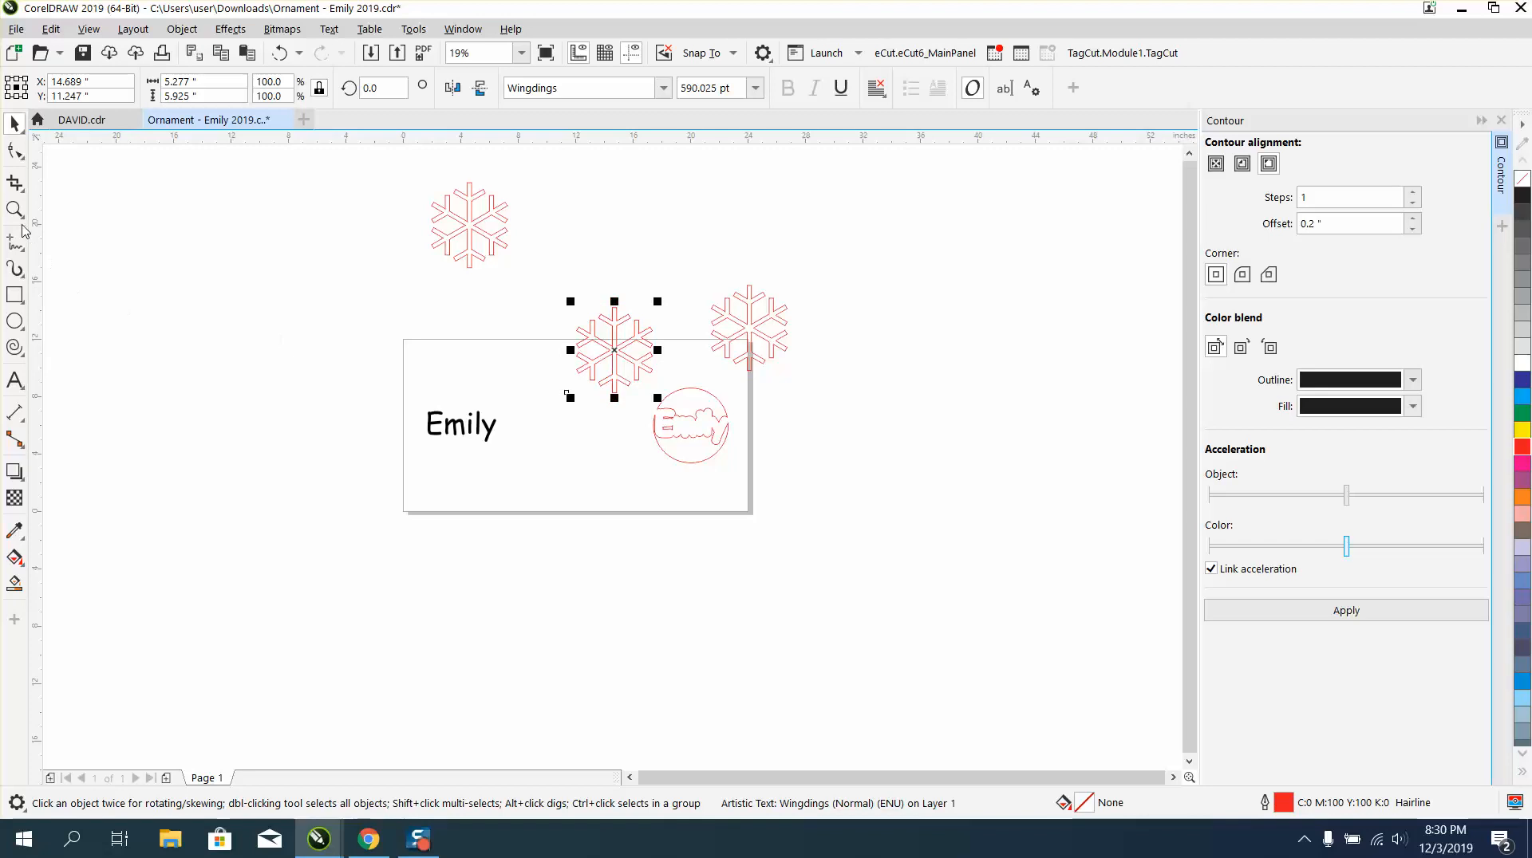
left_click(14, 210)
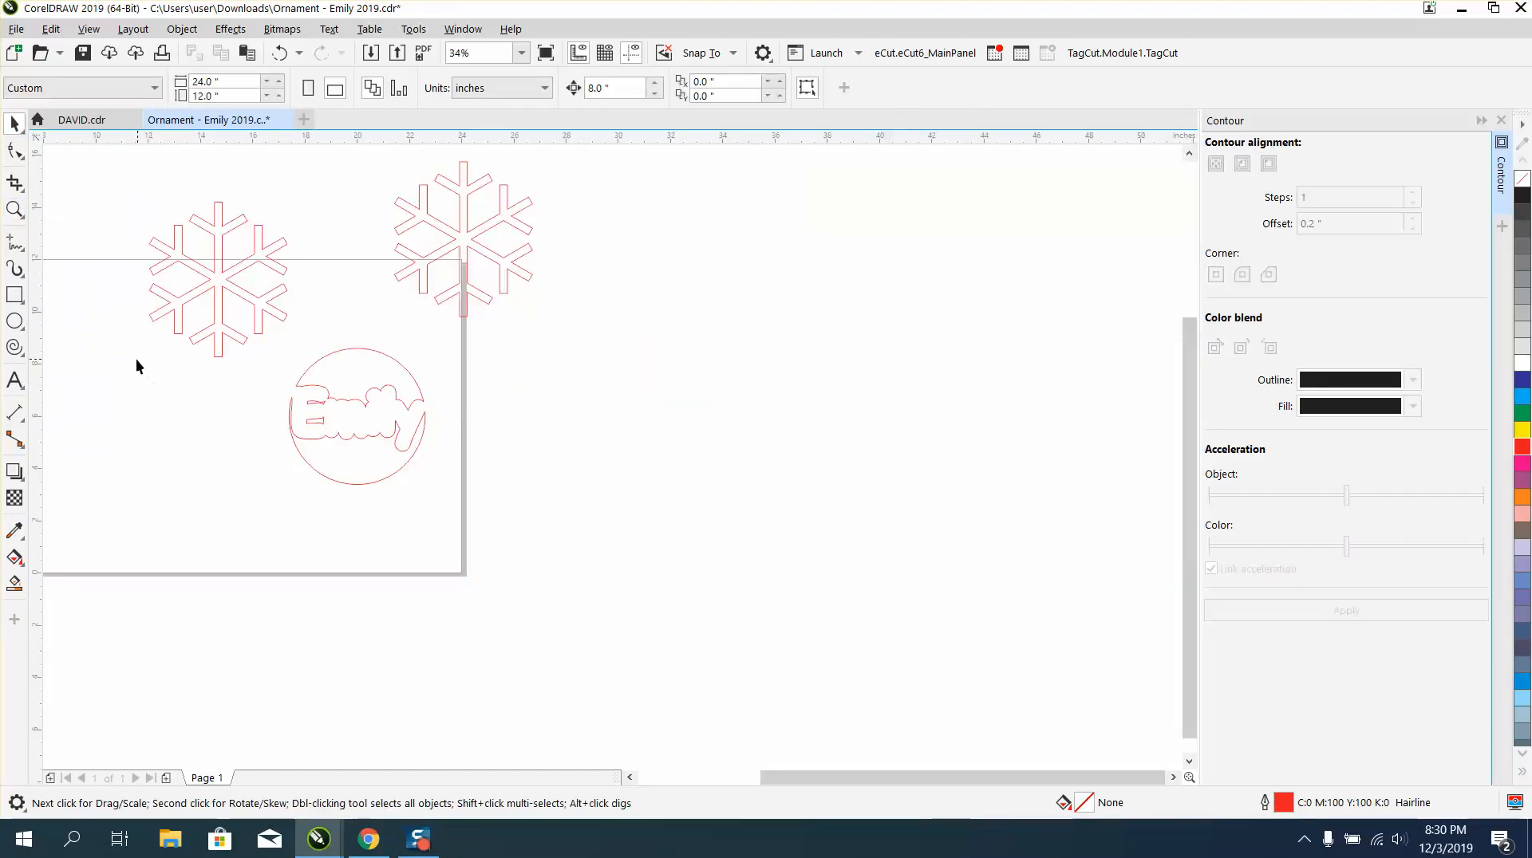
left_click(217, 279)
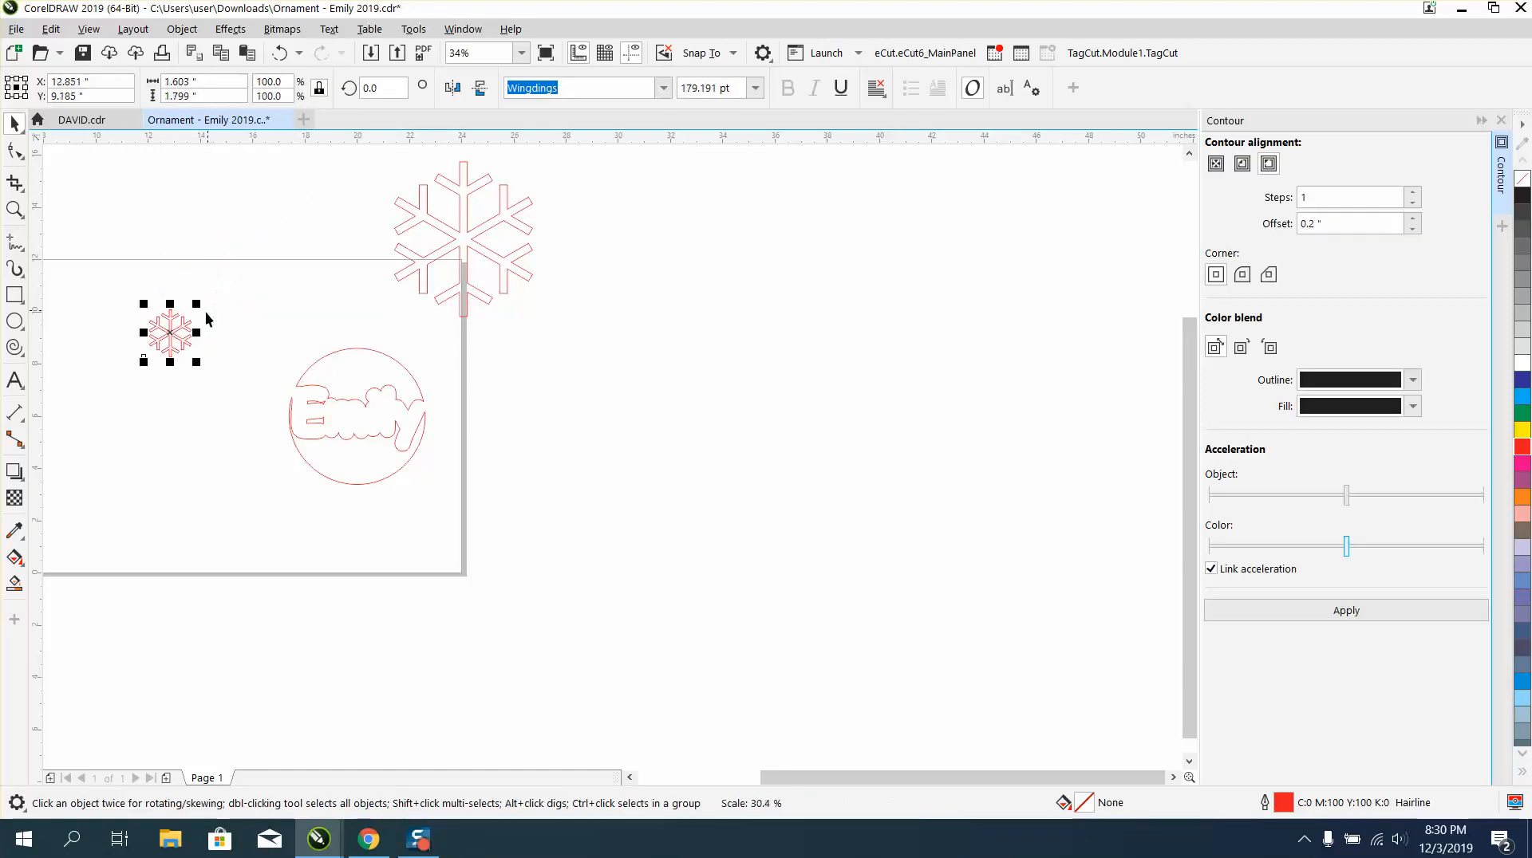
left_click_drag(171, 332, 761, 375)
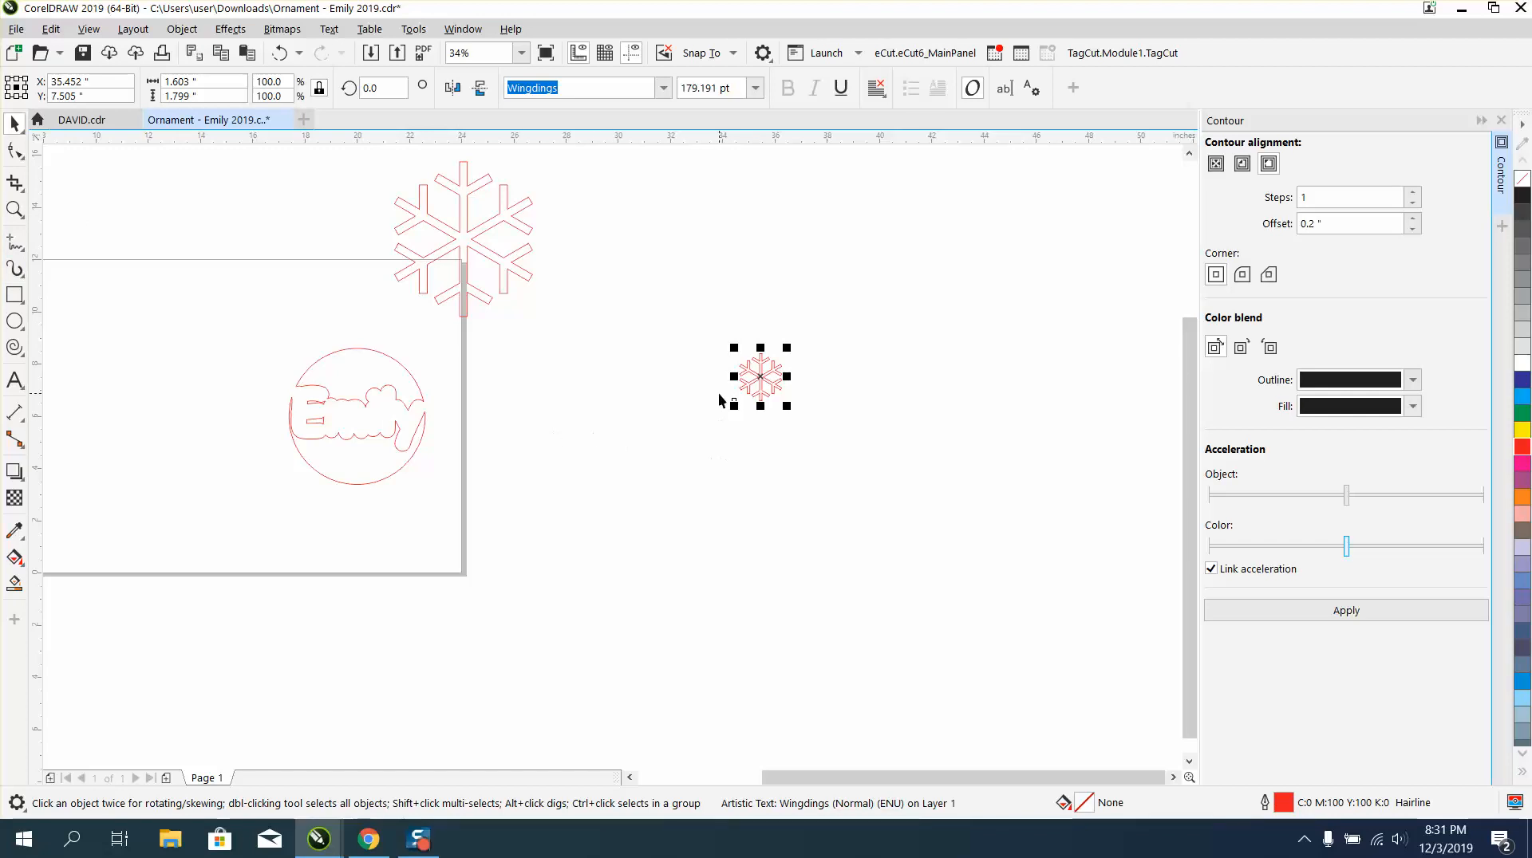
Step: Convert the small snowflake to curves and duplicate it beside the first
left_click(181, 28)
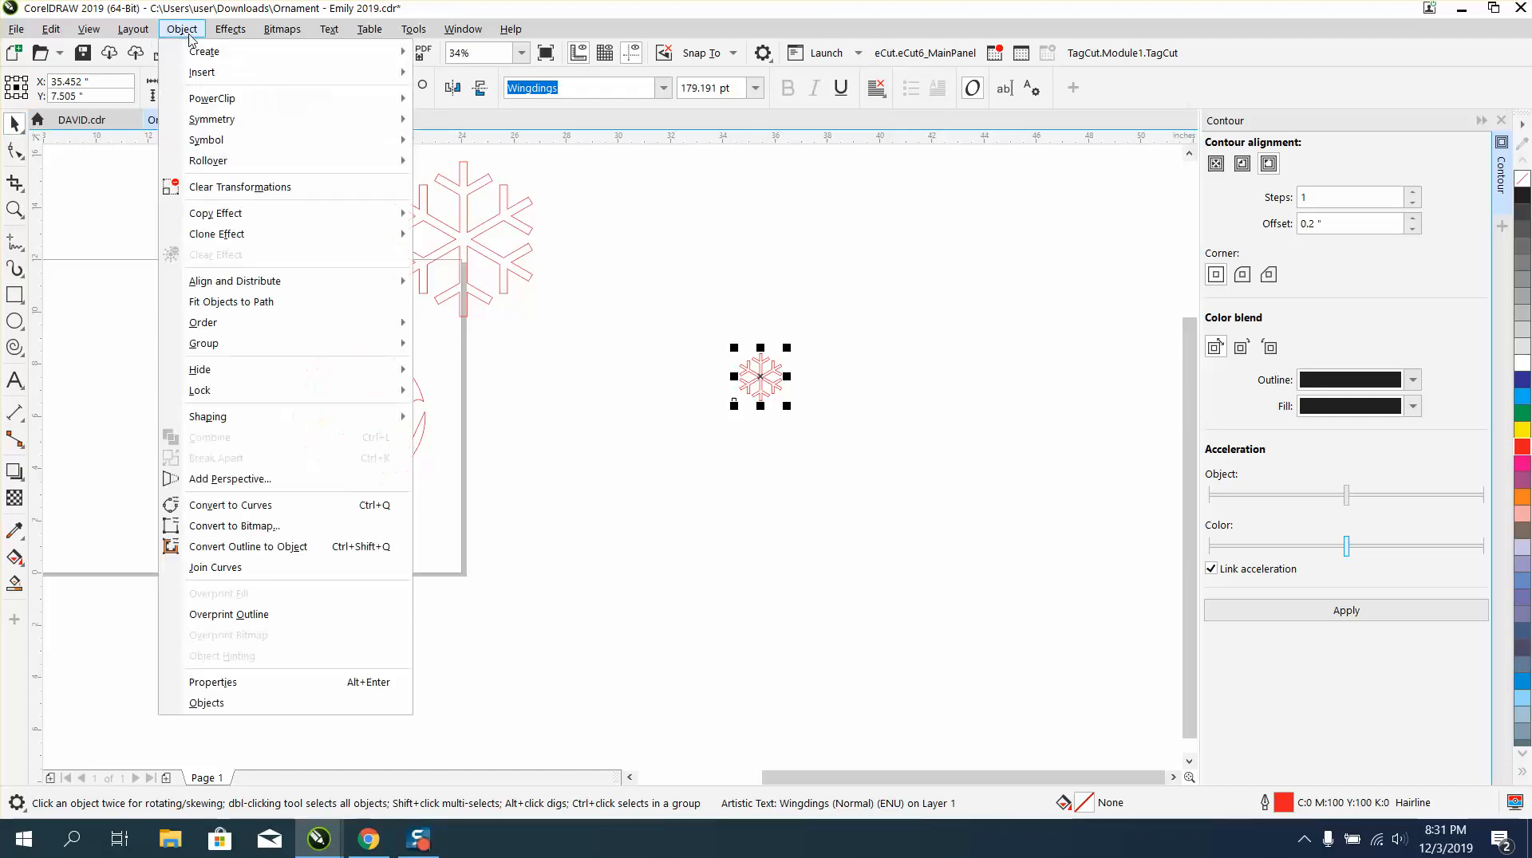
mouse_move(204, 343)
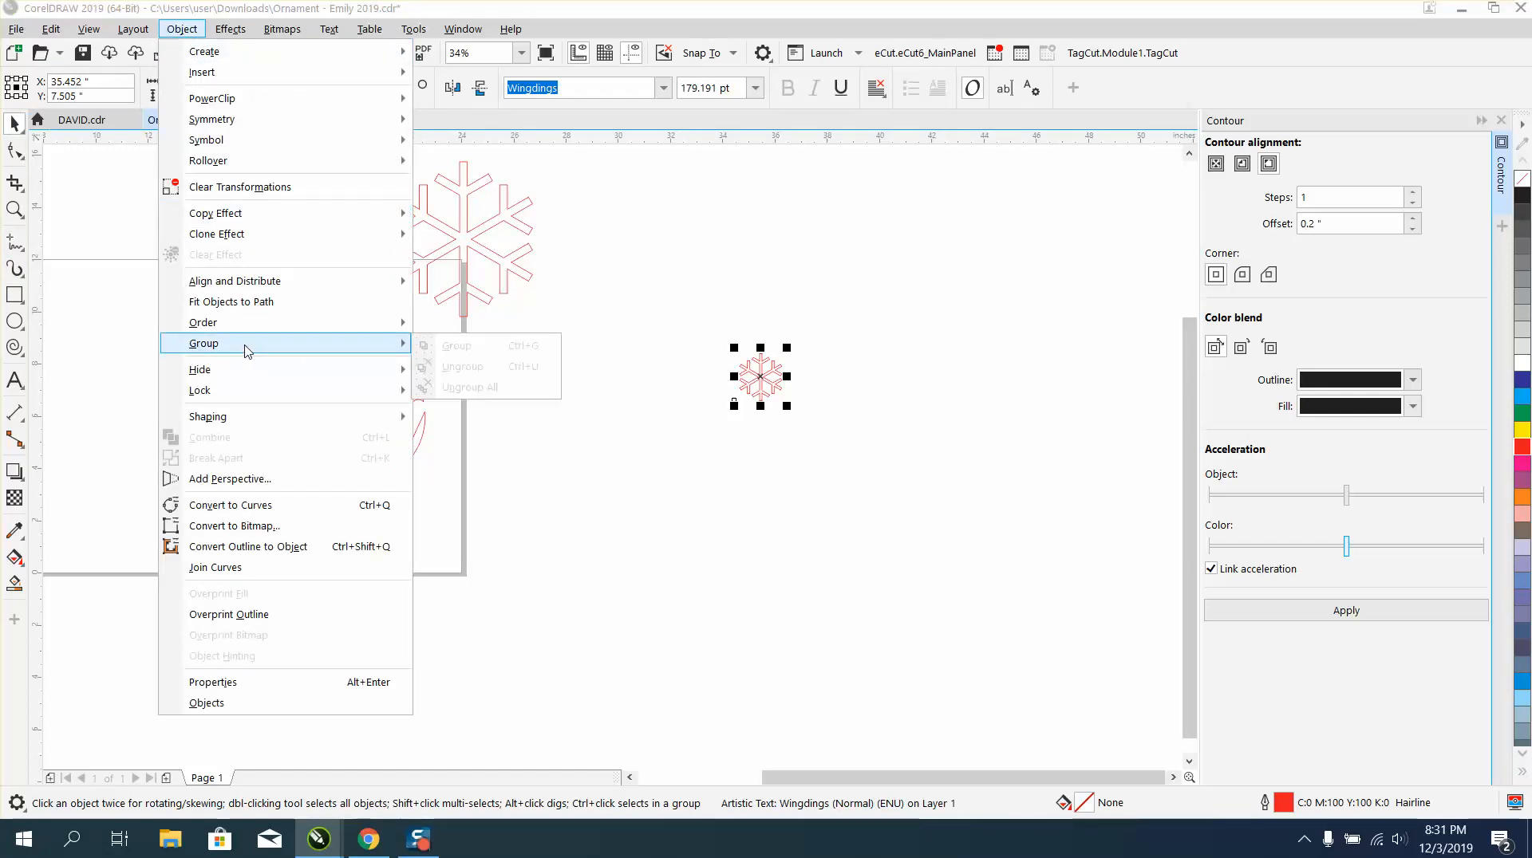
left_click(587, 471)
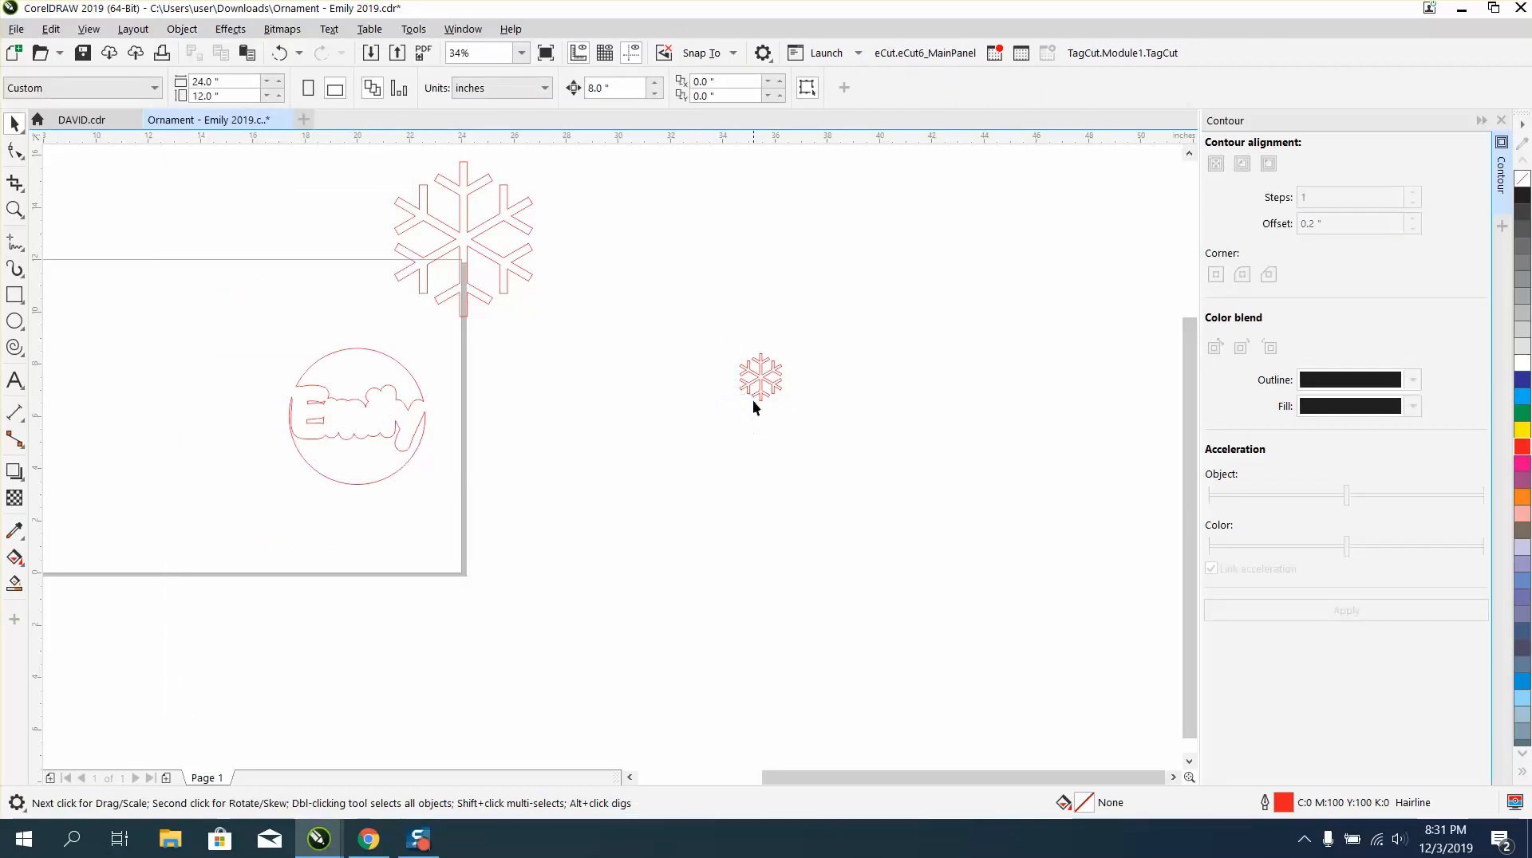
left_click(761, 379)
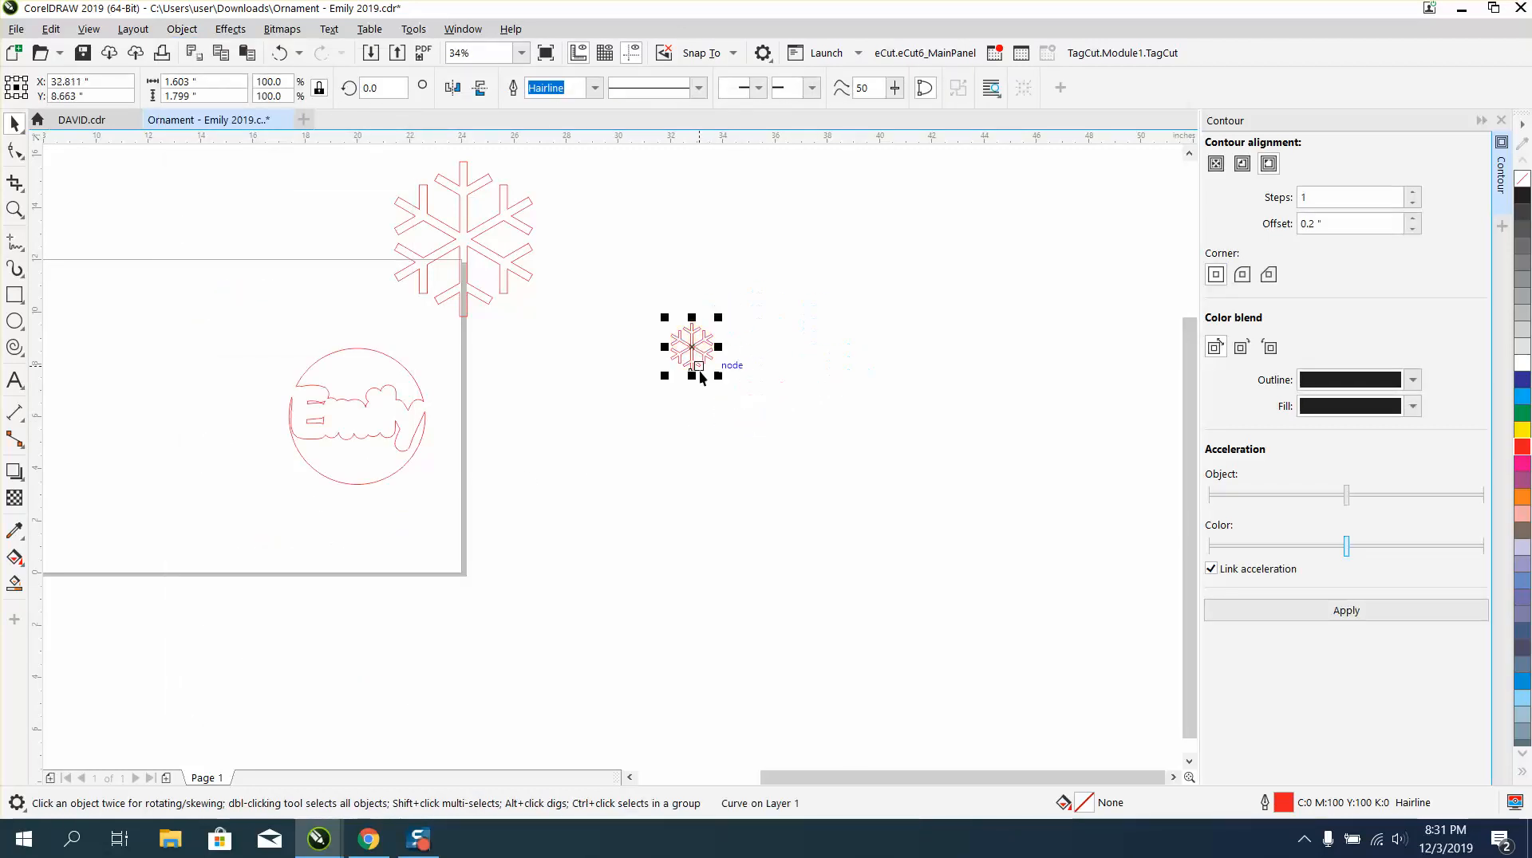
mouse_move(674, 352)
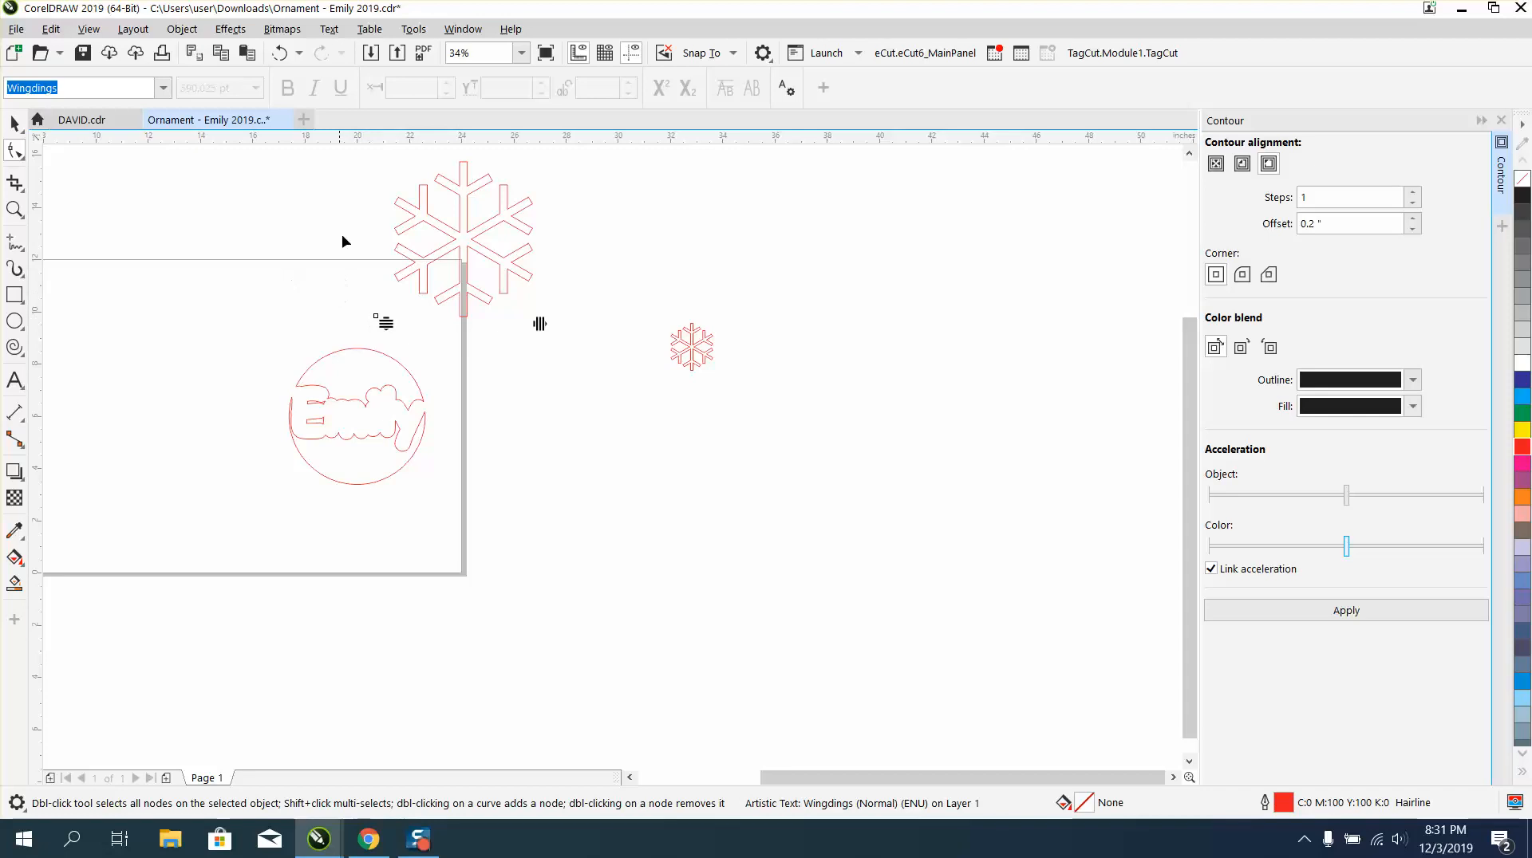
left_click(692, 347)
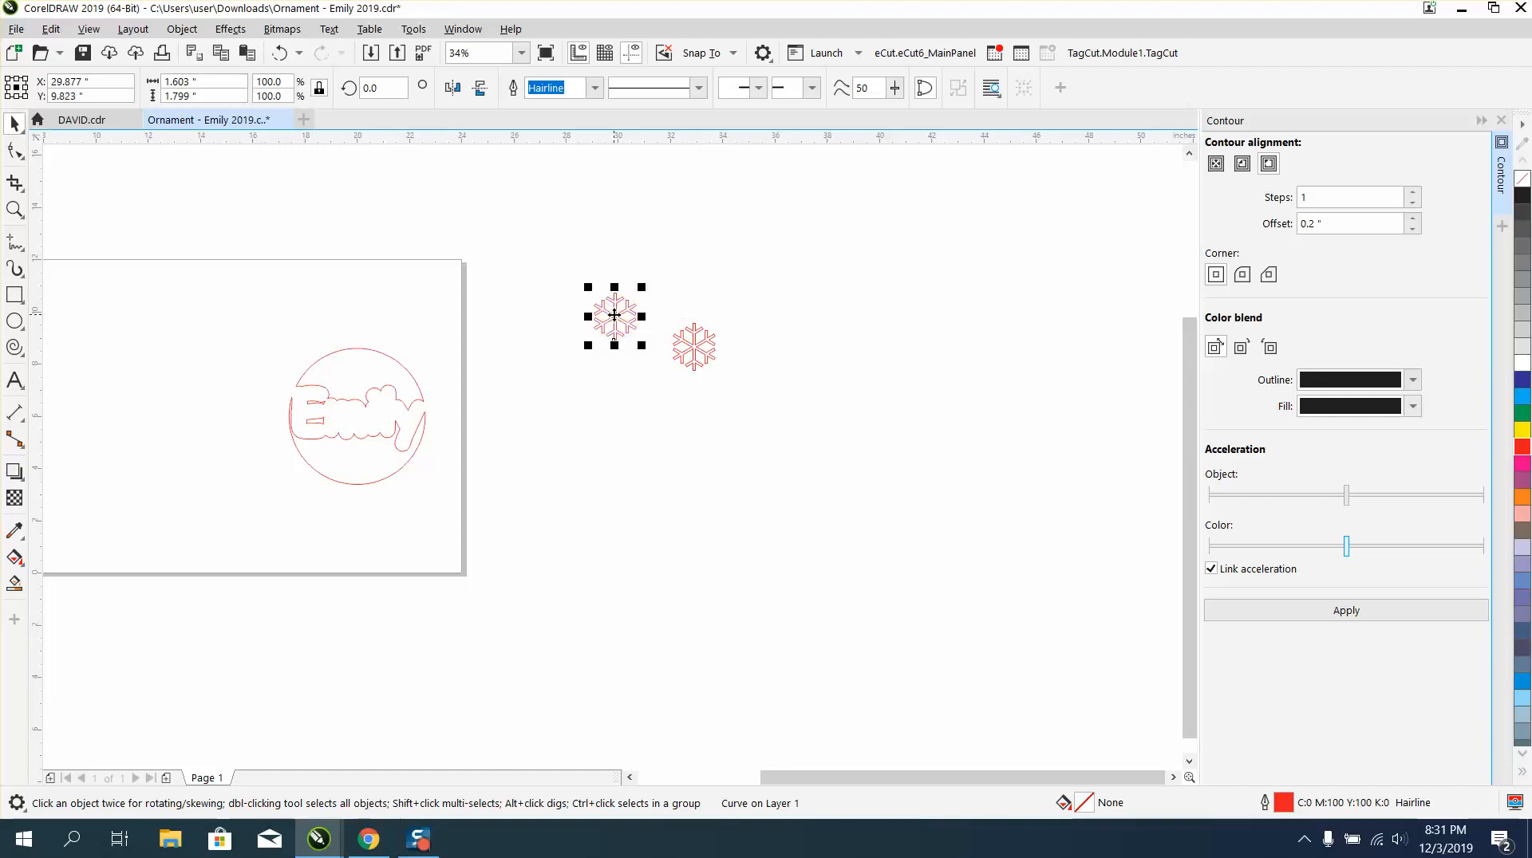
Step: Move a small snowflake onto the circle's top and enlarge it behind 'Emily'
left_click_drag(614, 317, 536, 287)
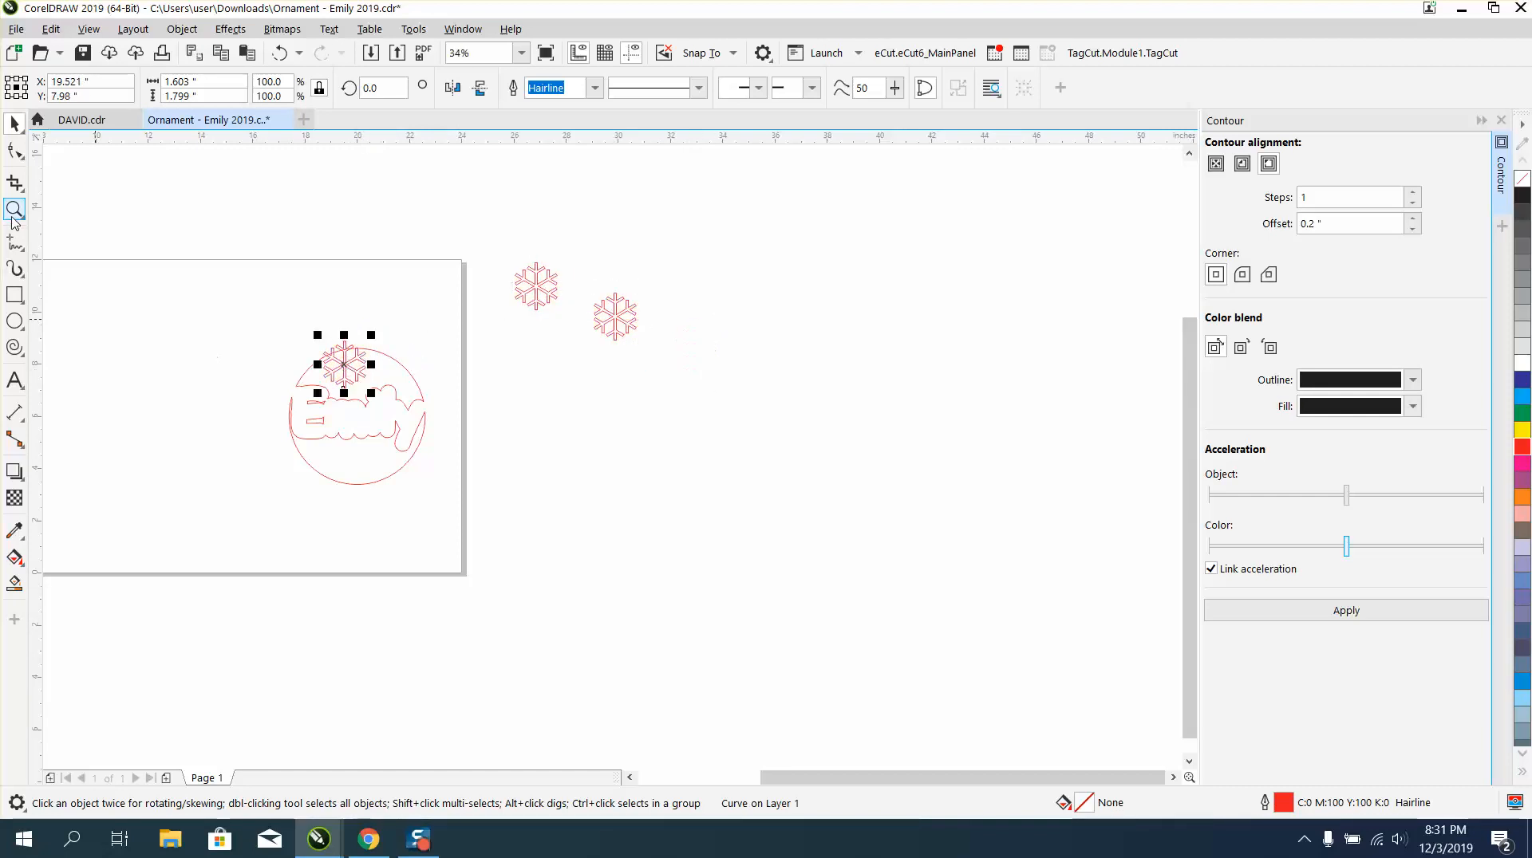
left_click(14, 209)
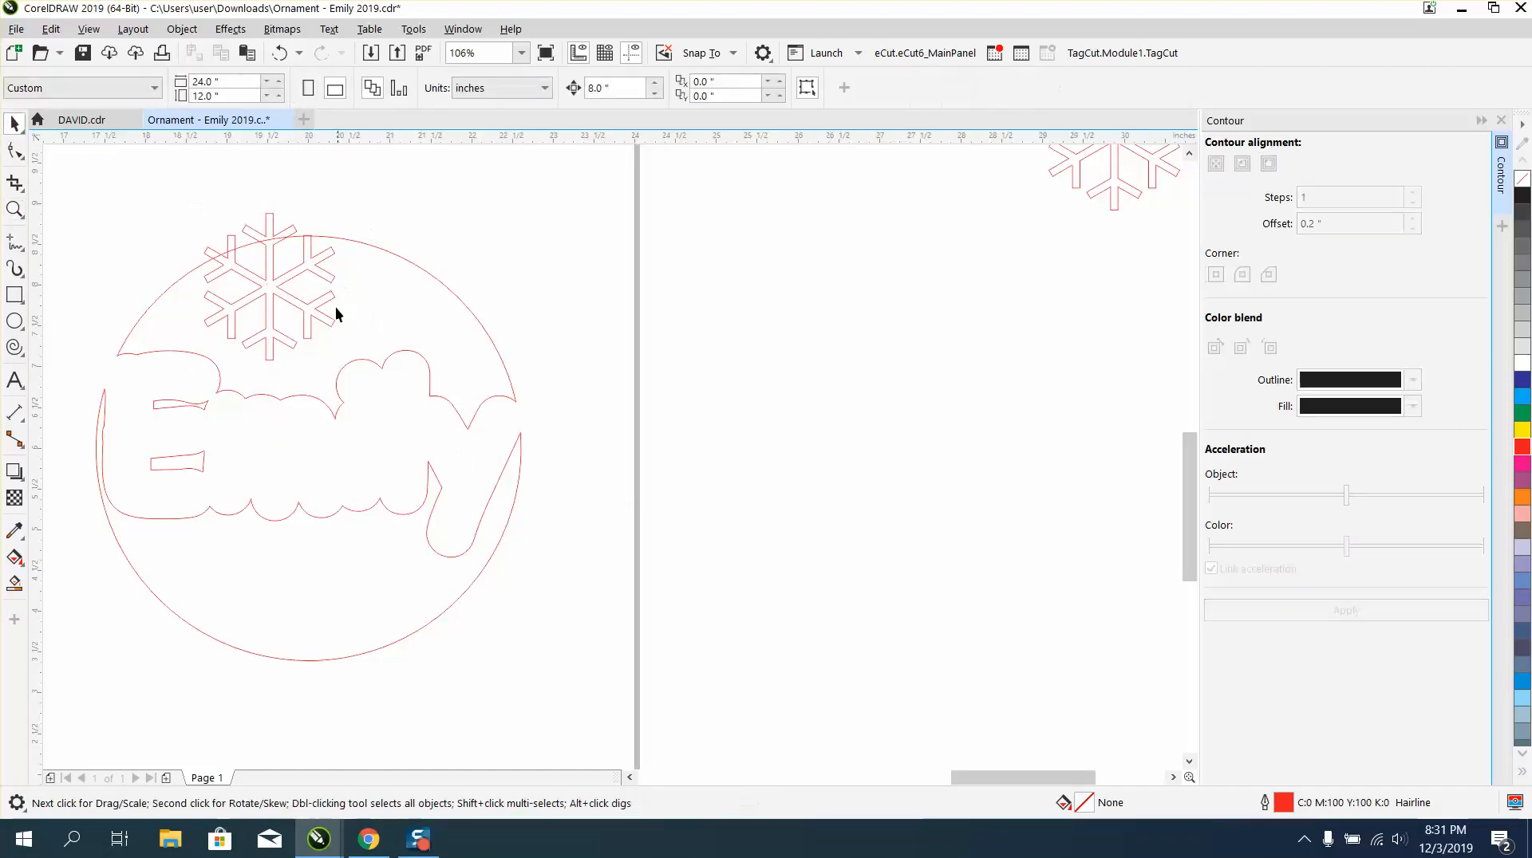
mouse_move(351, 232)
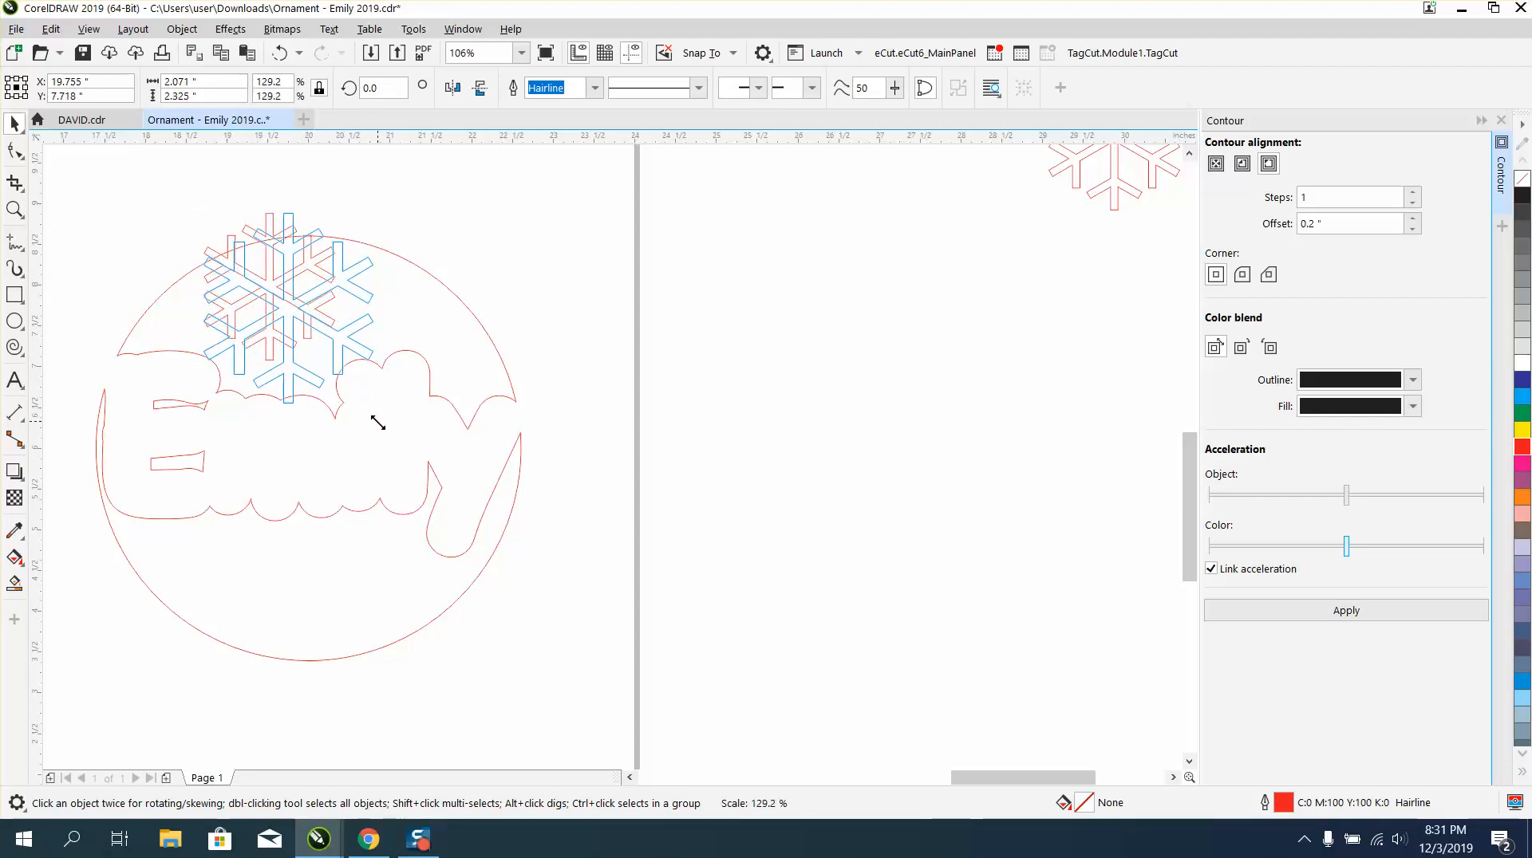
left_click(288, 313)
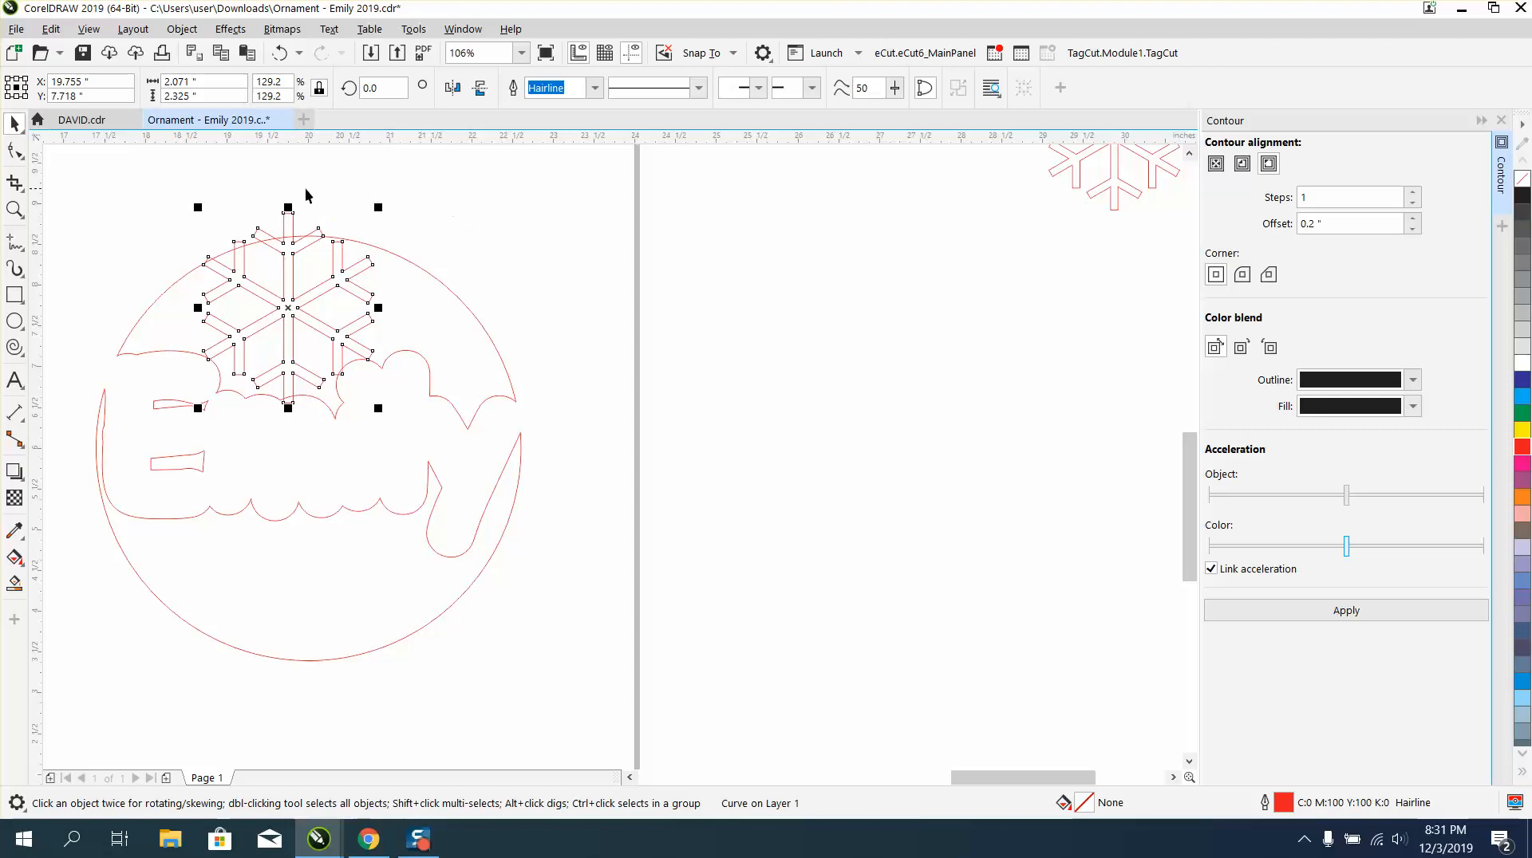
mouse_move(332, 232)
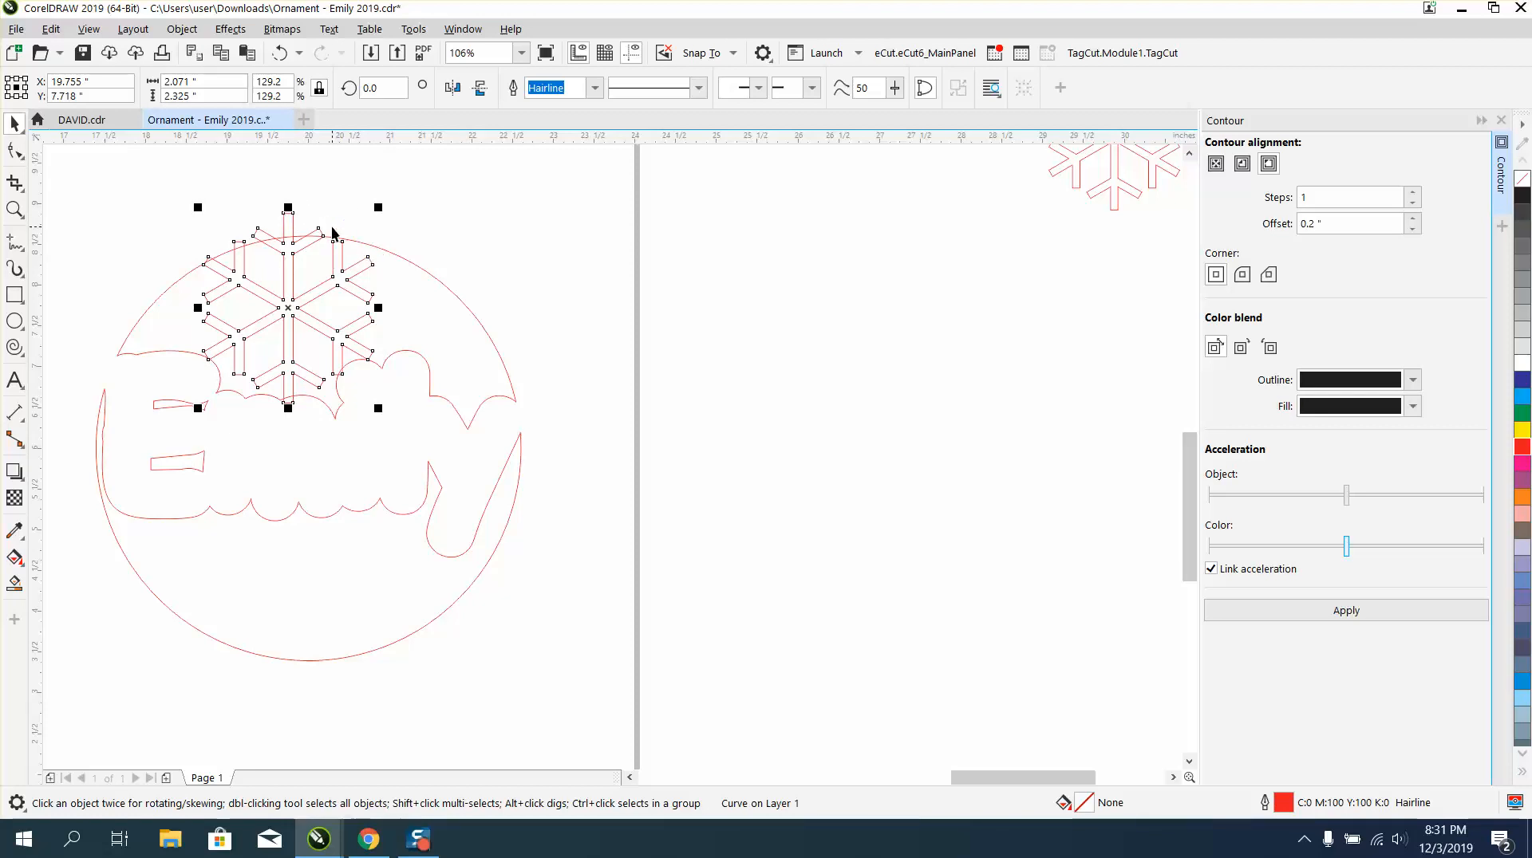
mouse_move(299, 265)
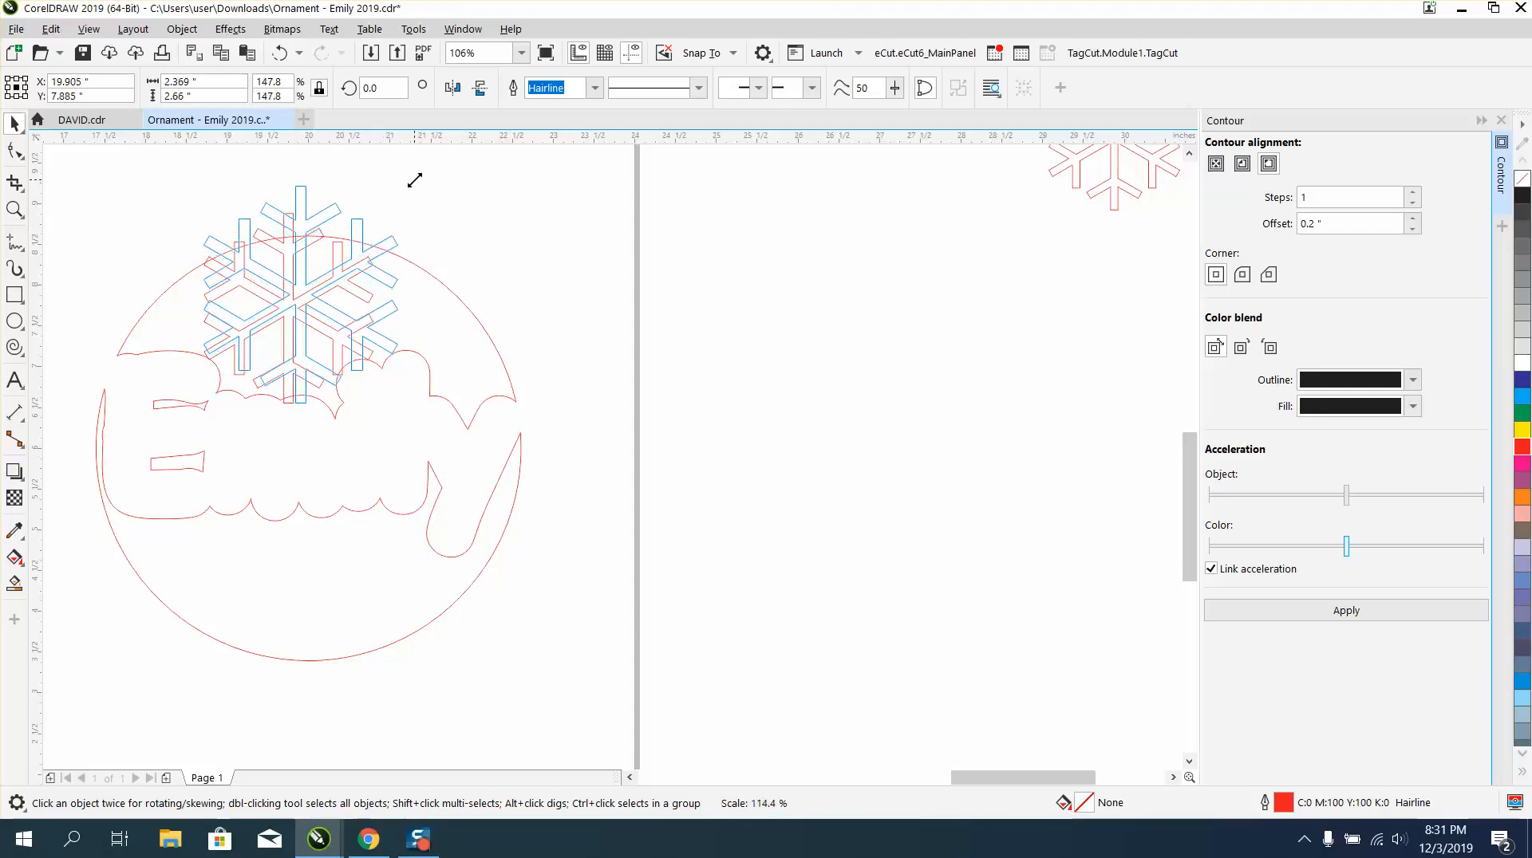
left_click(298, 293)
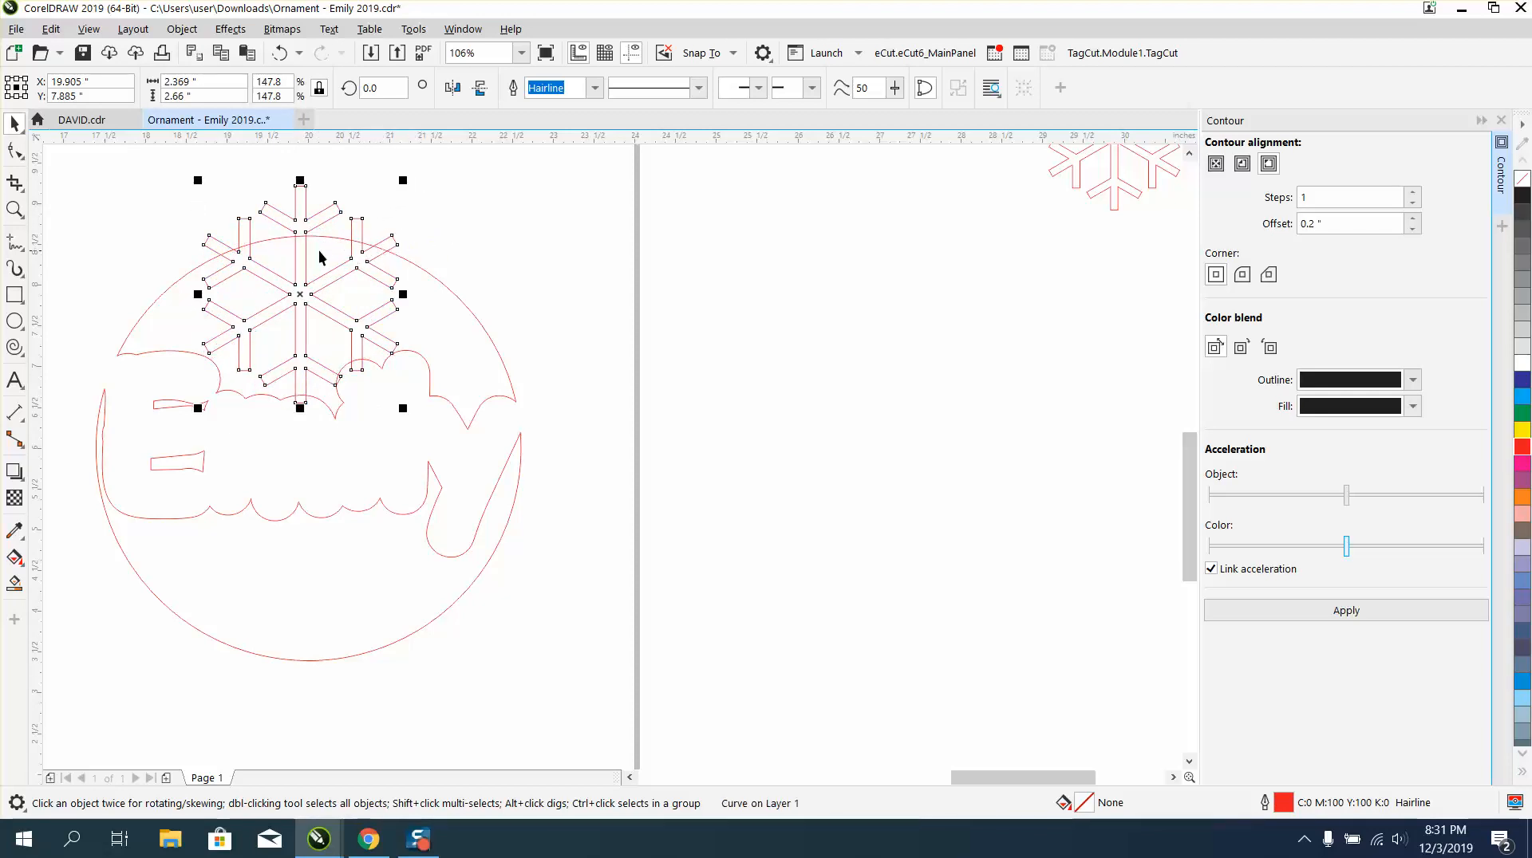
mouse_move(305, 310)
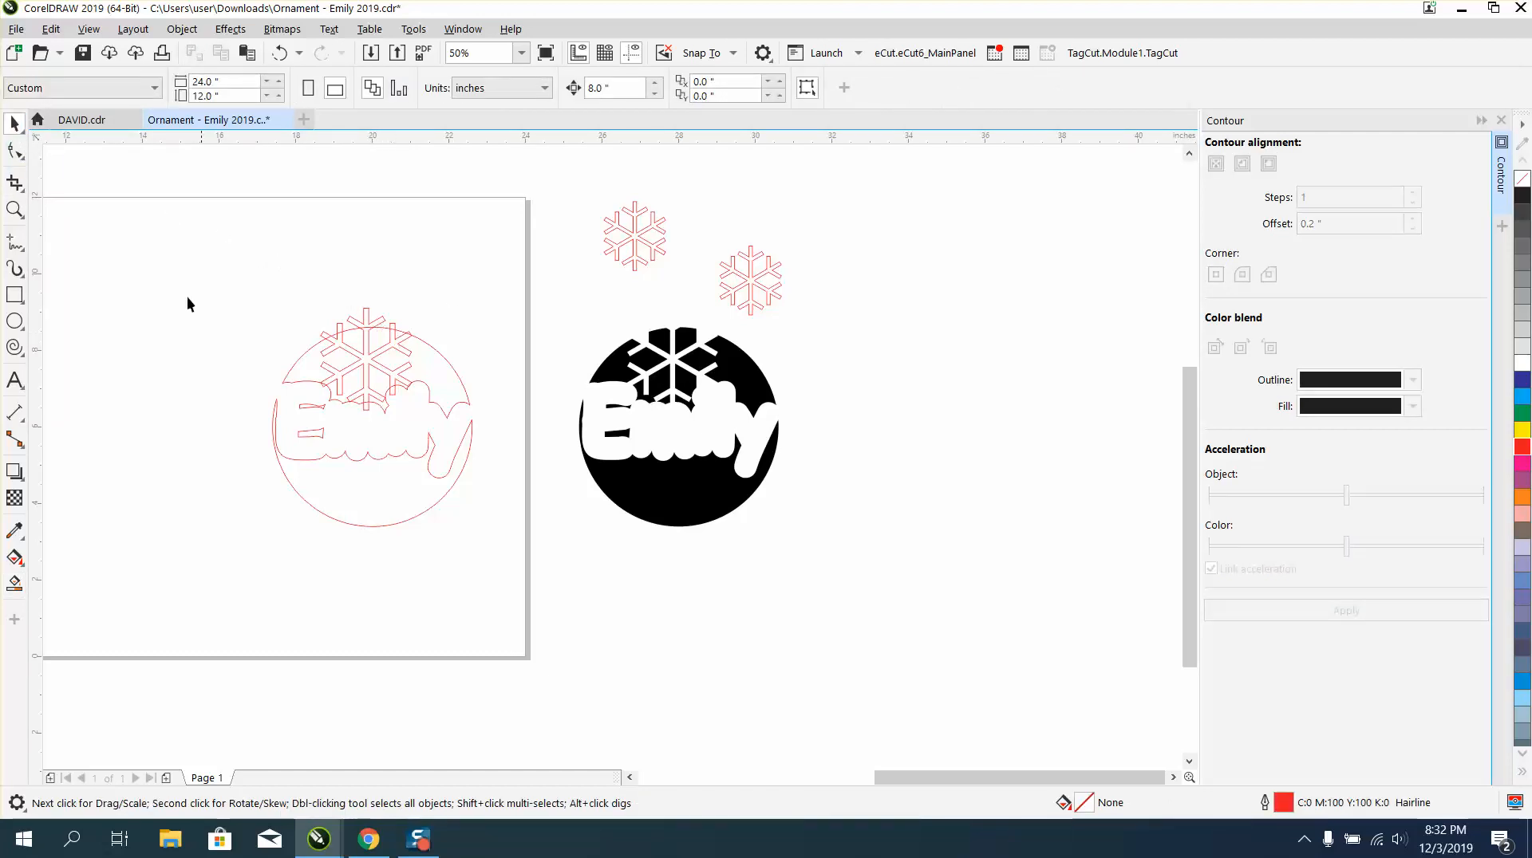
Step: Start a new text object on the page for the name 'Emily'
left_click(15, 560)
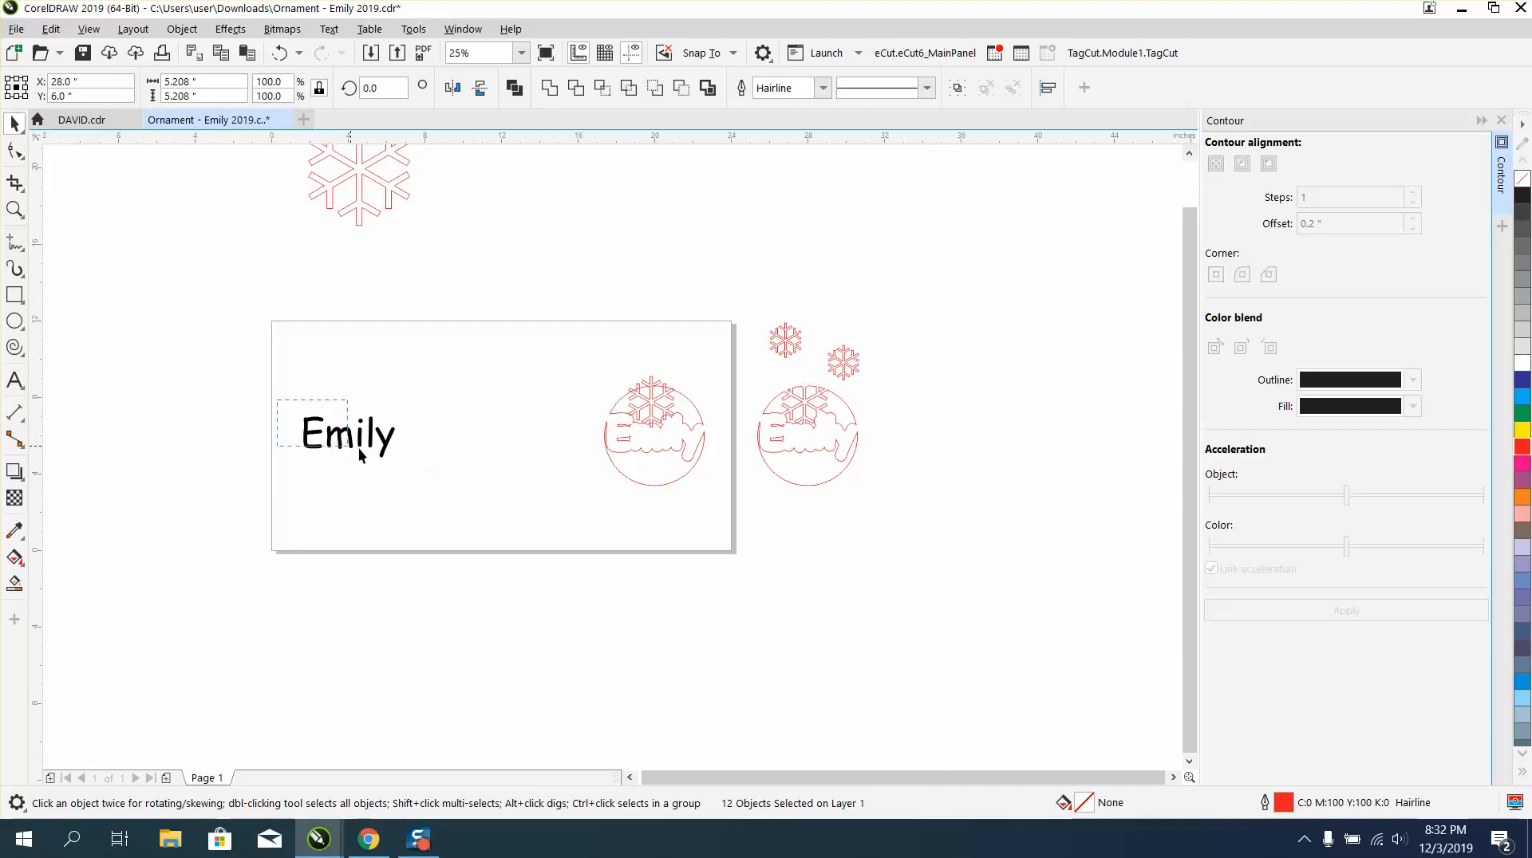
Step: Move 'Emily' to the right and place a snowflake across the copied circle's bottom
left_click_drag(348, 434, 807, 434)
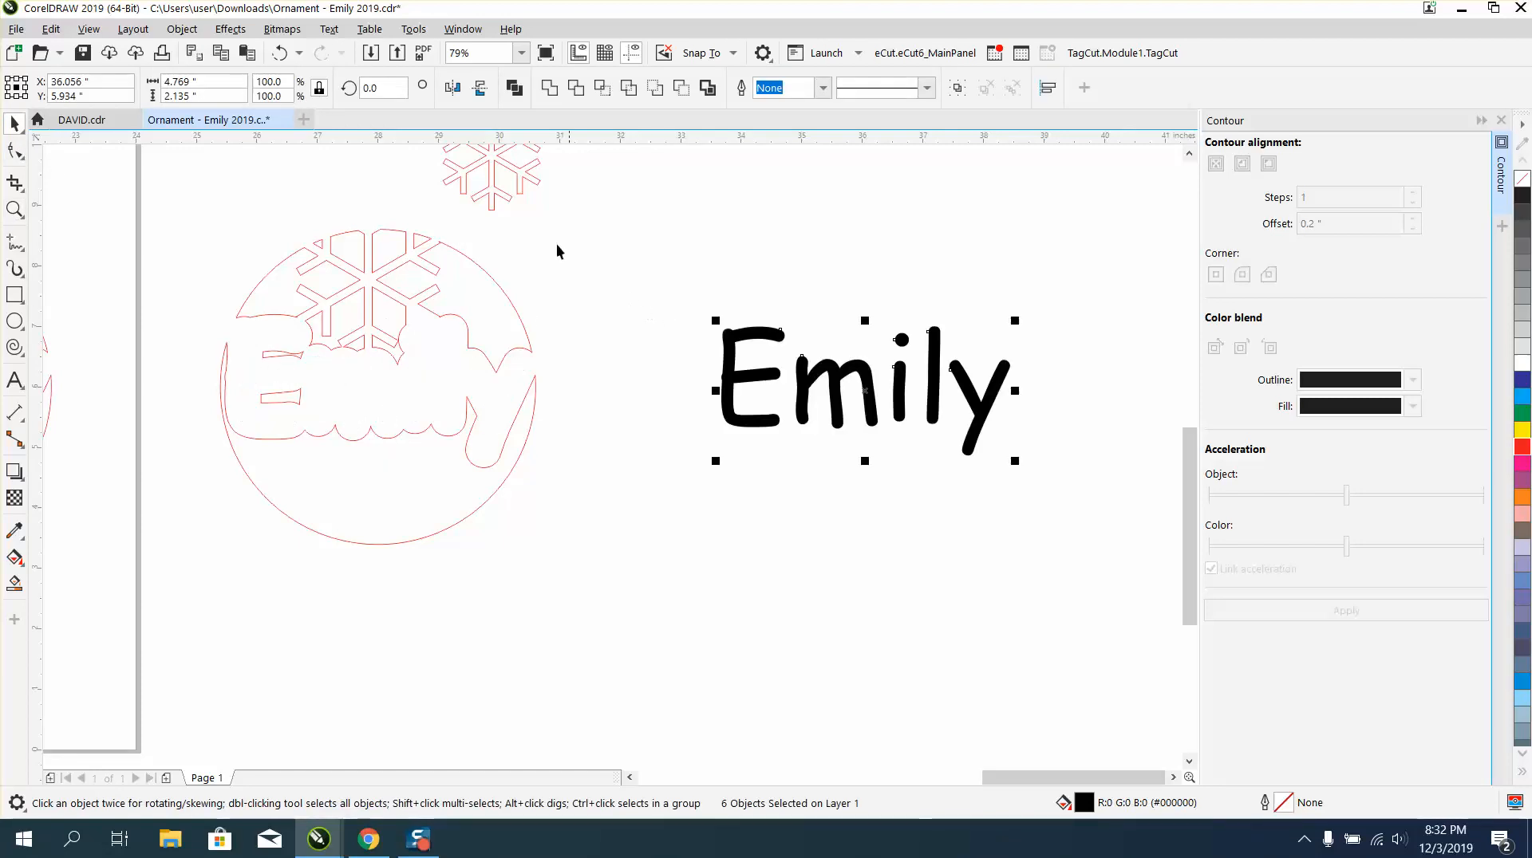
left_click_drag(489, 170, 596, 561)
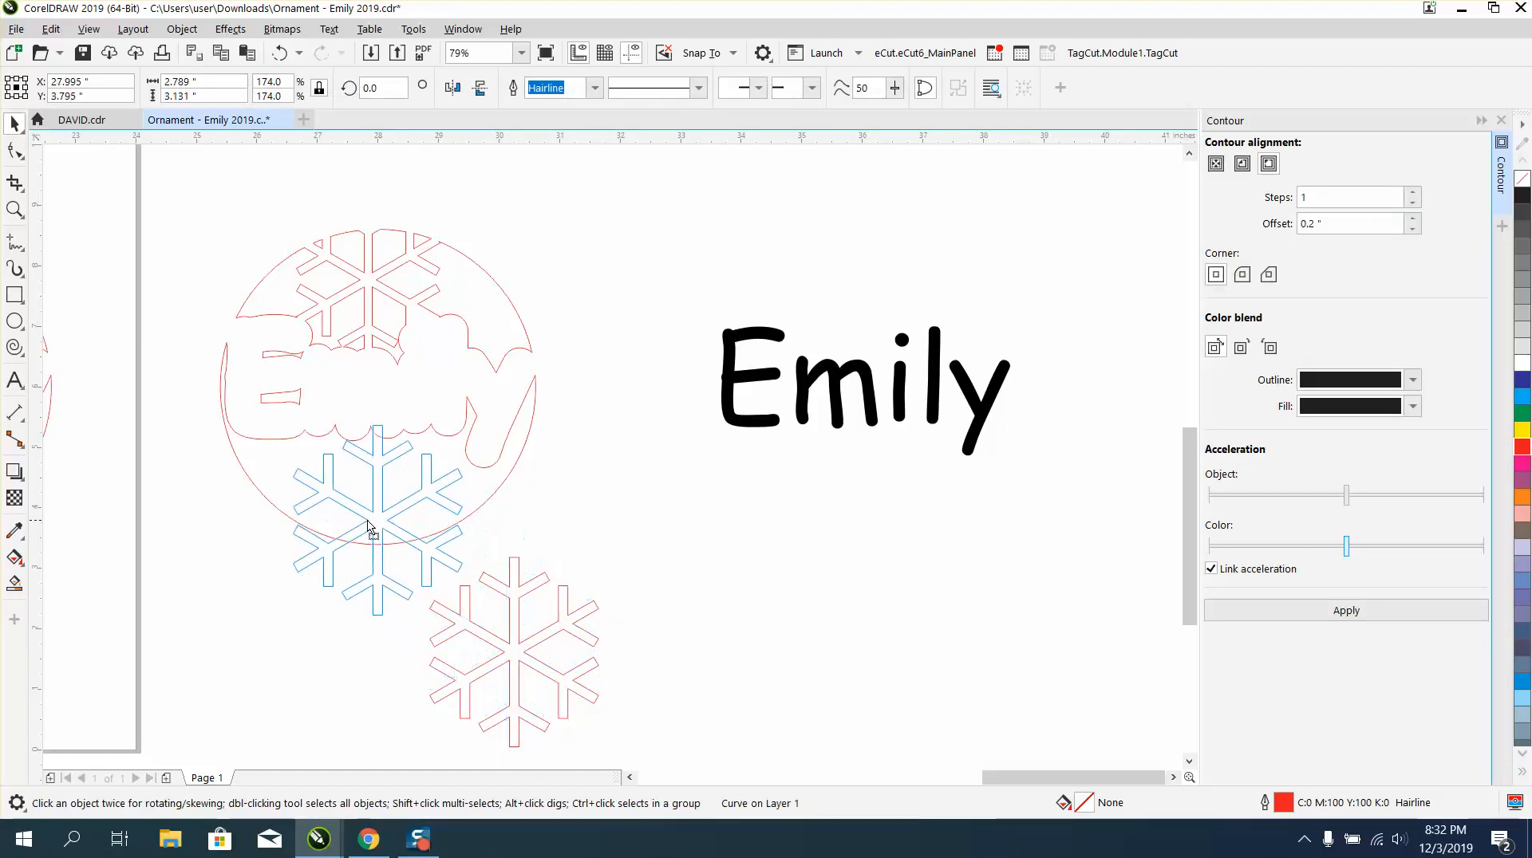
left_click_drag(375, 527, 366, 518)
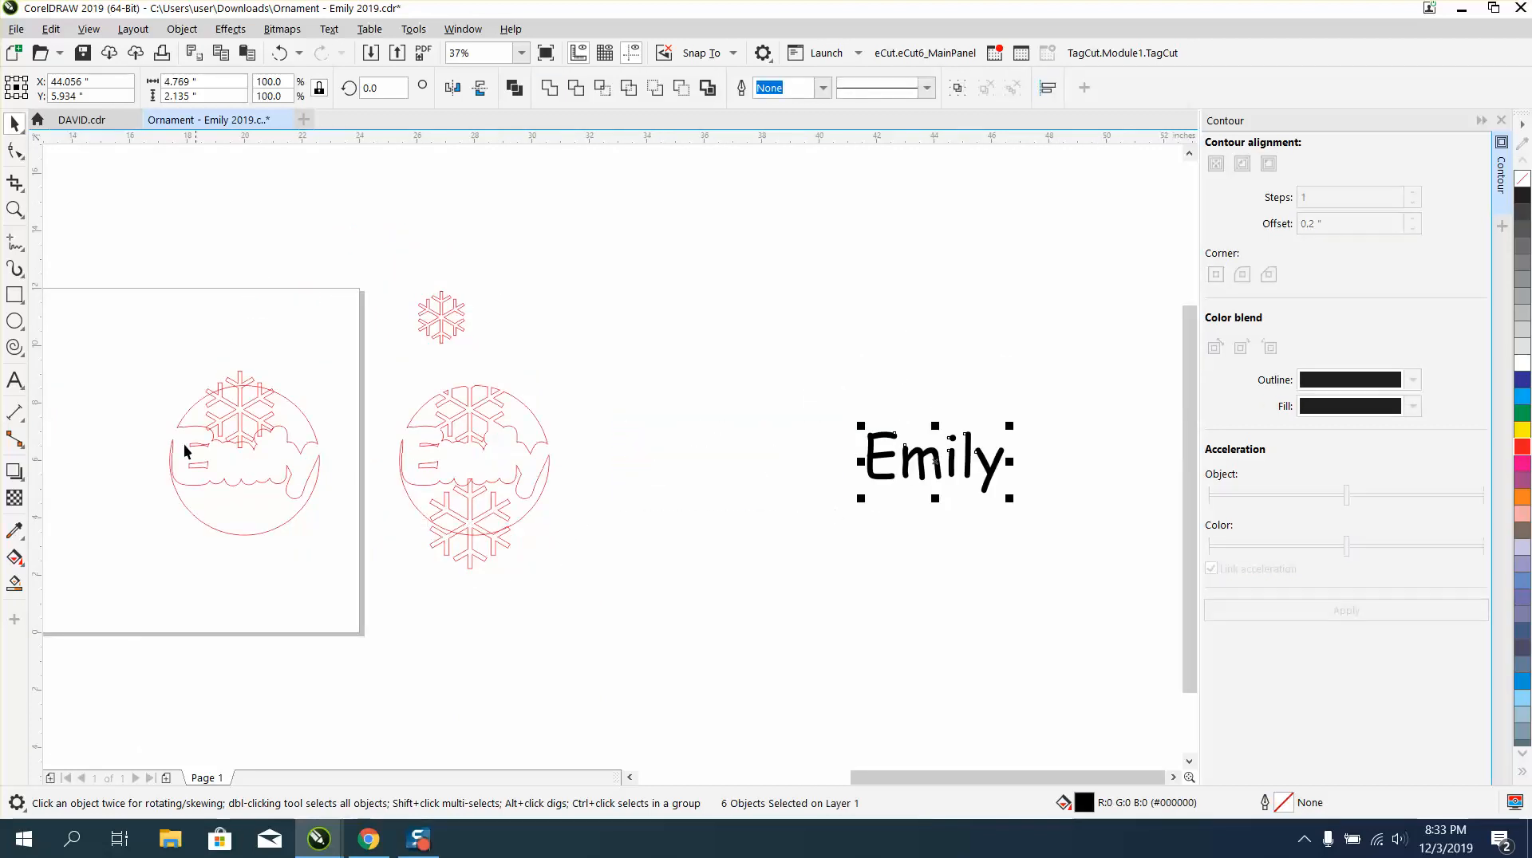
Step: Smart Fill the ornament's enclosed regions and pull the filled piece aside
left_click(186, 451)
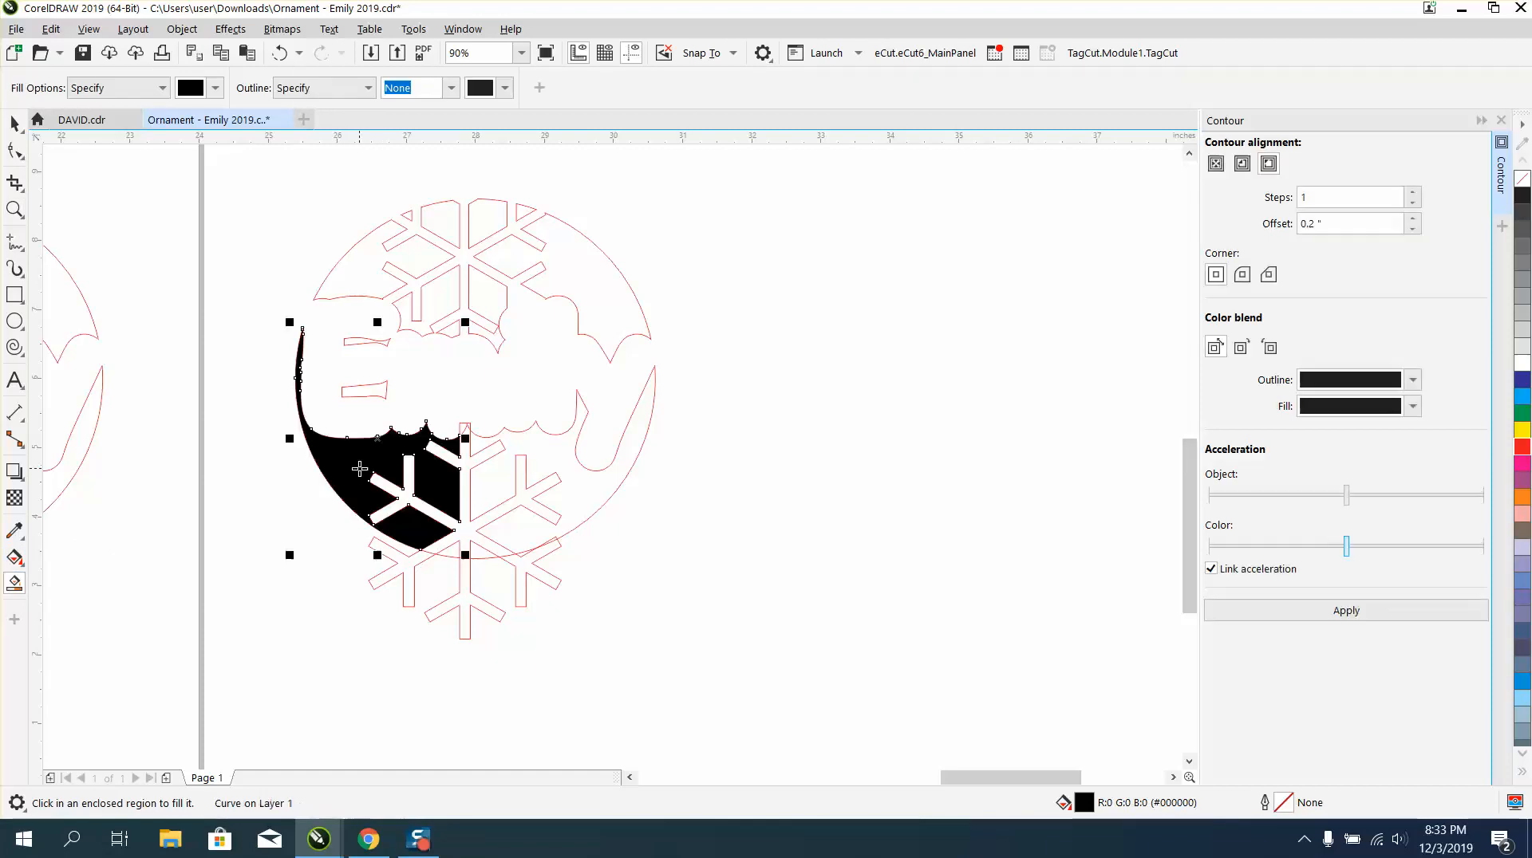
left_click_drag(375, 440, 928, 440)
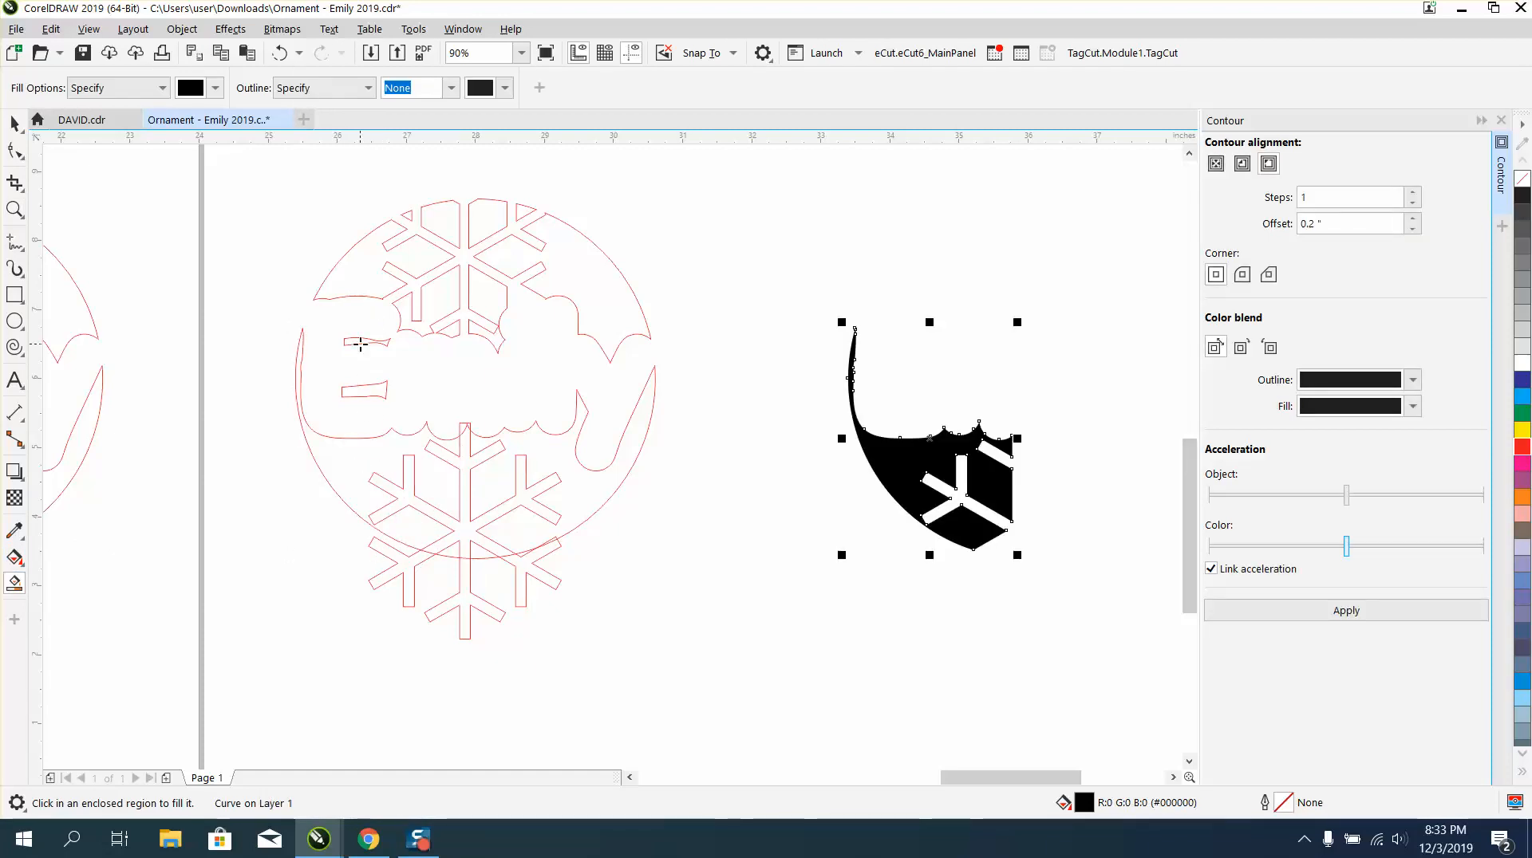
left_click(279, 53)
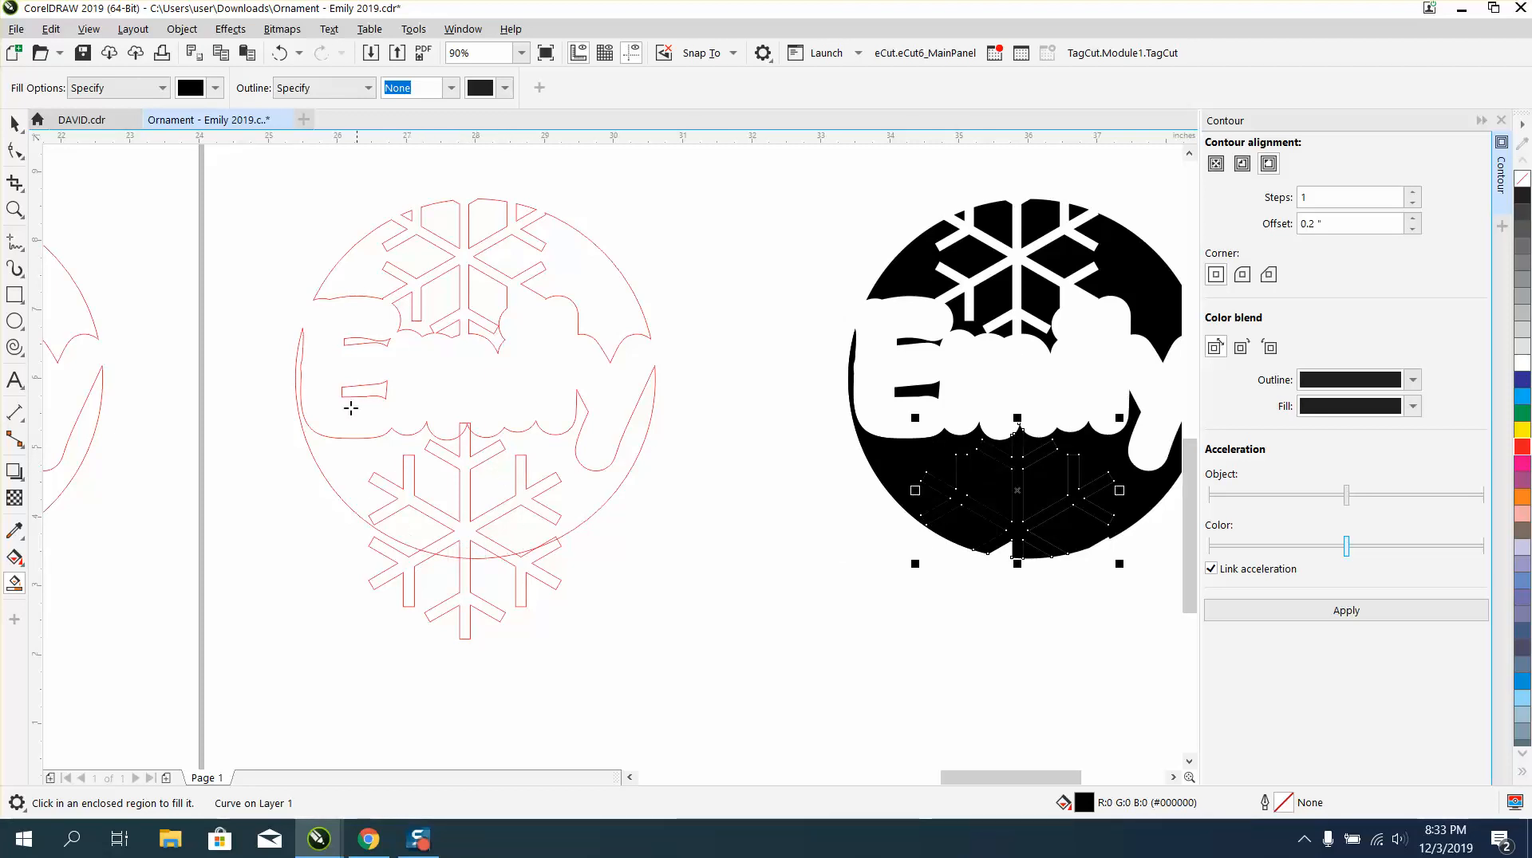
left_click(464, 508)
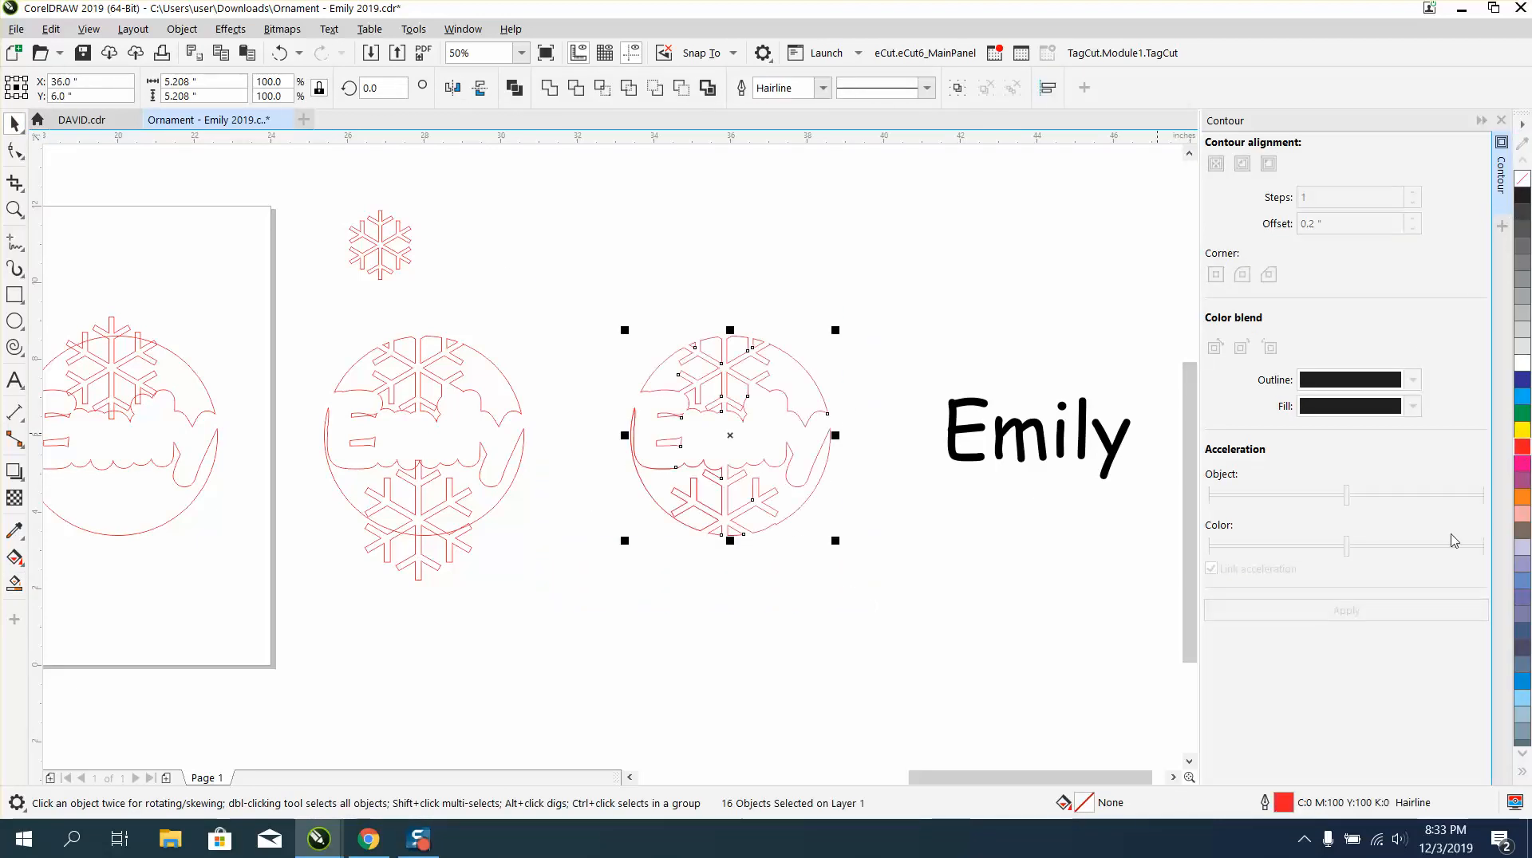
mouse_move(1295, 811)
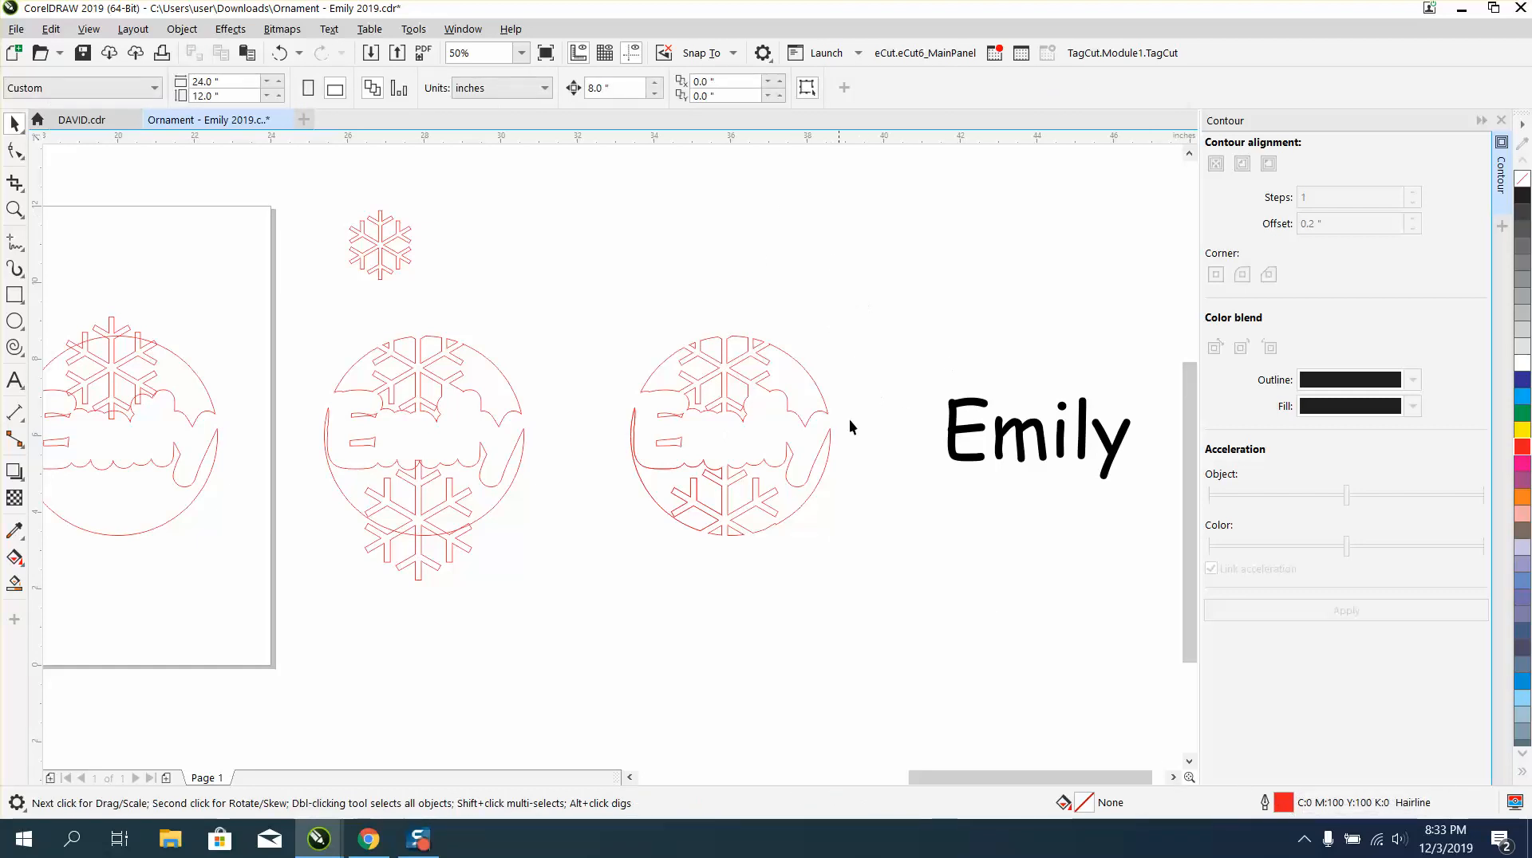
Step: Deselect, then drag the 'Emily' text onto the finished snowflake ornament
left_click(1035, 435)
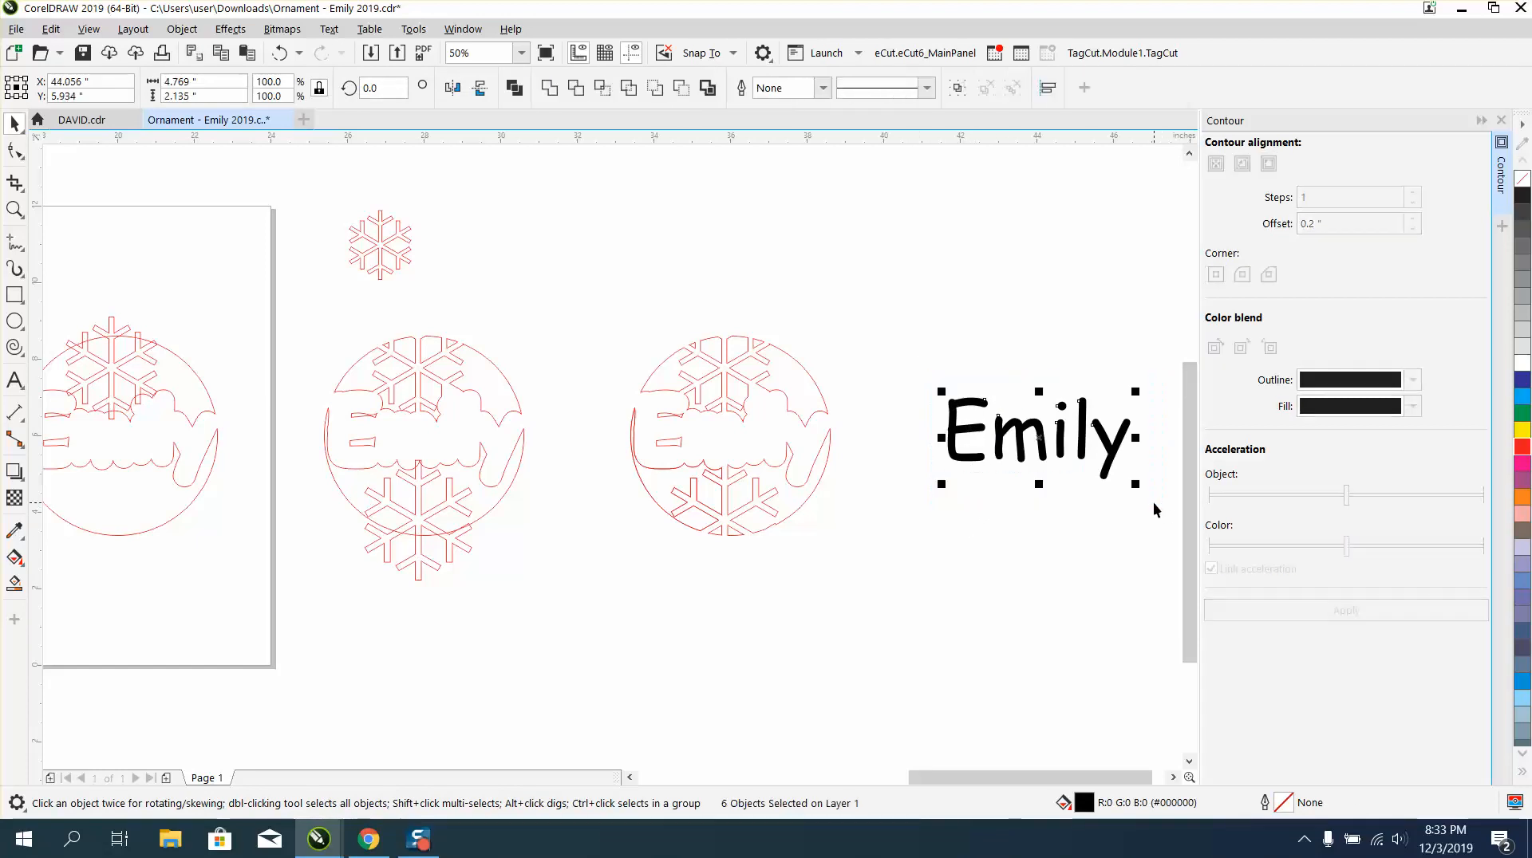
left_click_drag(1035, 436, 733, 437)
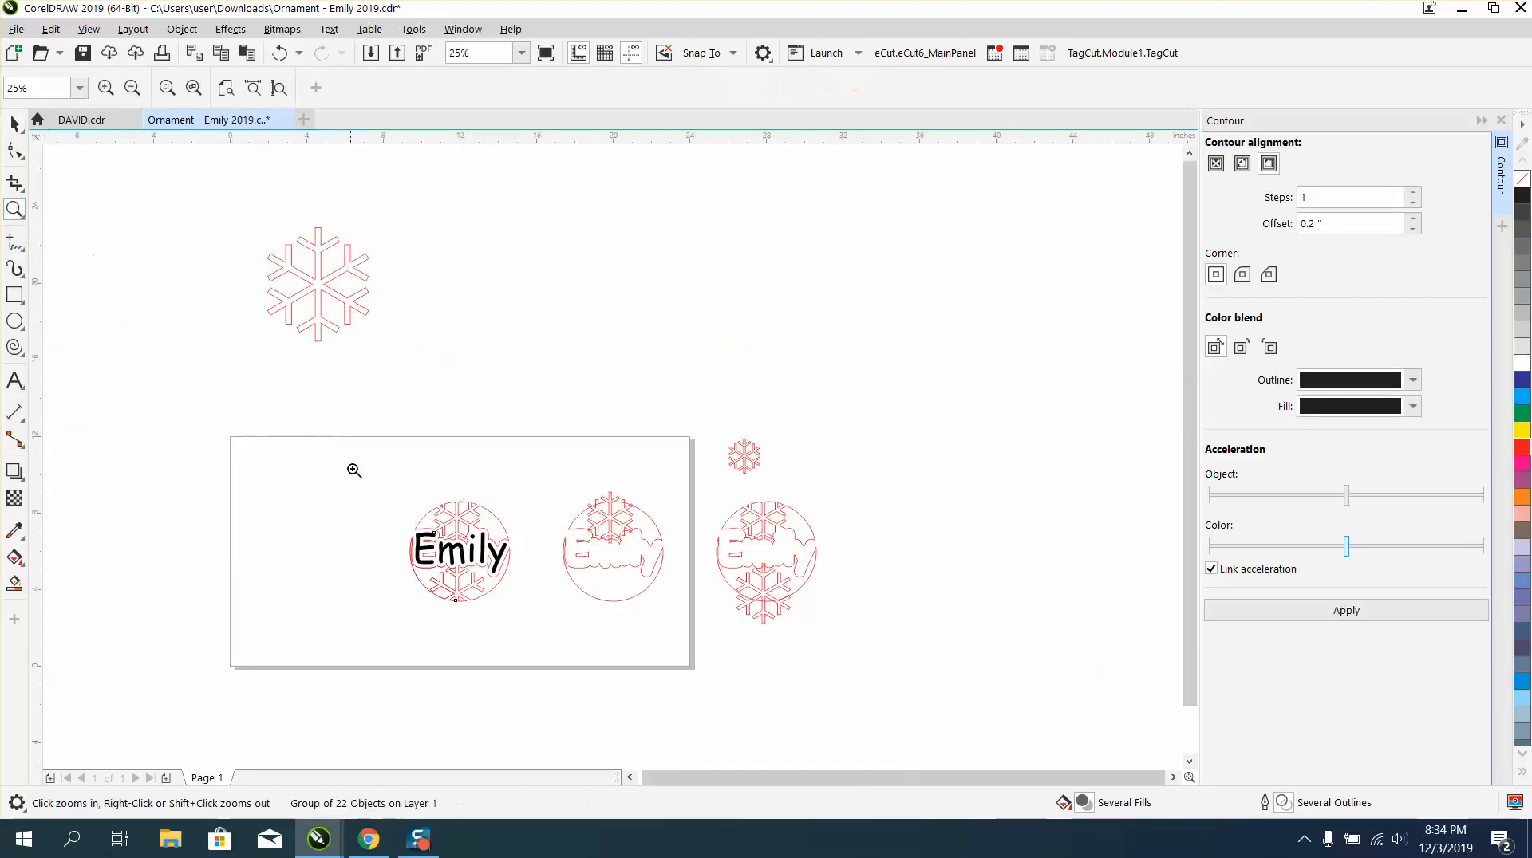
Step: Zoom in on the ornament on the page
left_click(355, 470)
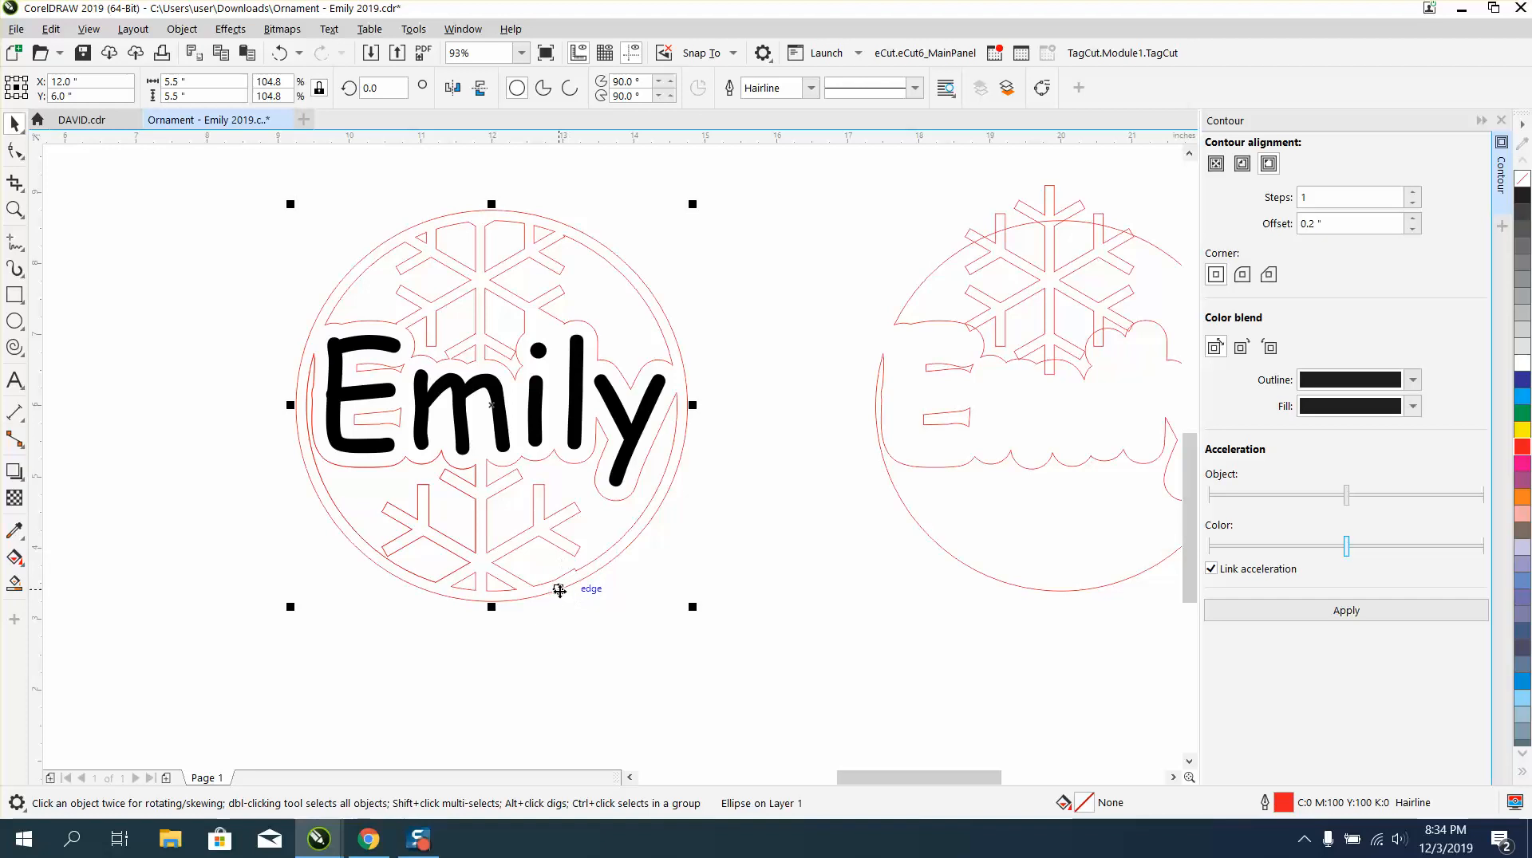
mouse_move(291, 327)
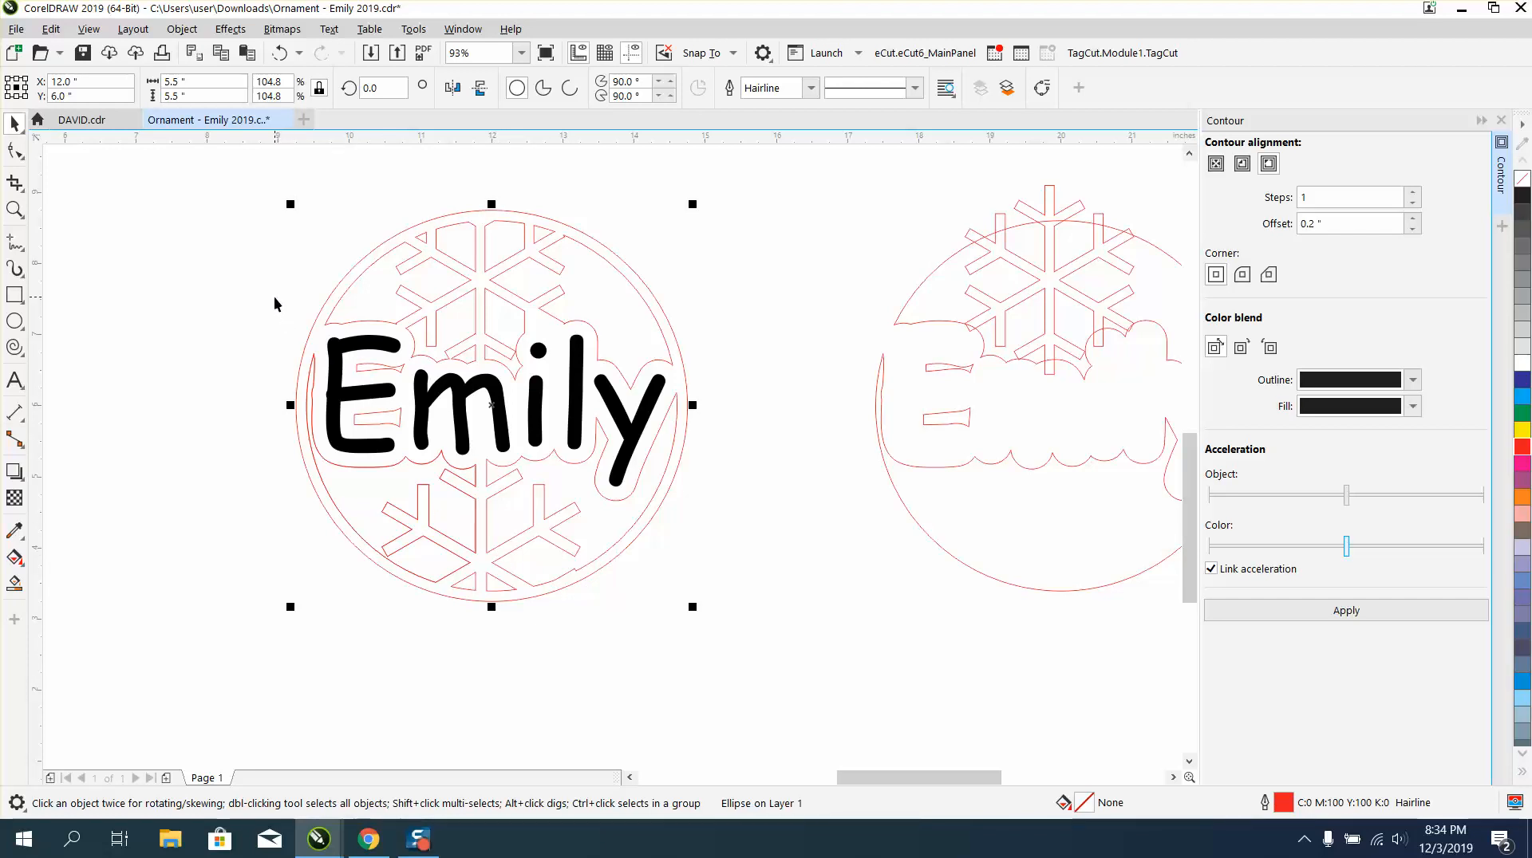
mouse_move(613, 235)
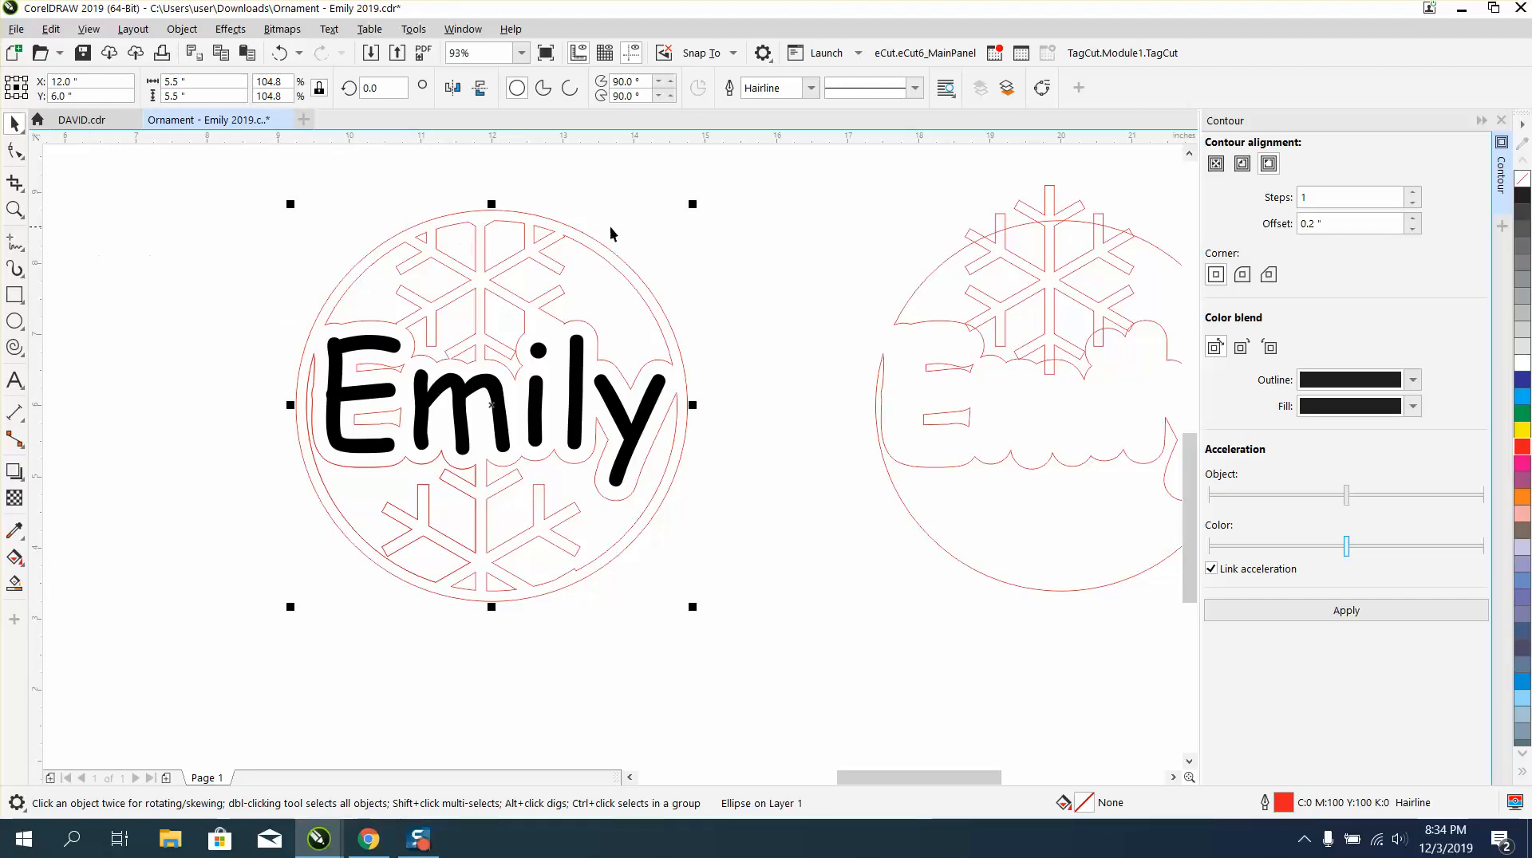
mouse_move(693, 205)
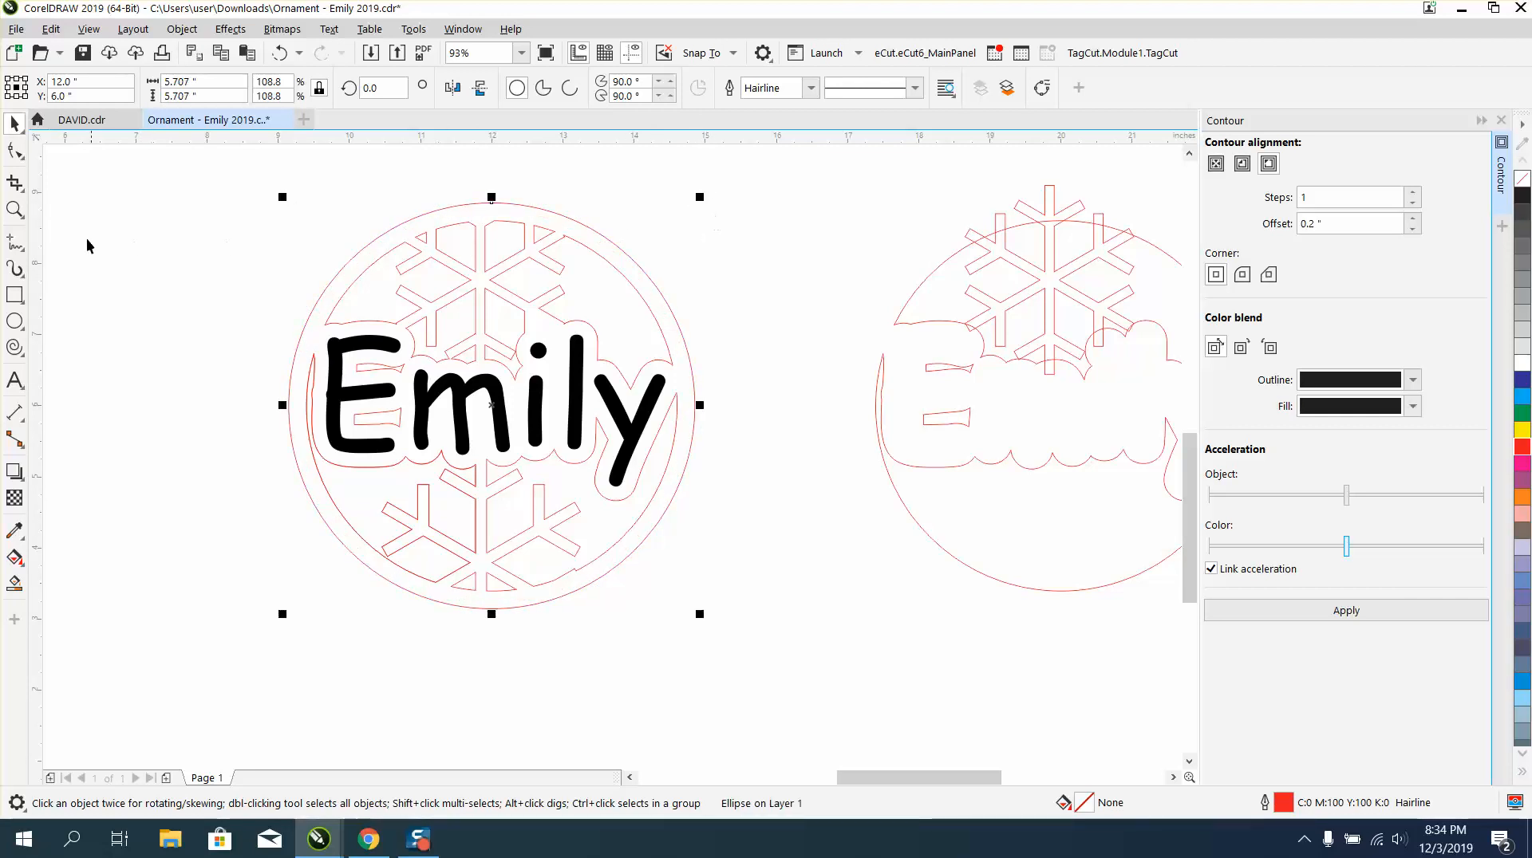
mouse_move(454, 186)
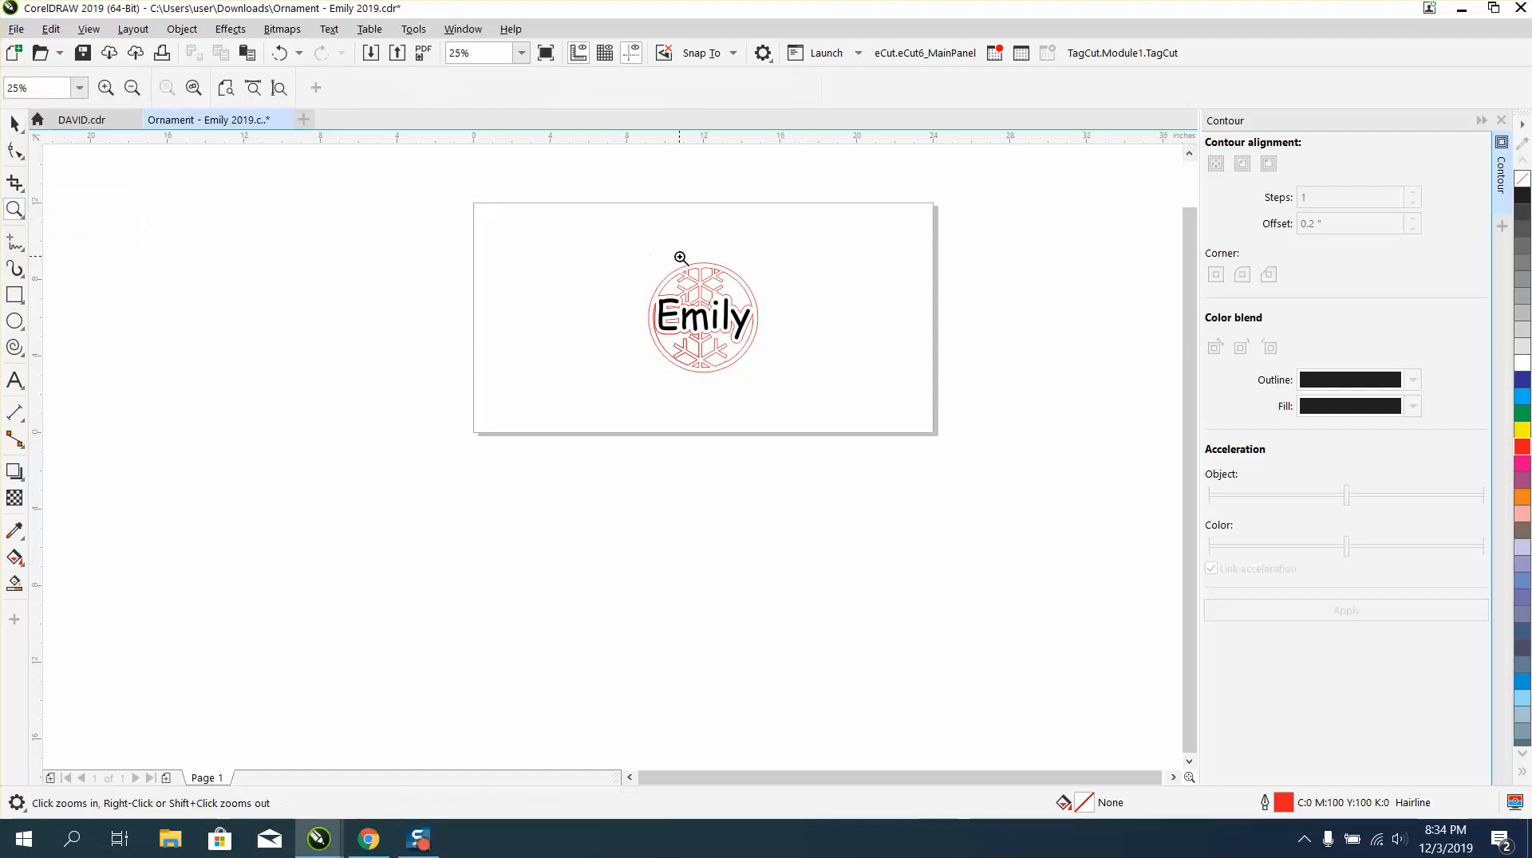
Step: Zoom in on the centered Emily ornament
left_click(681, 257)
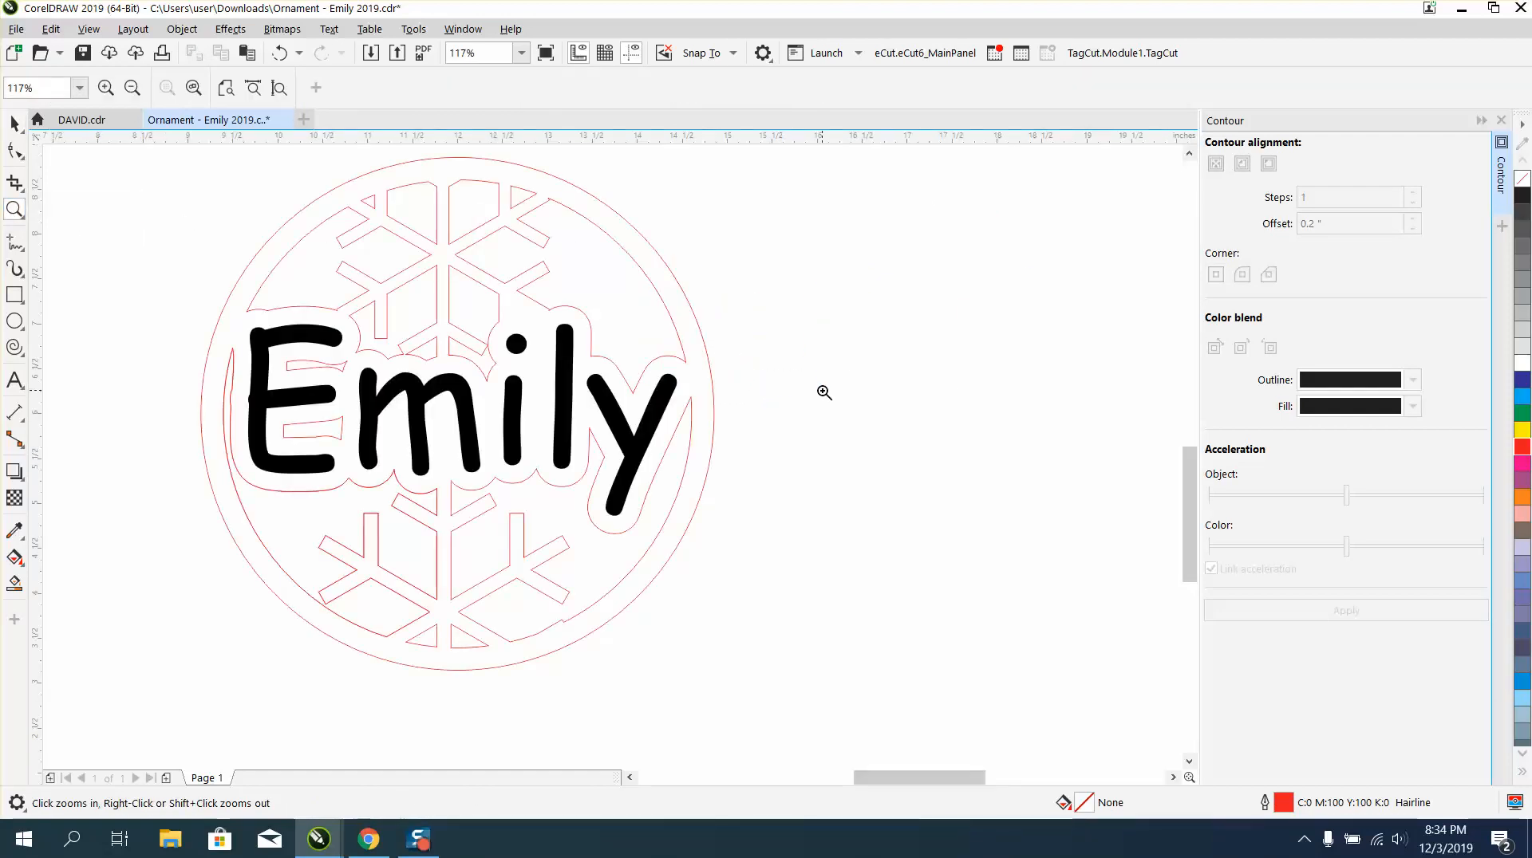